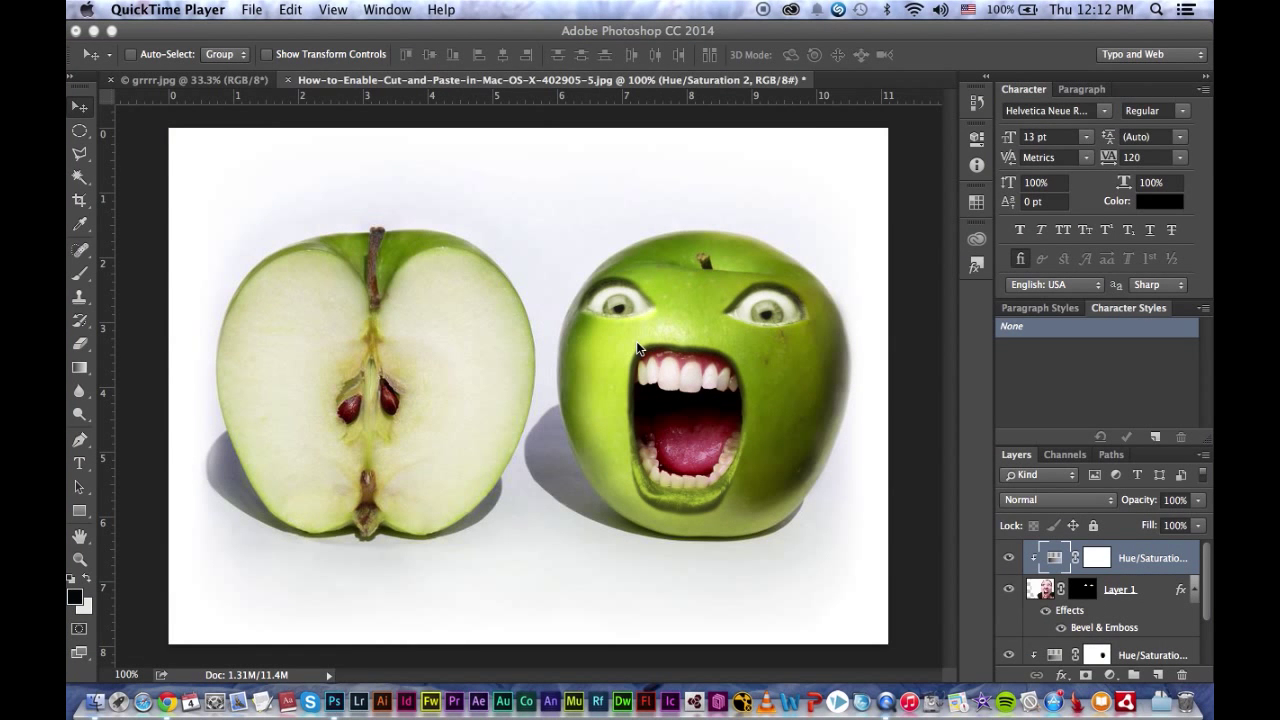
pyautogui.moveTo(838, 291)
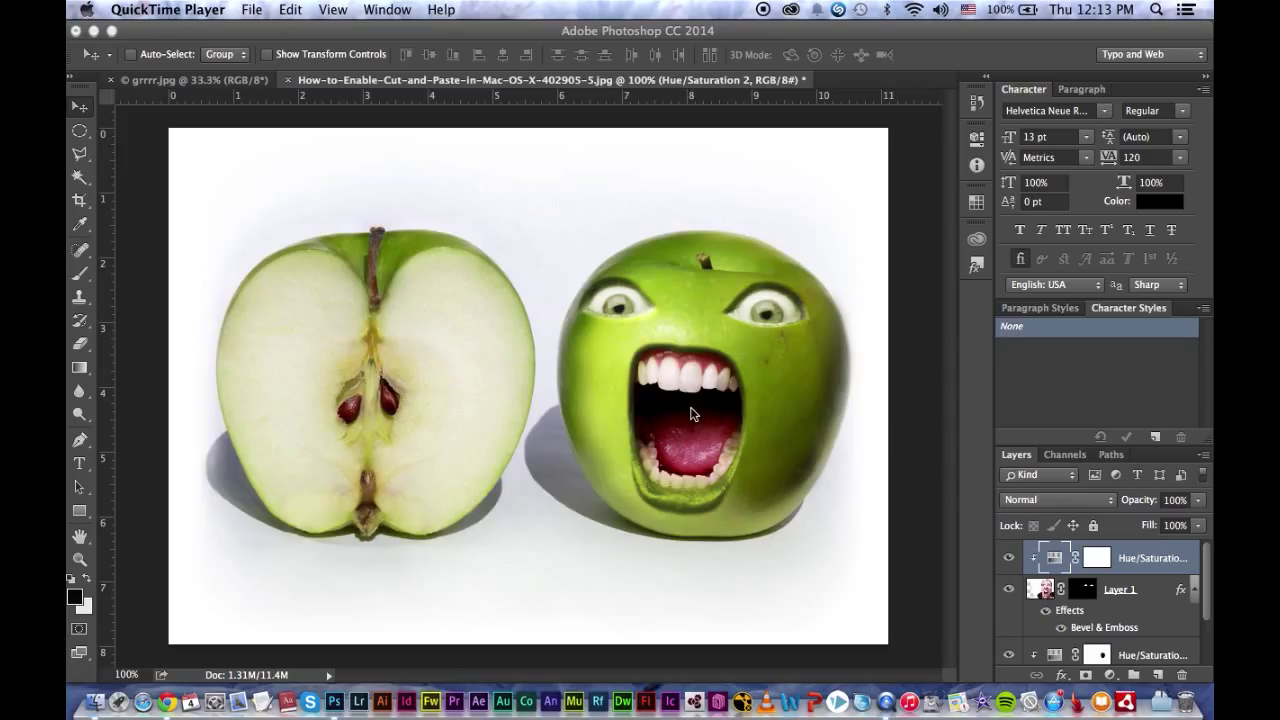
pyautogui.moveTo(960, 468)
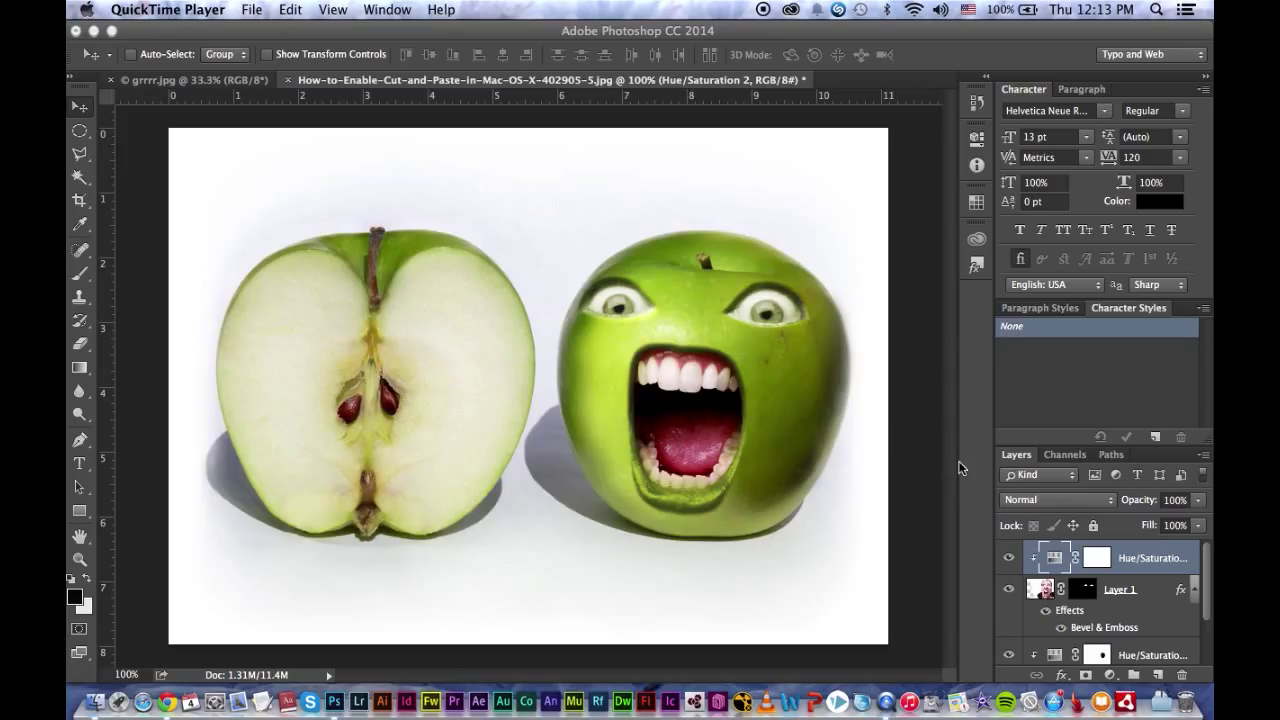
pyautogui.moveTo(1103, 491)
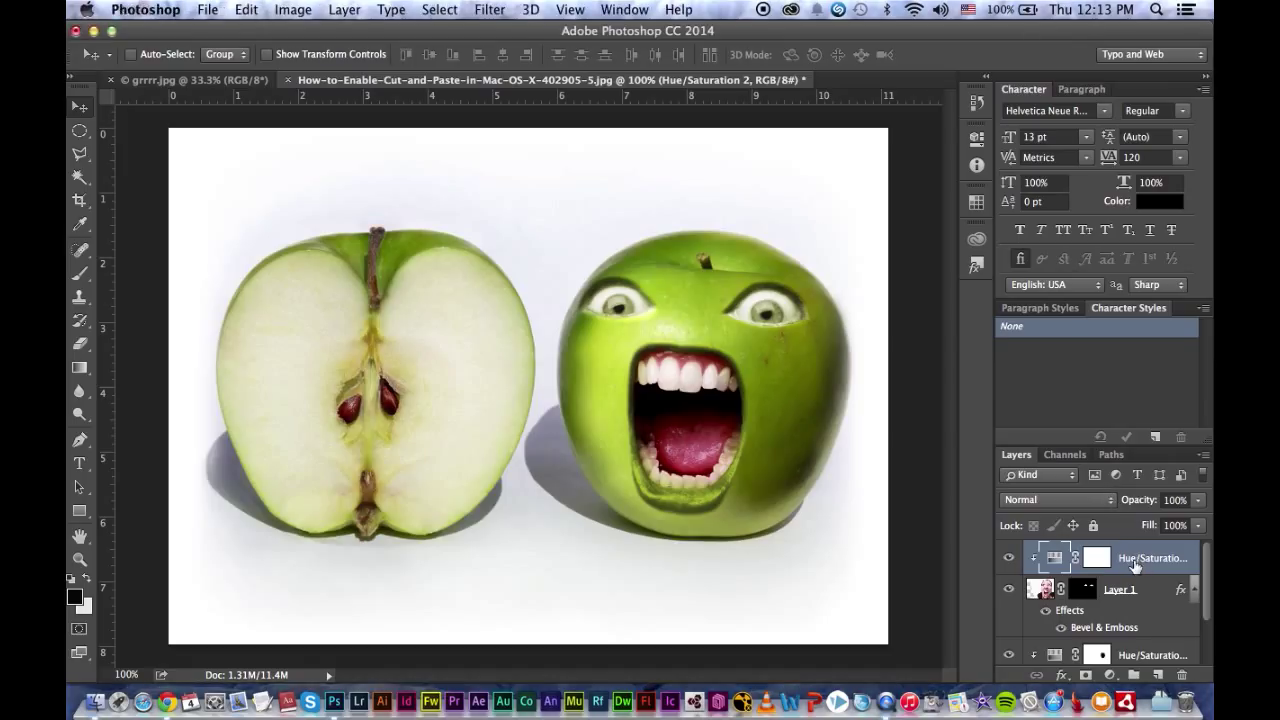
pyautogui.moveTo(1207, 596)
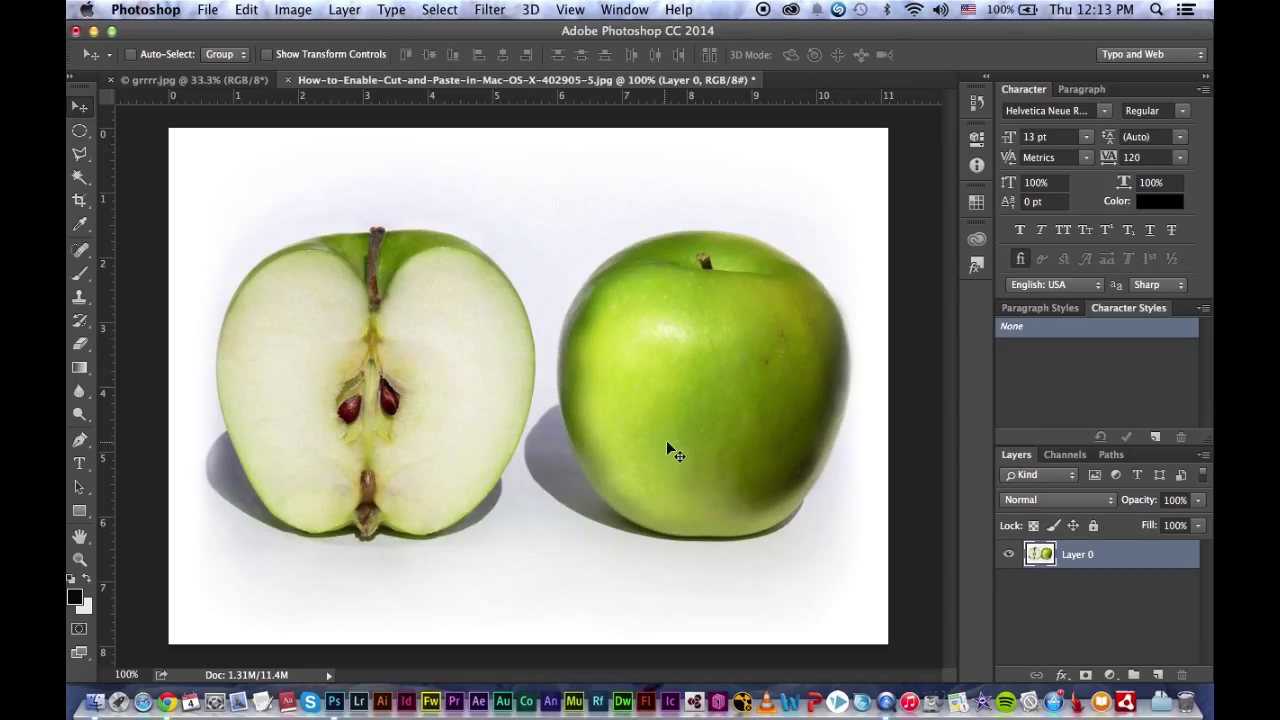
pyautogui.moveTo(457, 177)
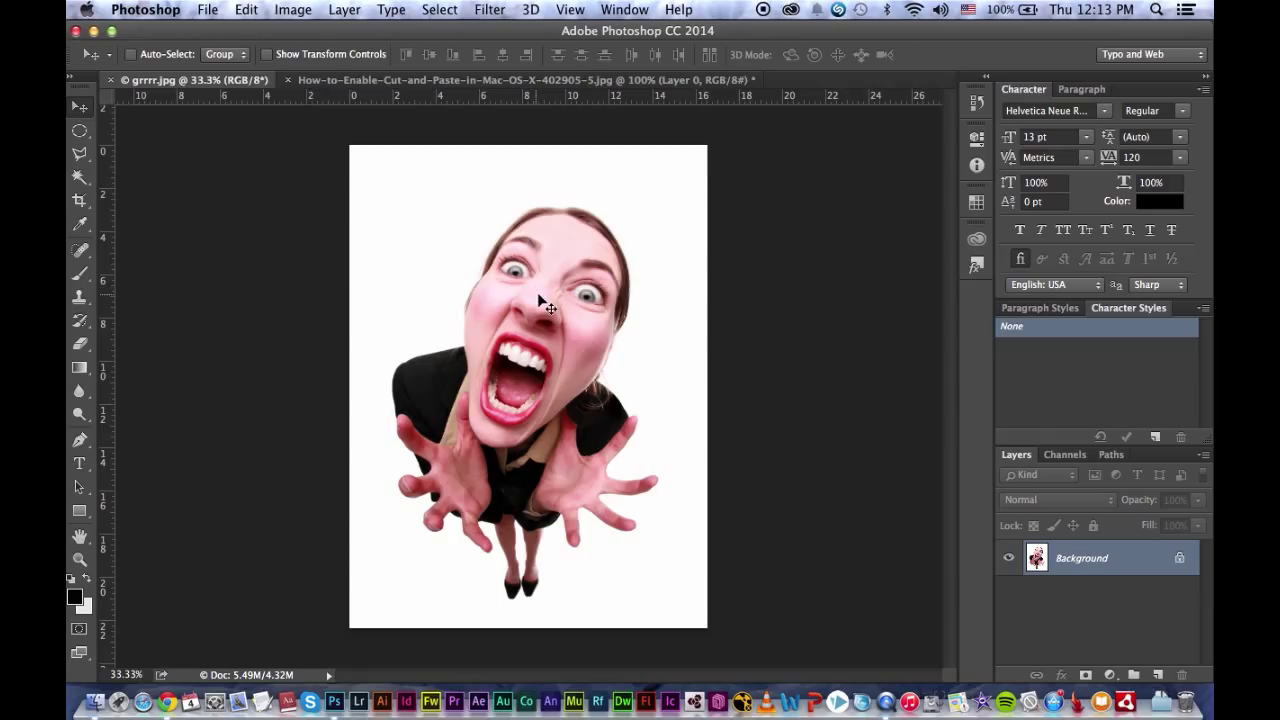
# Step: Rotate and shrink the pasted woman photo so her face fits over the right apple
pyautogui.click(520, 80)
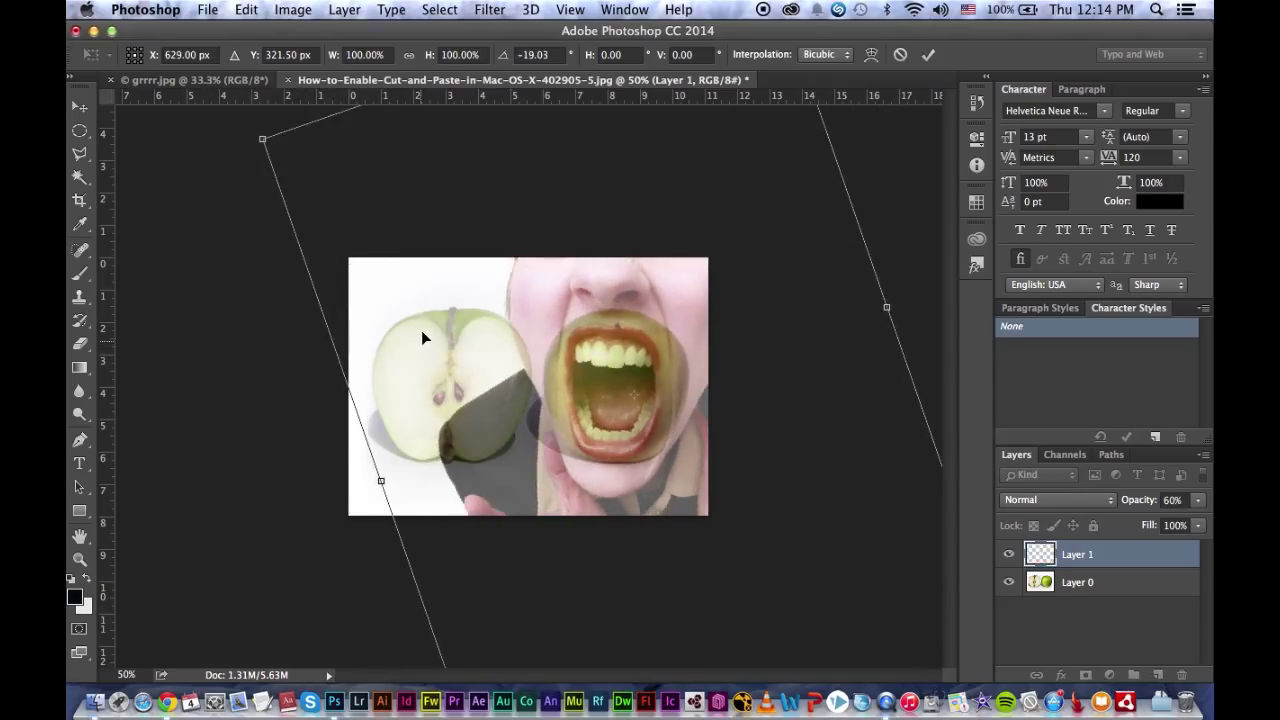
pyautogui.moveTo(262, 139); pyautogui.dragTo(330, 177)
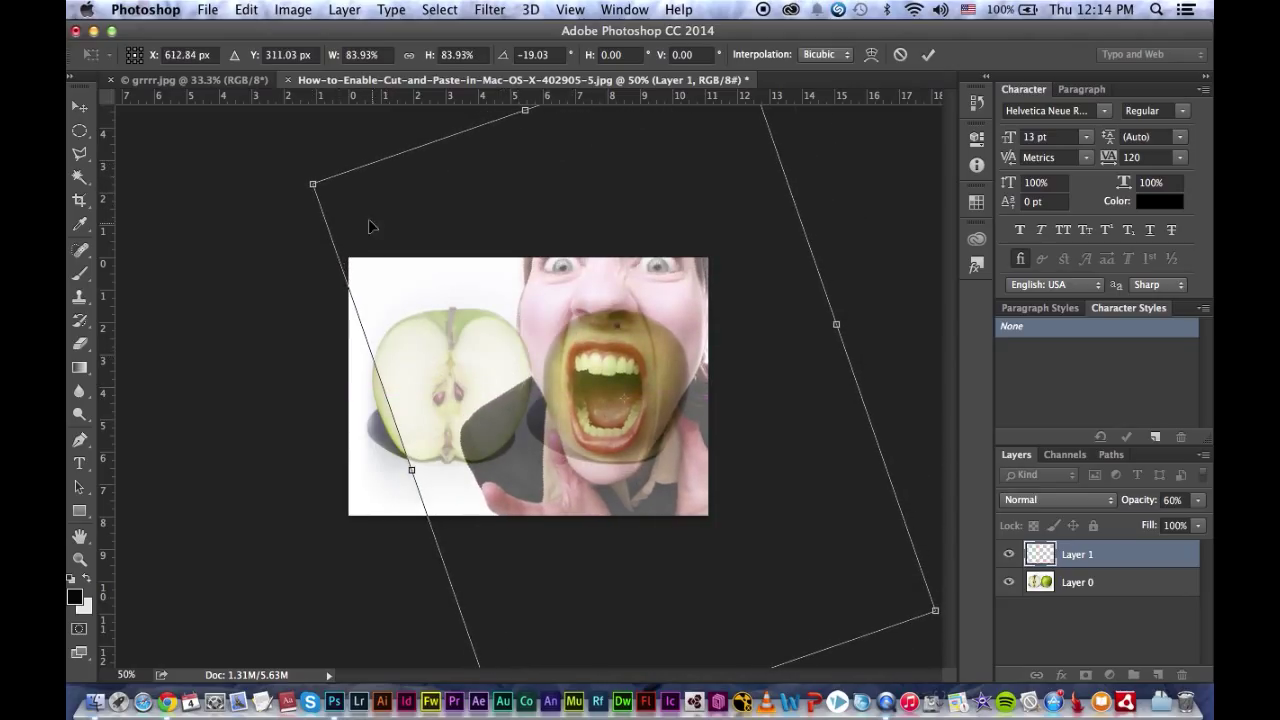
pyautogui.moveTo(313, 184); pyautogui.dragTo(357, 214)
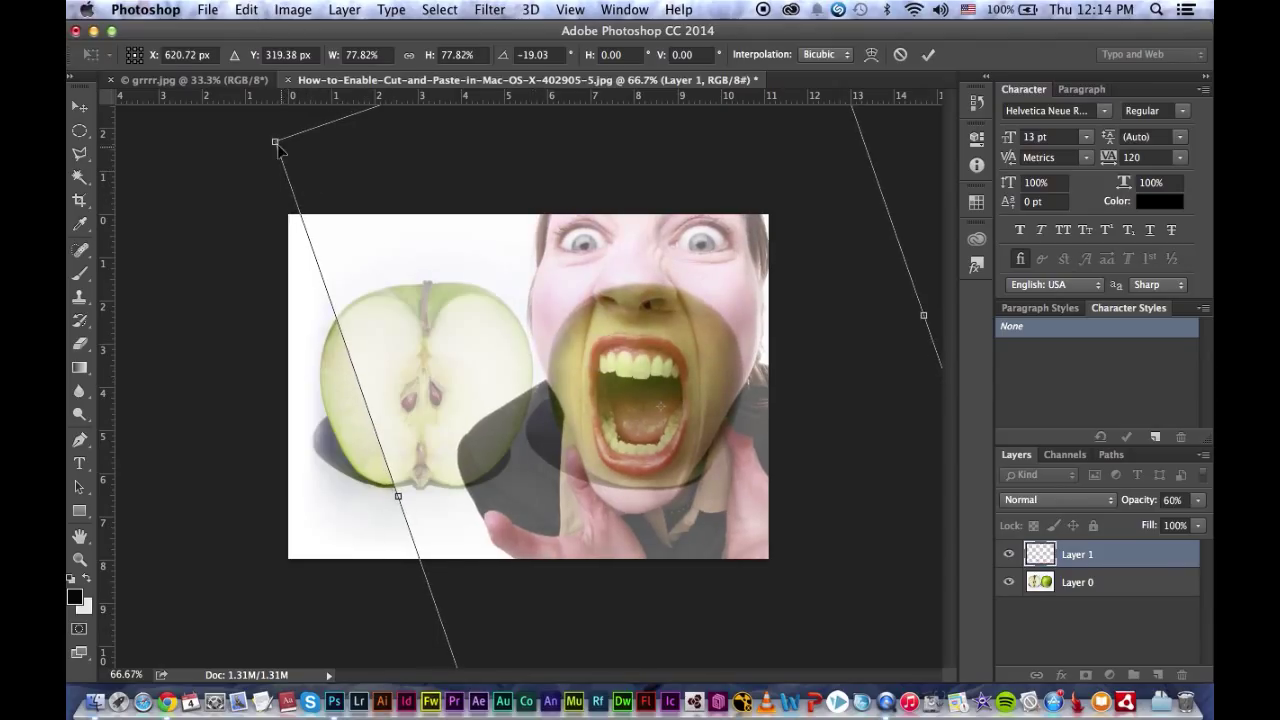
pyautogui.moveTo(276, 142); pyautogui.dragTo(320, 177)
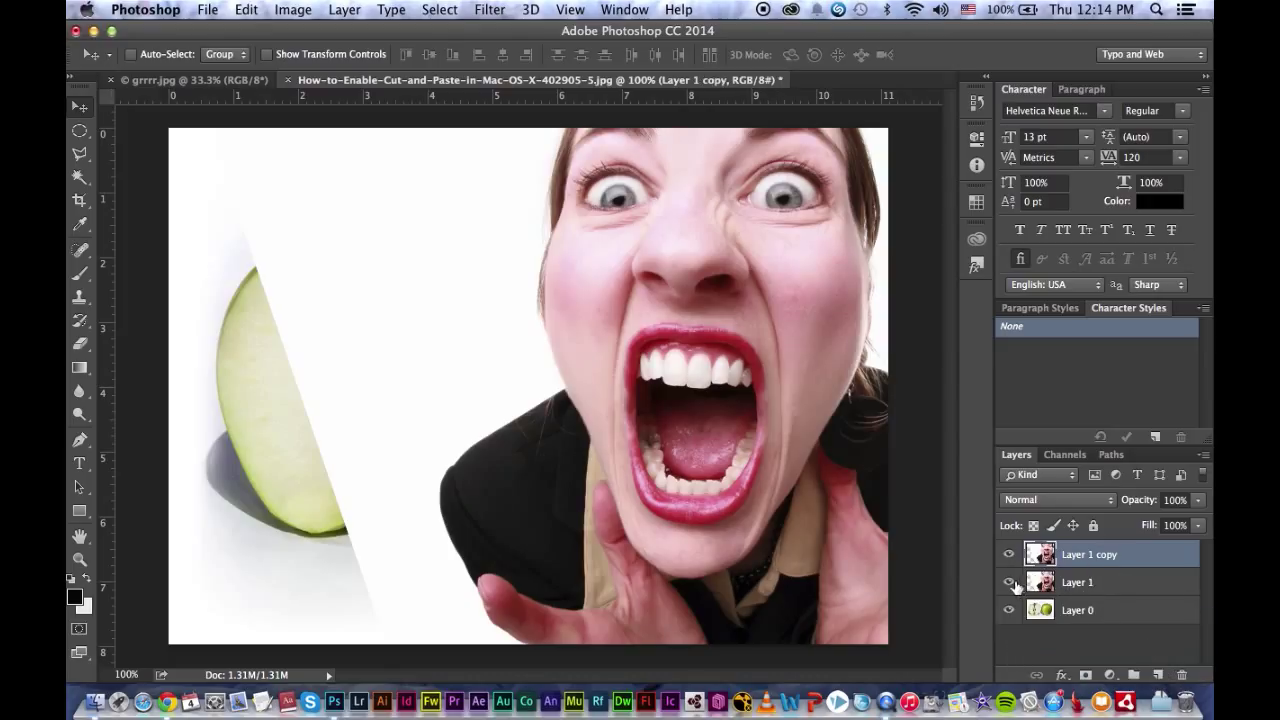
# Step: Hide the original face layer and draw an elliptical selection around the woman's mouth
pyautogui.click(1009, 582)
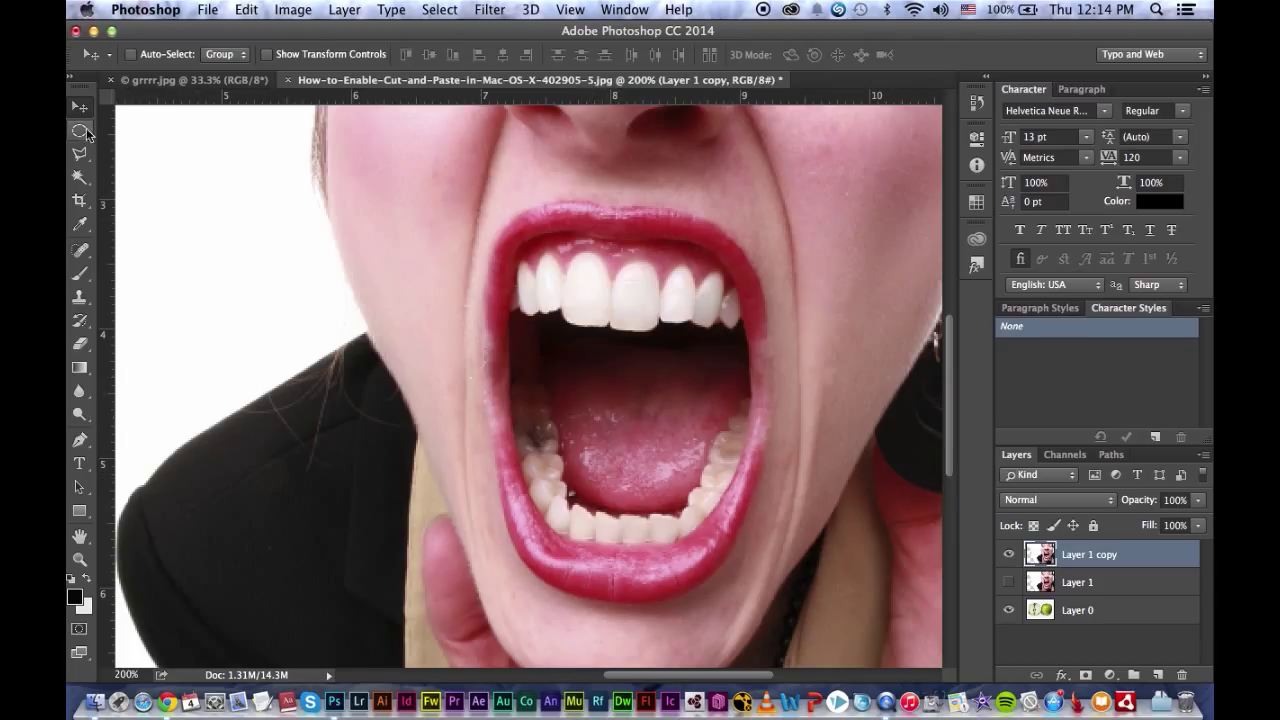
pyautogui.click(80, 131)
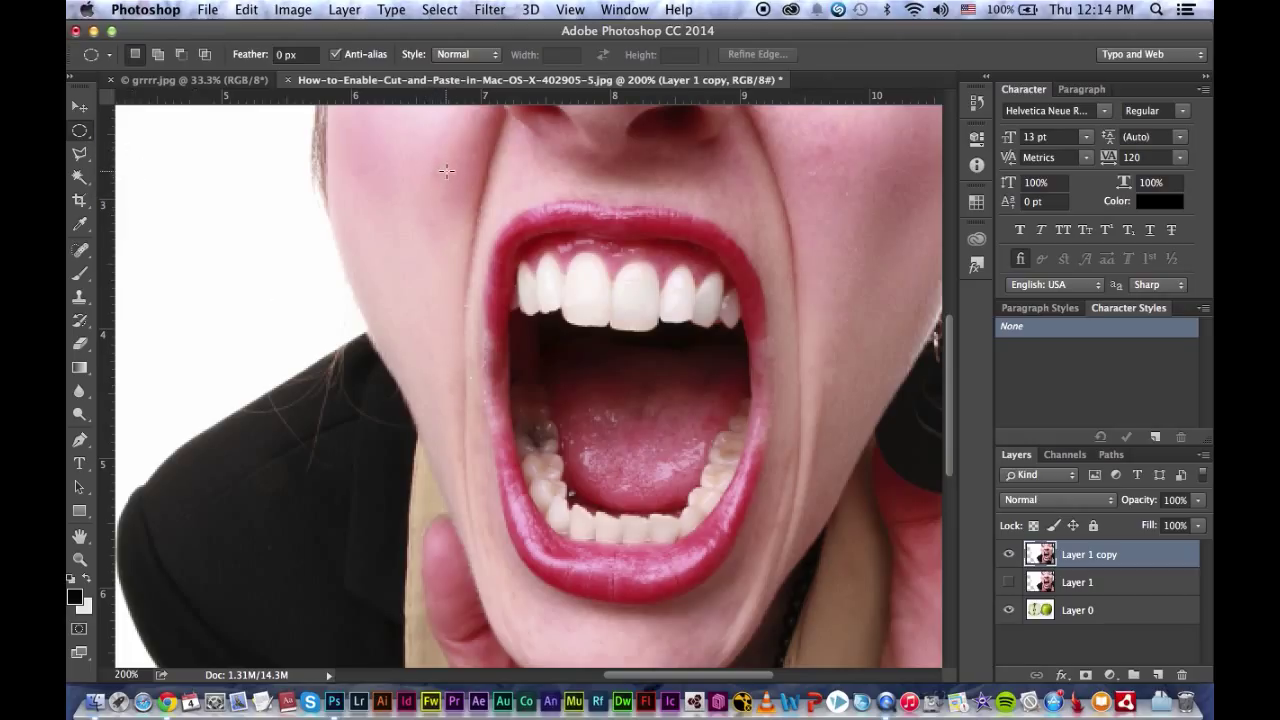
pyautogui.moveTo(445, 172); pyautogui.dragTo(765, 585)
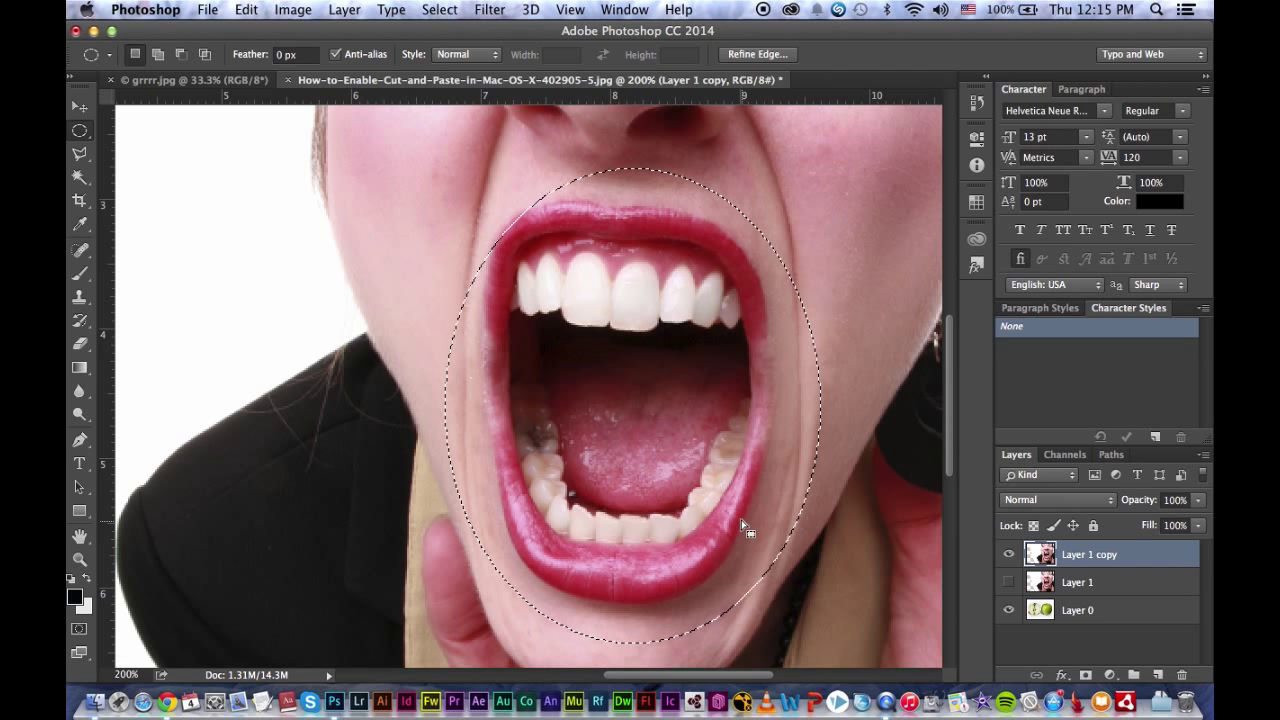
pyautogui.moveTo(745, 525); pyautogui.dragTo(727, 513)
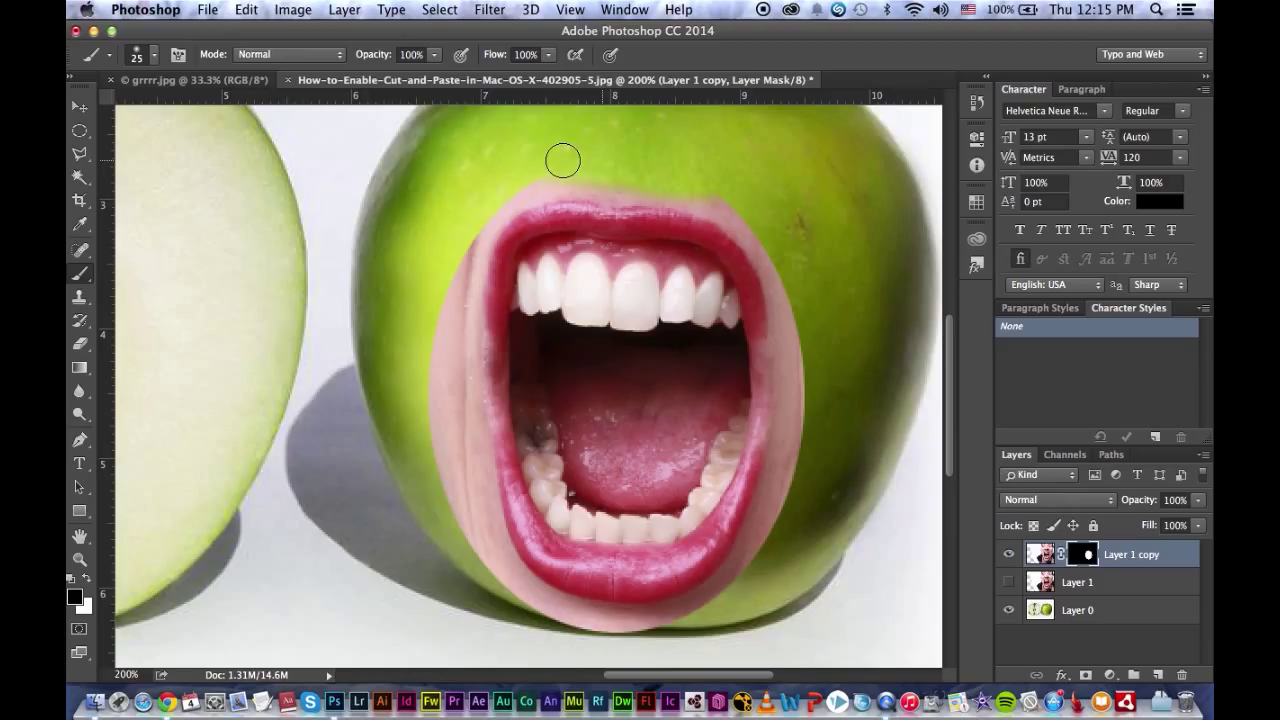
# Step: Paint black on the mask over the skin above the upper lip and the mouth's left side
pyautogui.moveTo(562, 160); pyautogui.dragTo(438, 348)
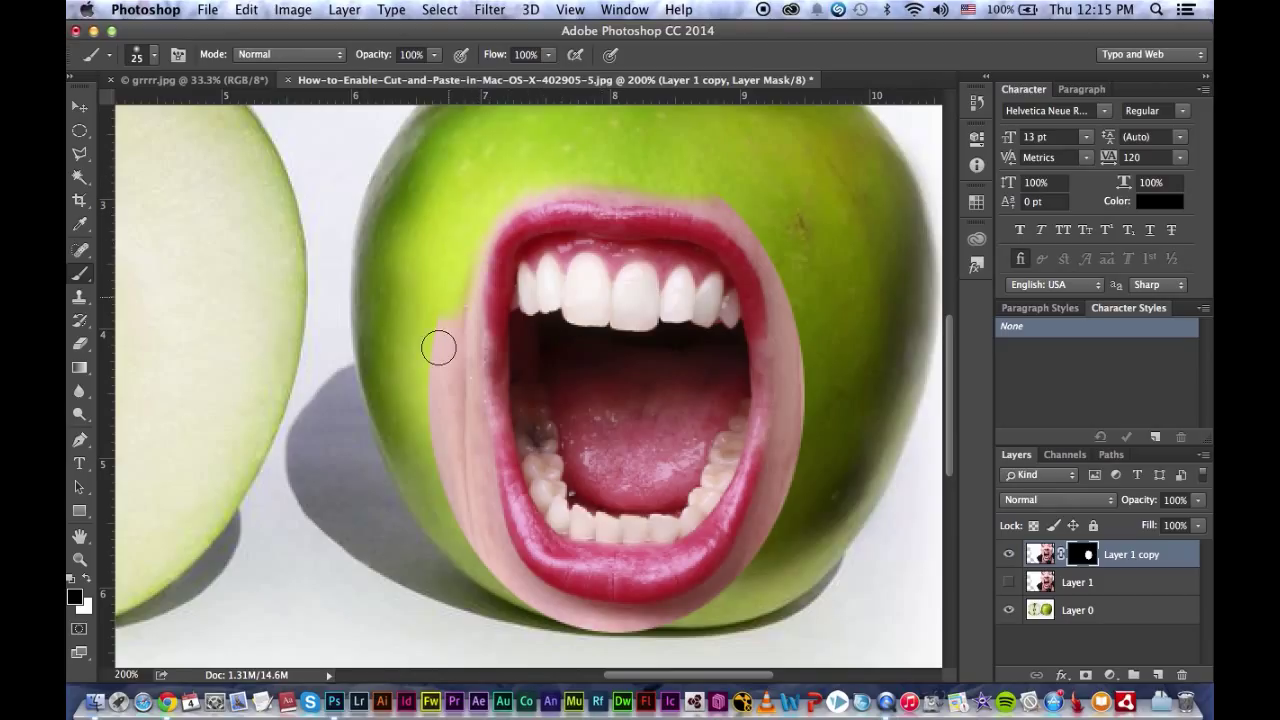
pyautogui.moveTo(440, 348); pyautogui.dragTo(485, 557)
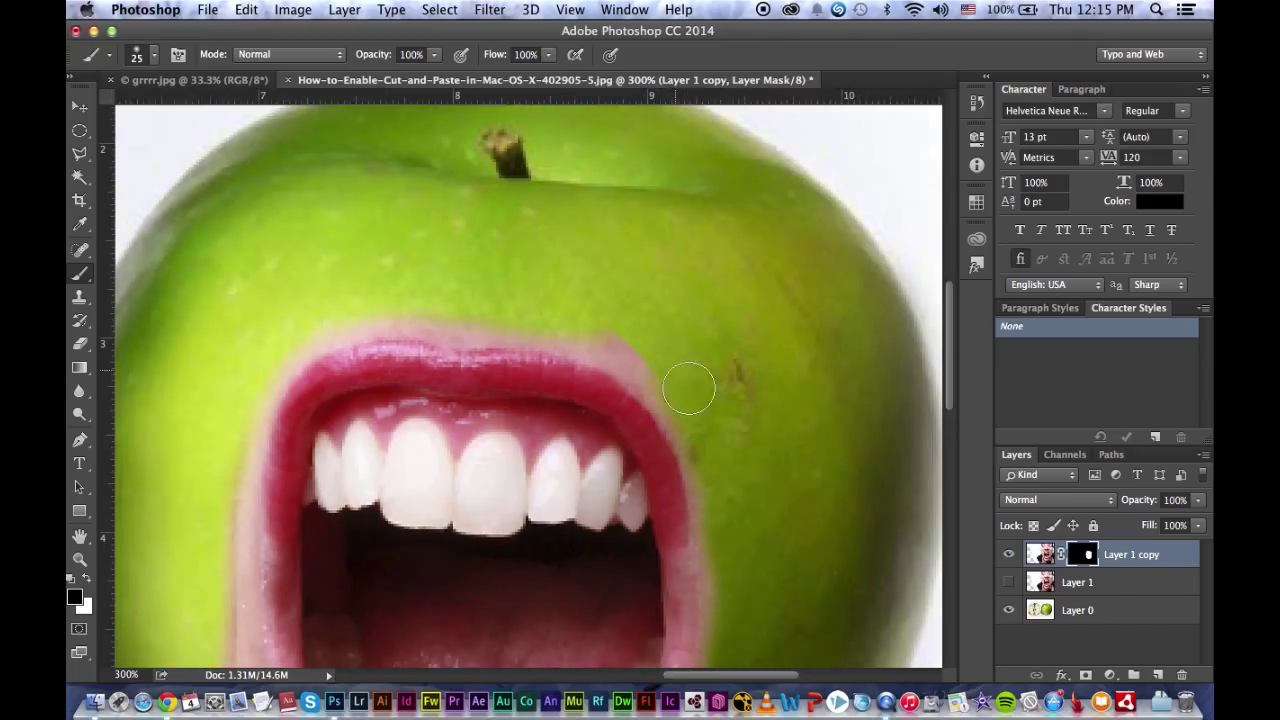
pyautogui.moveTo(688, 388); pyautogui.dragTo(370, 300)
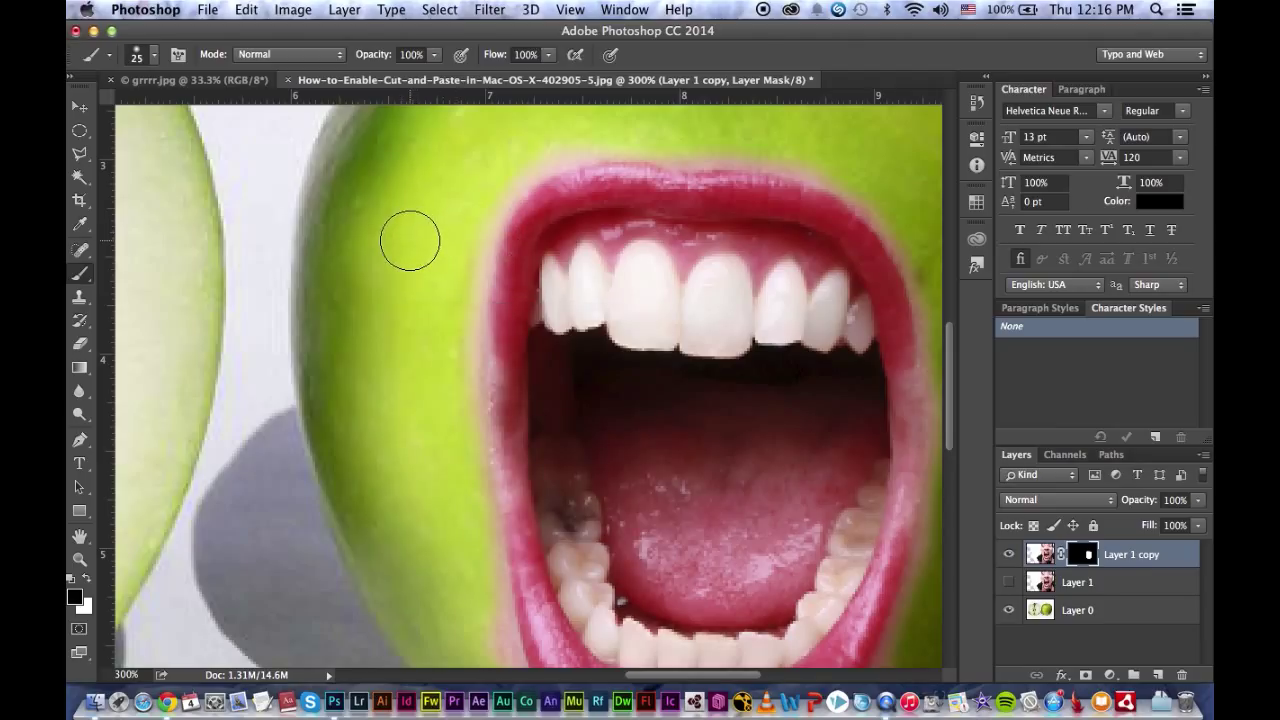
pyautogui.moveTo(418, 278)
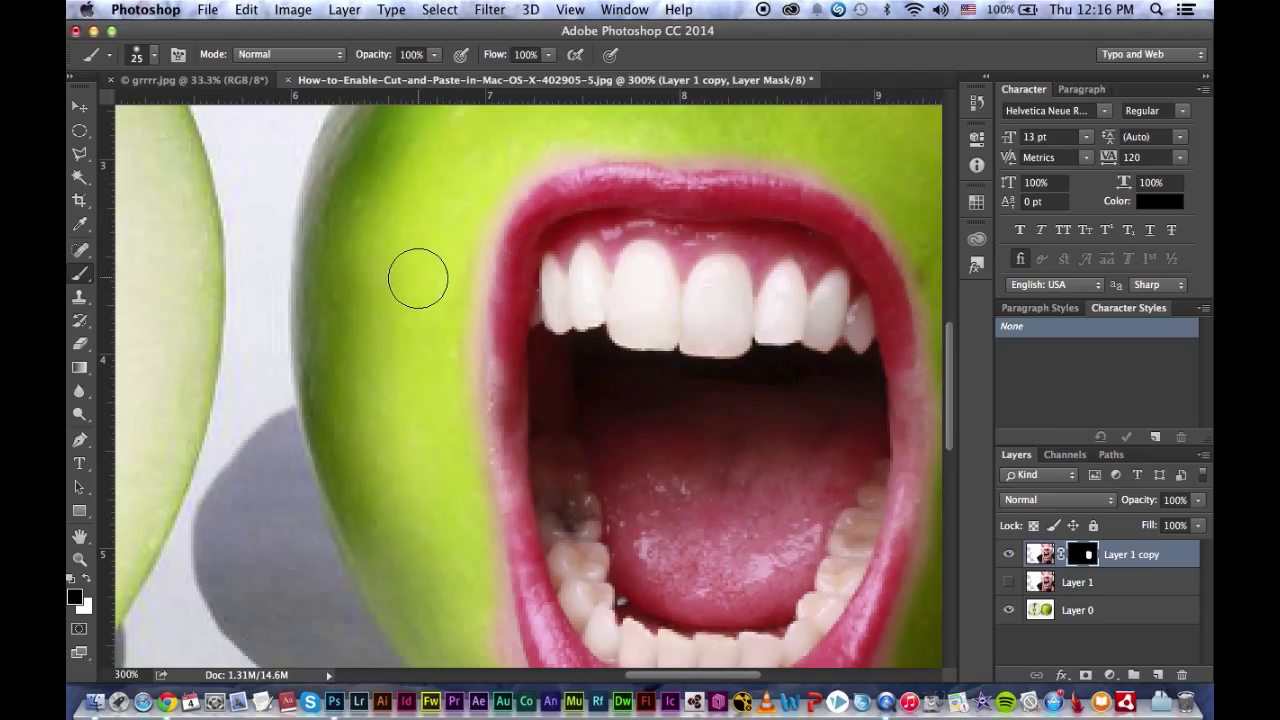
pyautogui.moveTo(420, 255)
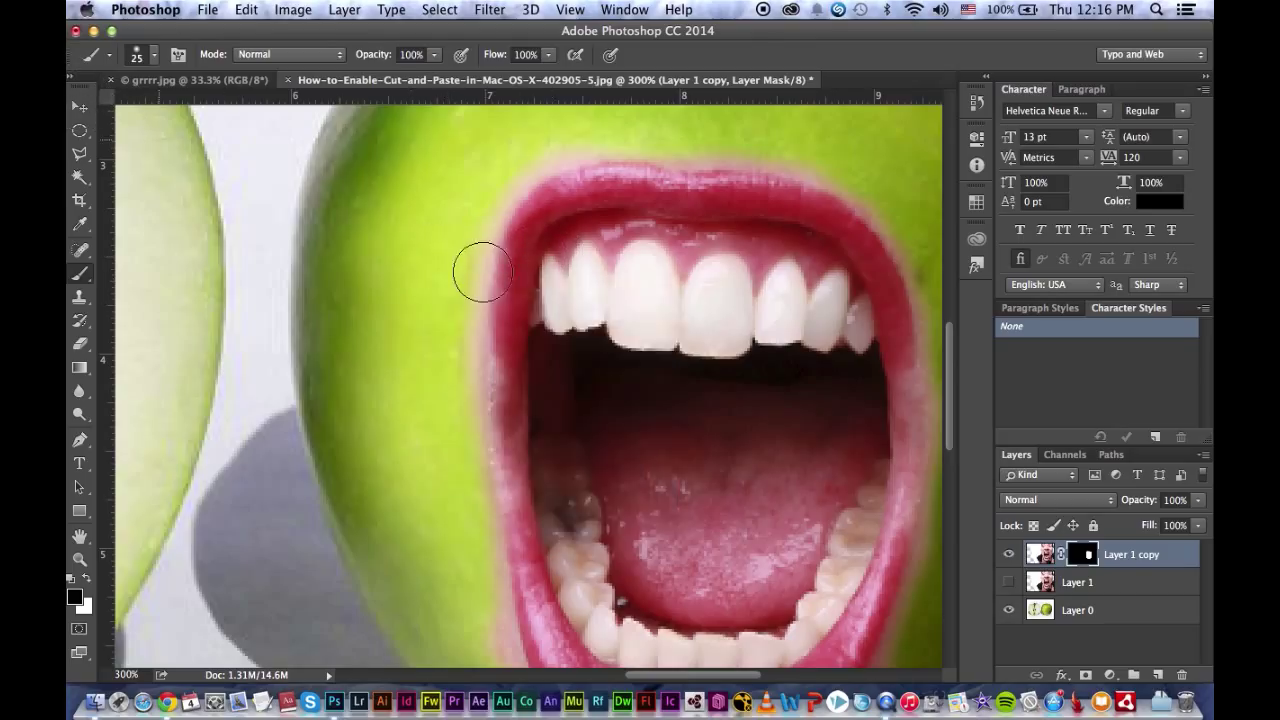
# Step: Shrink the brush to 15 and mask the skin along both mouth edges and below the lower lip
pyautogui.rightClick(490, 288)
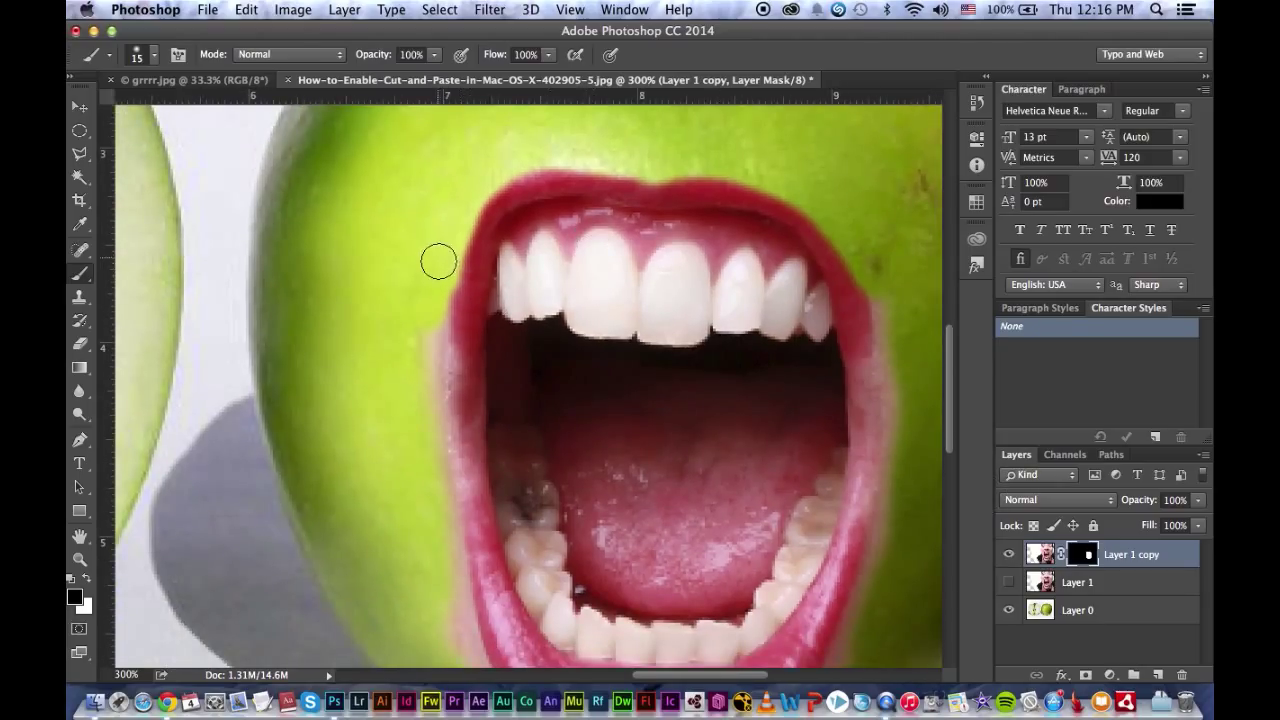
pyautogui.moveTo(438, 261); pyautogui.dragTo(437, 347)
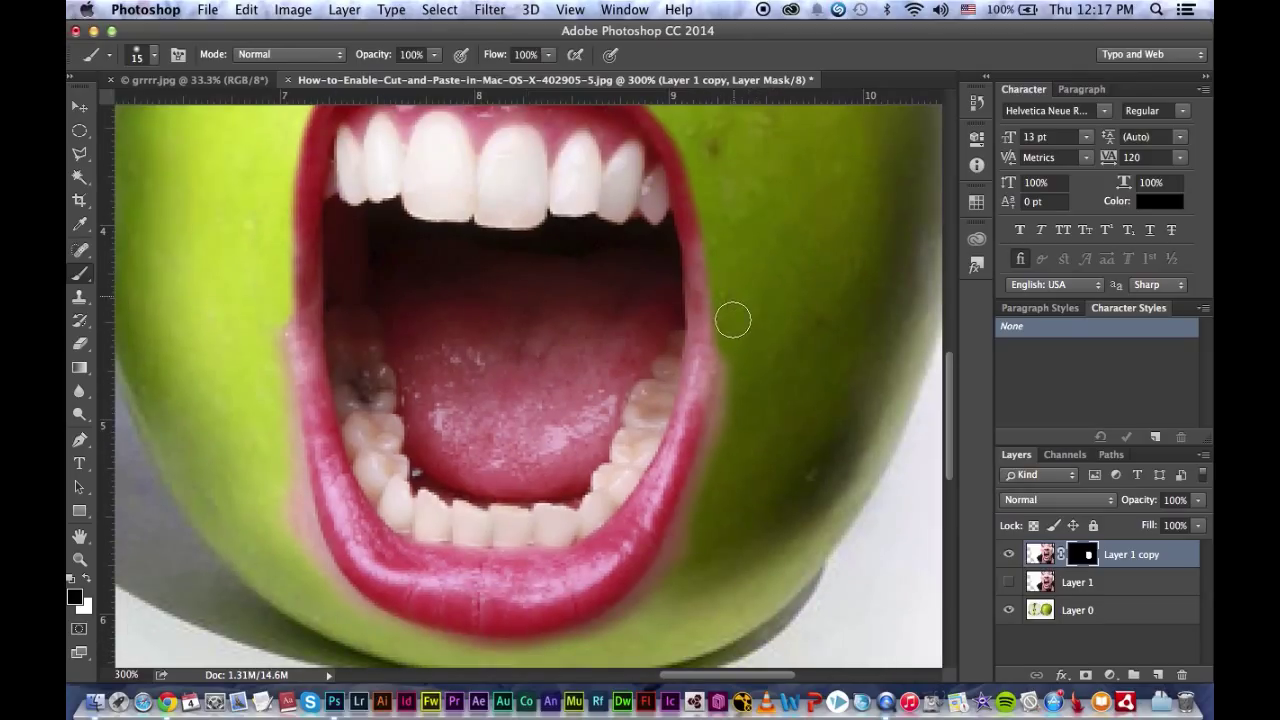
pyautogui.moveTo(733, 320); pyautogui.dragTo(703, 507)
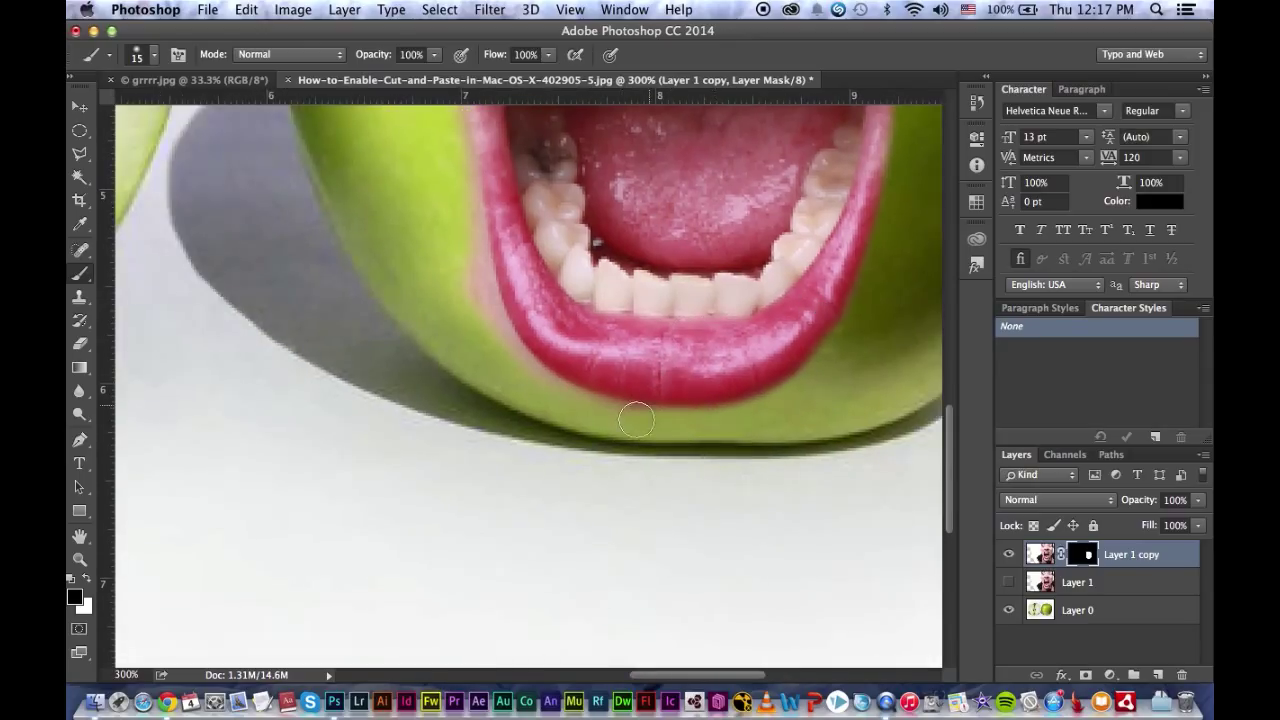
pyautogui.moveTo(638, 420); pyautogui.dragTo(588, 410)
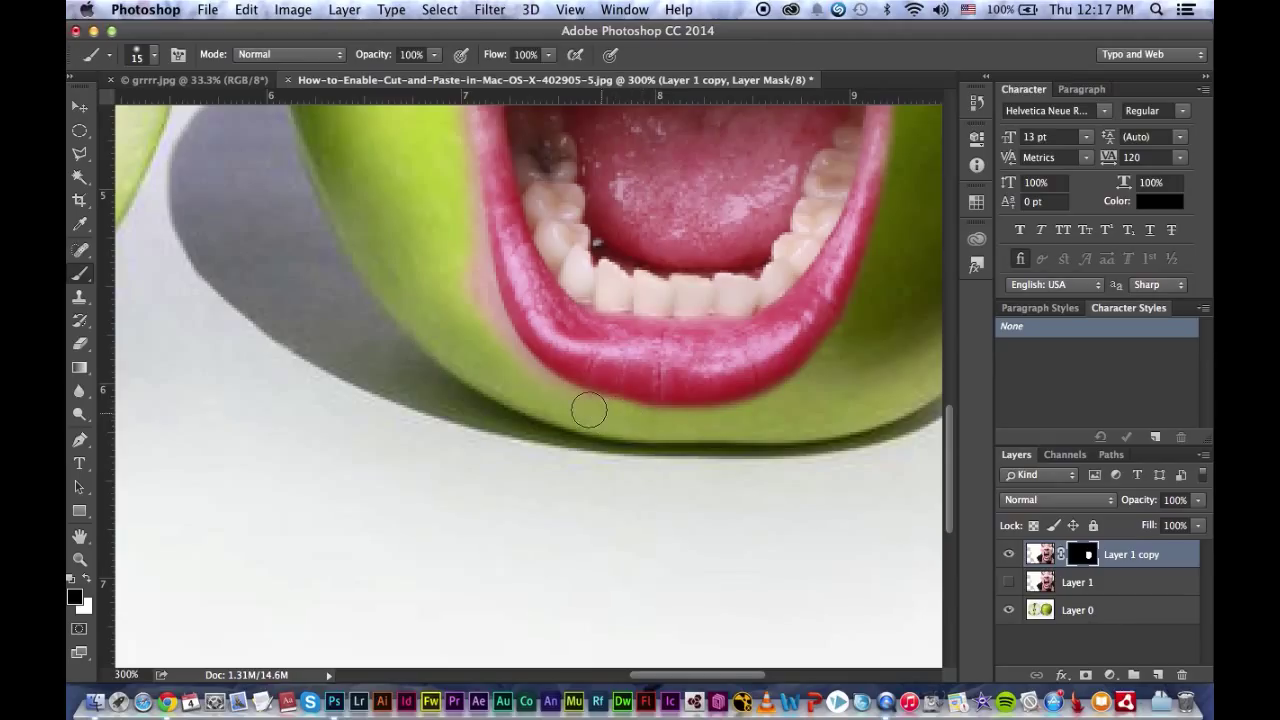
pyautogui.moveTo(588, 408); pyautogui.dragTo(499, 338)
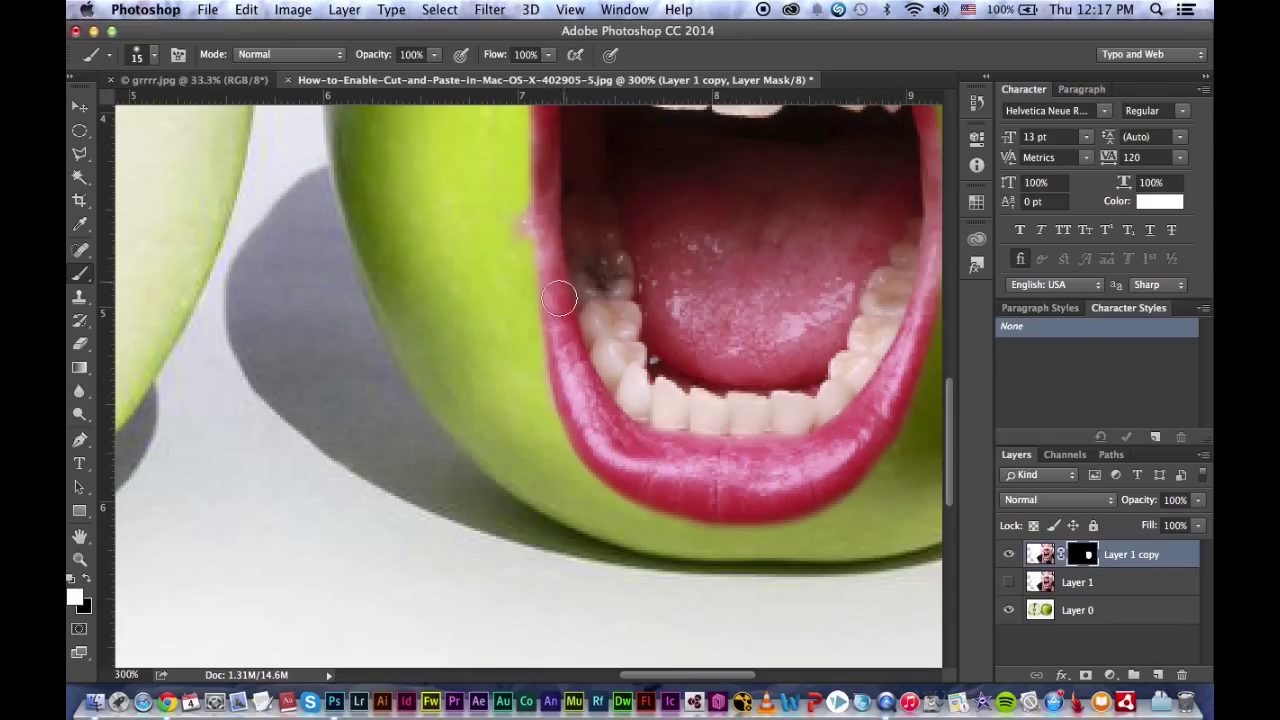
pyautogui.moveTo(78, 603)
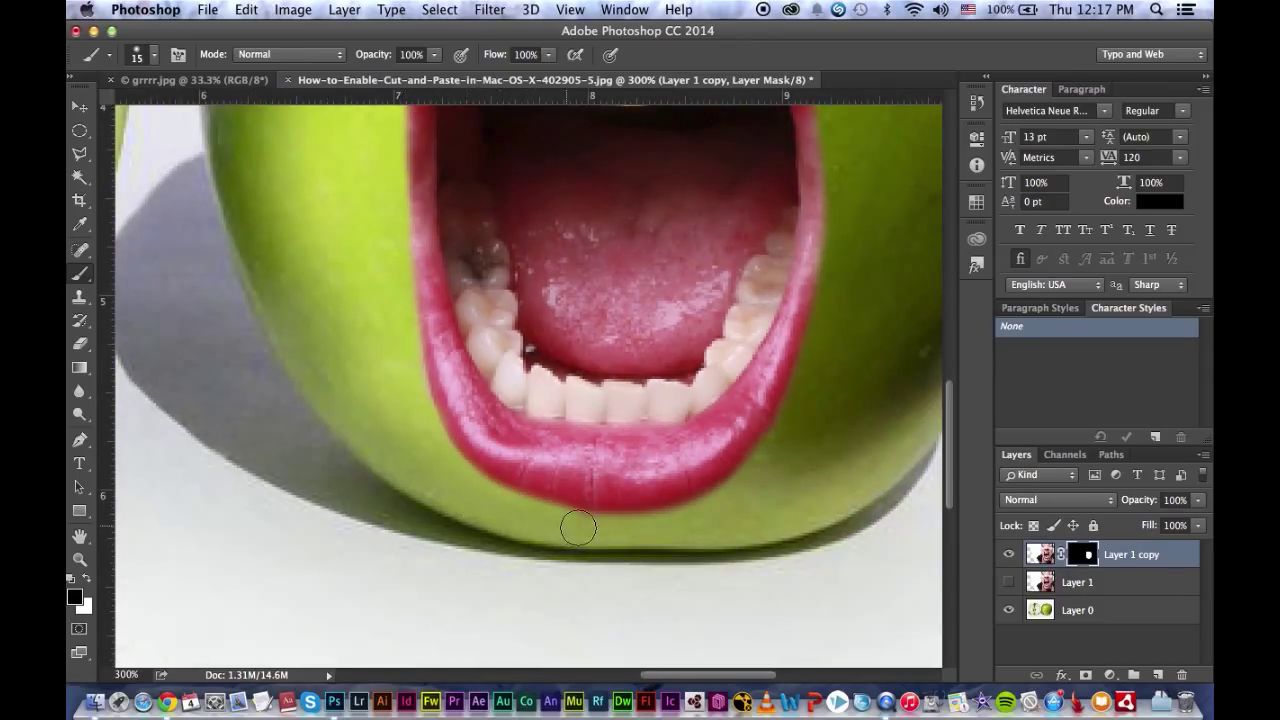
# Step: Mask leftover skin beneath the lower lip and along the upper-left mouth edge
pyautogui.moveTo(578, 527); pyautogui.dragTo(722, 525)
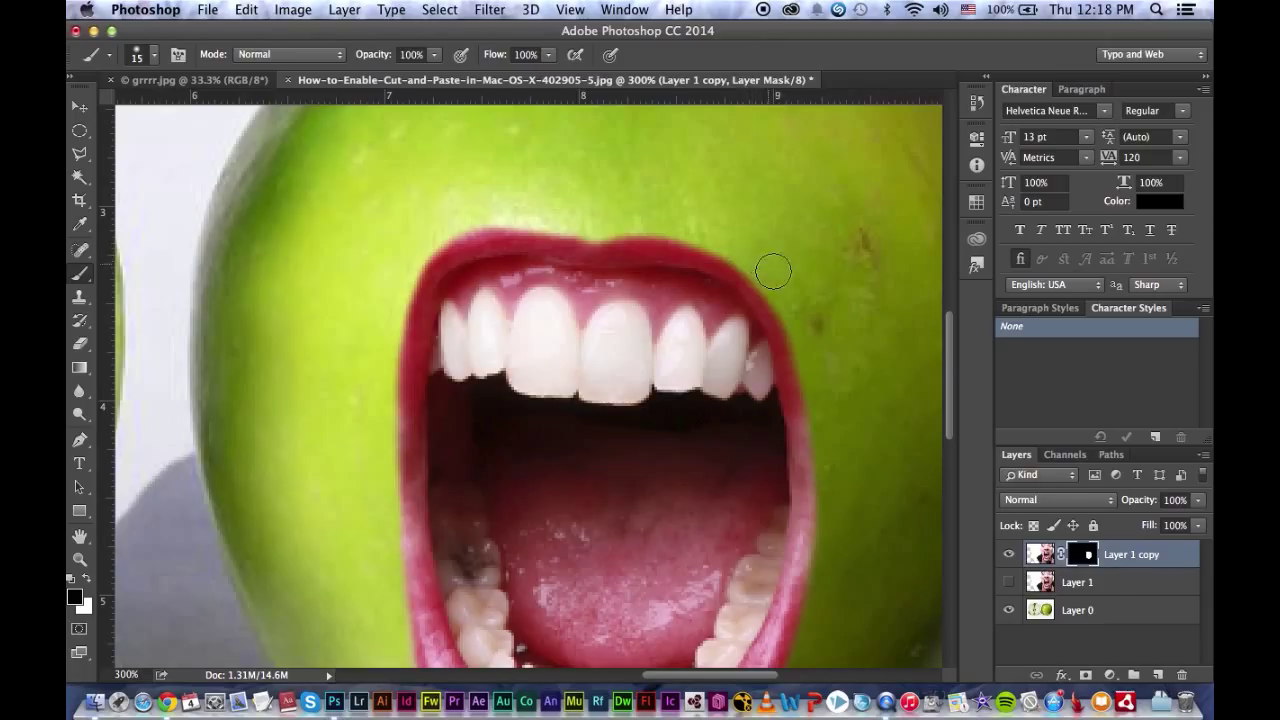
pyautogui.moveTo(812, 369)
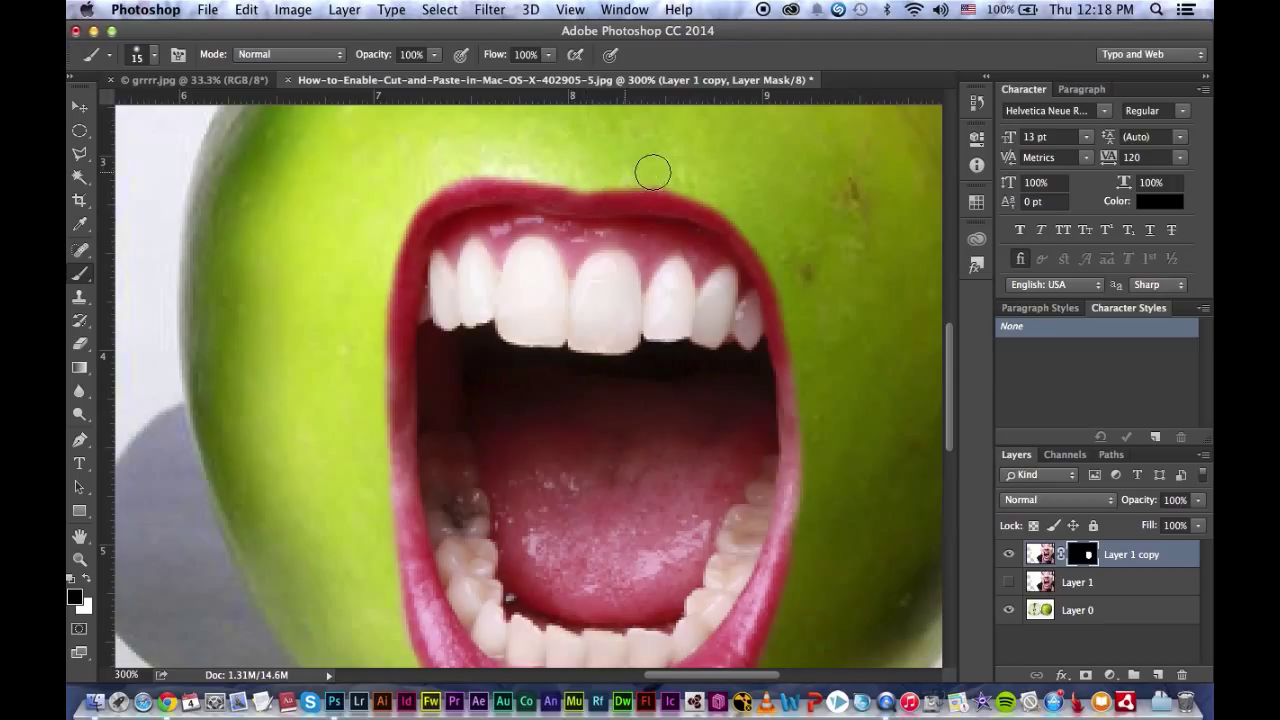
pyautogui.moveTo(492, 163)
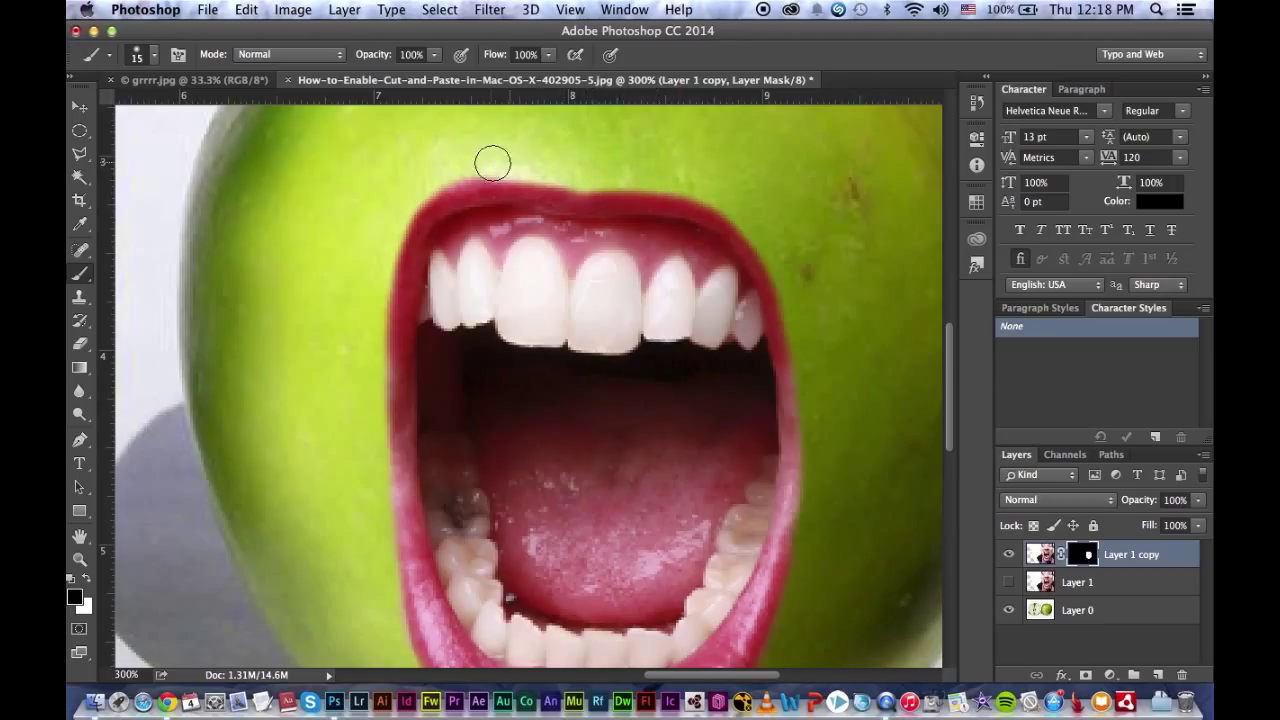
pyautogui.moveTo(492, 163); pyautogui.dragTo(358, 355)
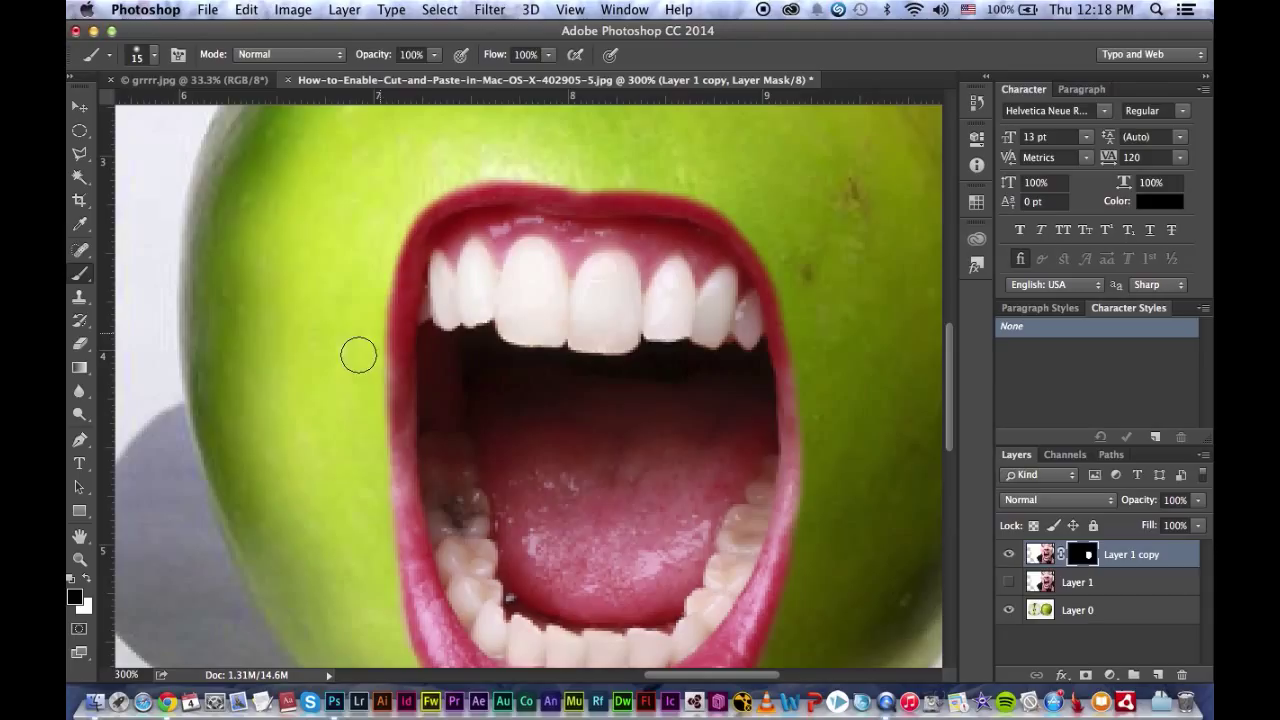
pyautogui.moveTo(553, 164)
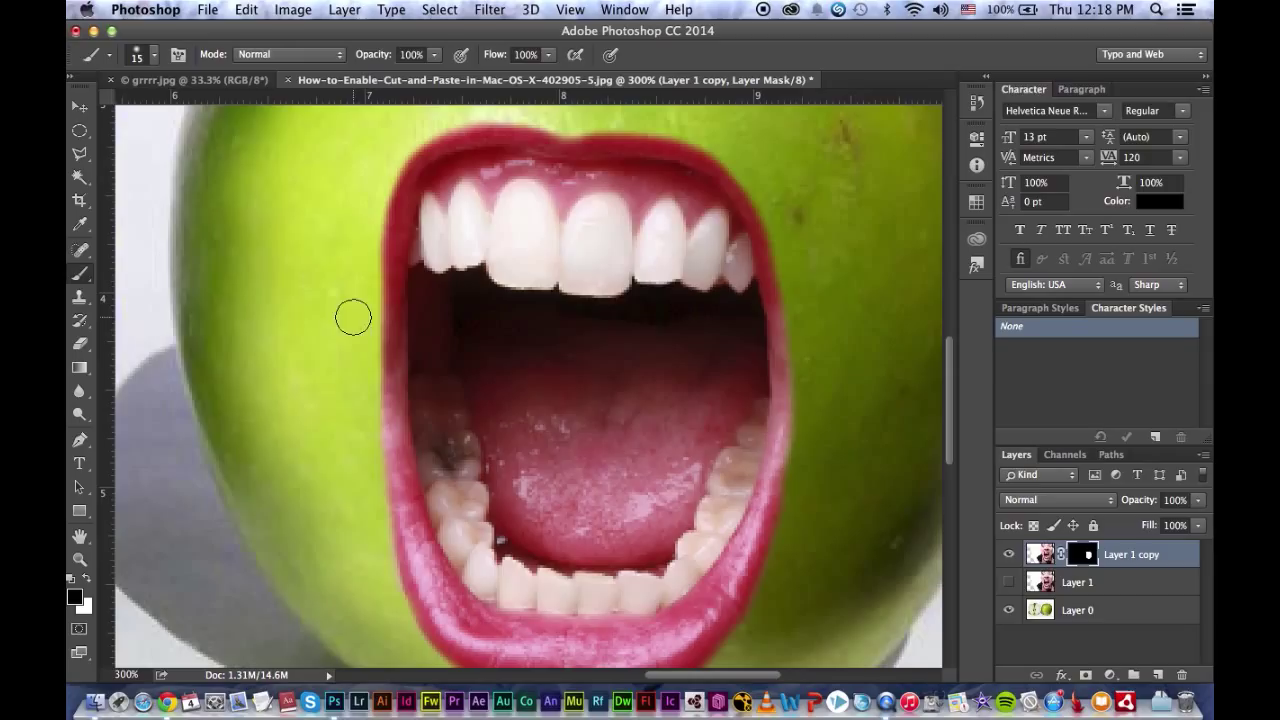
pyautogui.moveTo(313, 342)
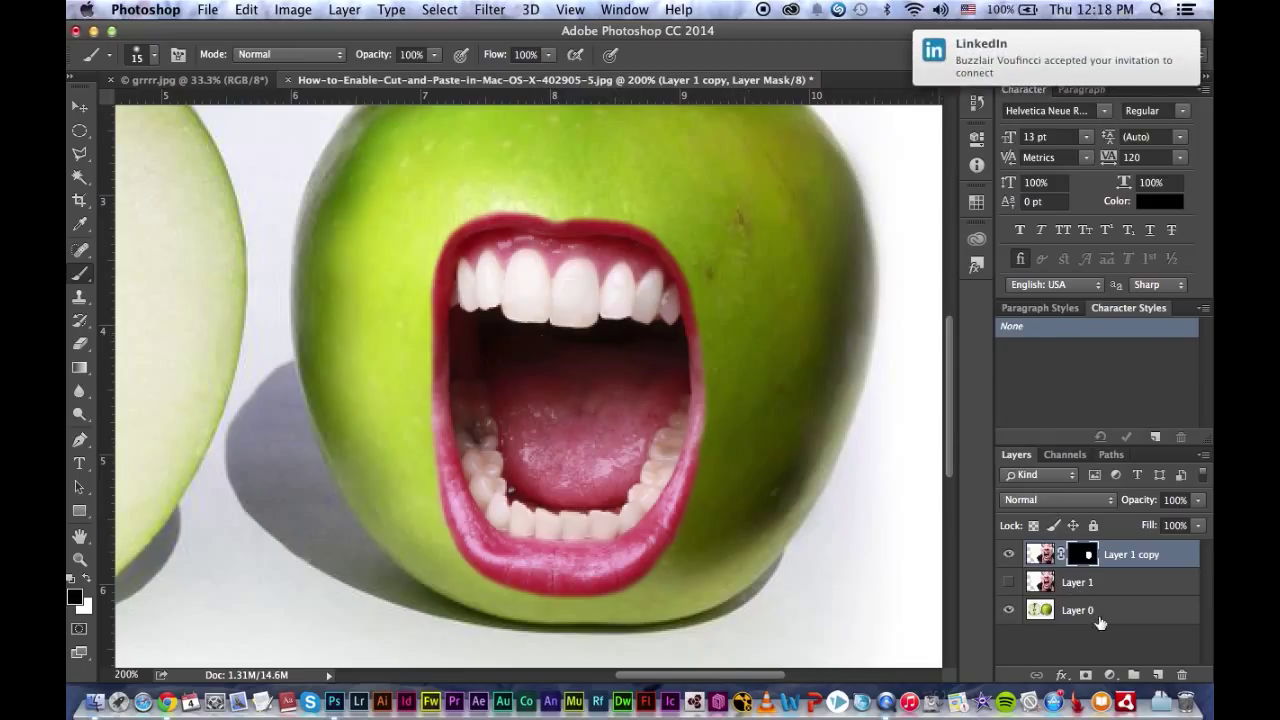
# Step: Add a Hue/Saturation adjustment layer with Colorize enabled
pyautogui.click(1110, 675)
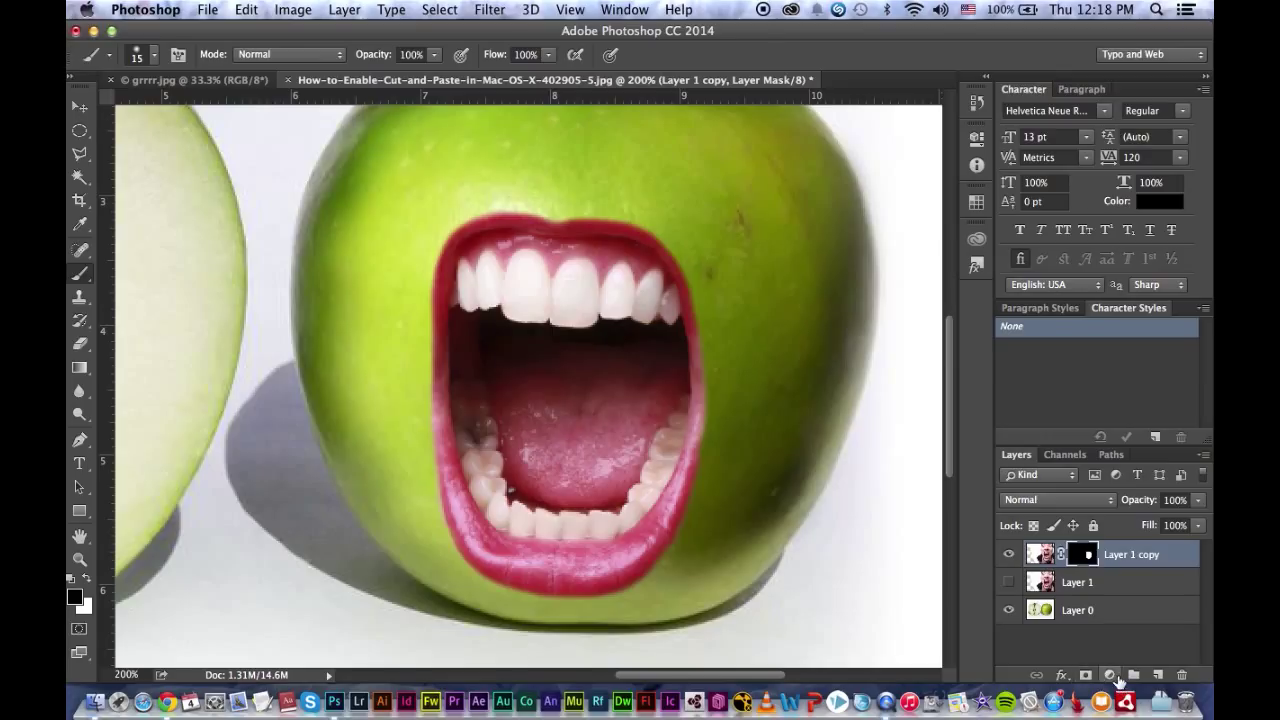
pyautogui.moveTo(1110, 676)
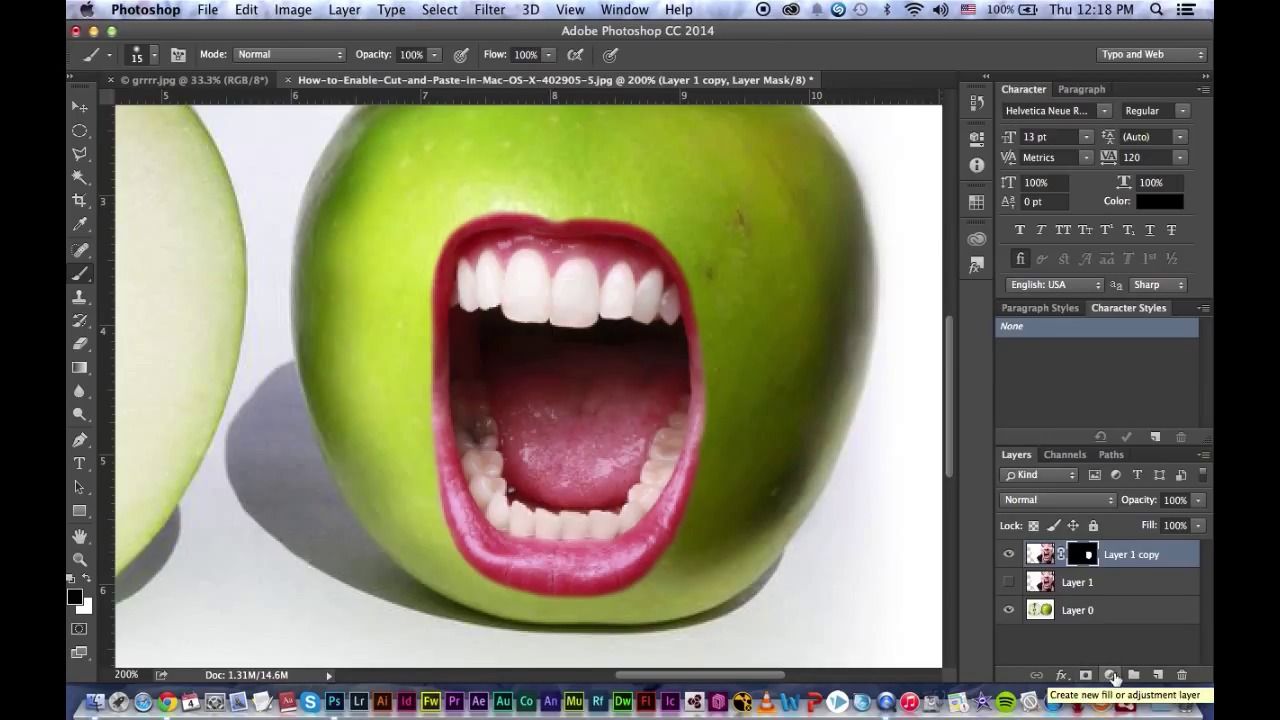
pyautogui.click(1110, 675)
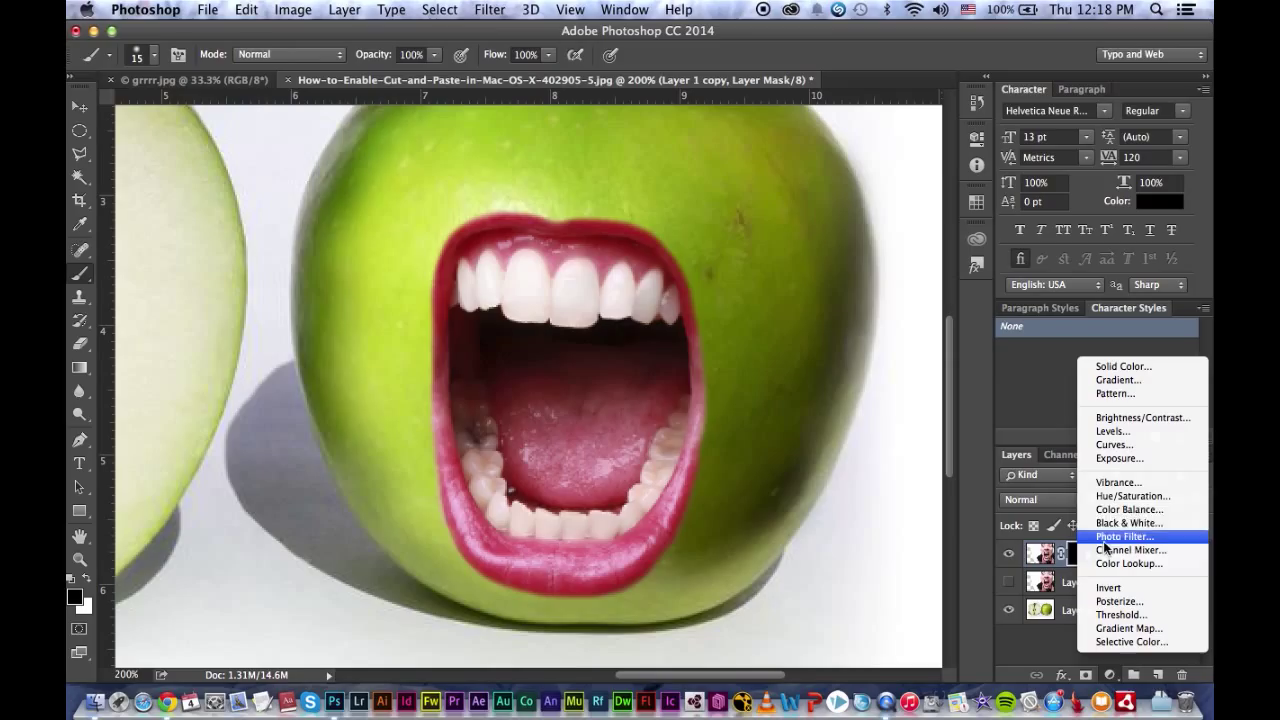
pyautogui.click(1133, 496)
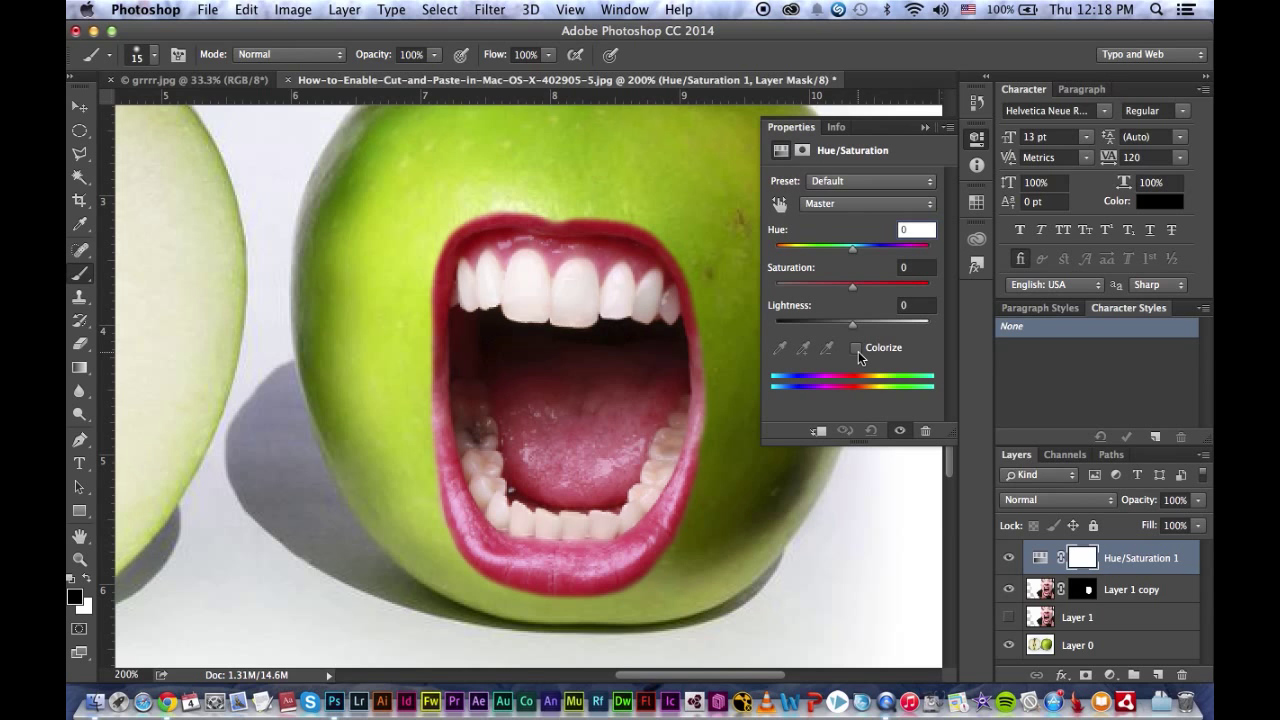
pyautogui.click(857, 347)
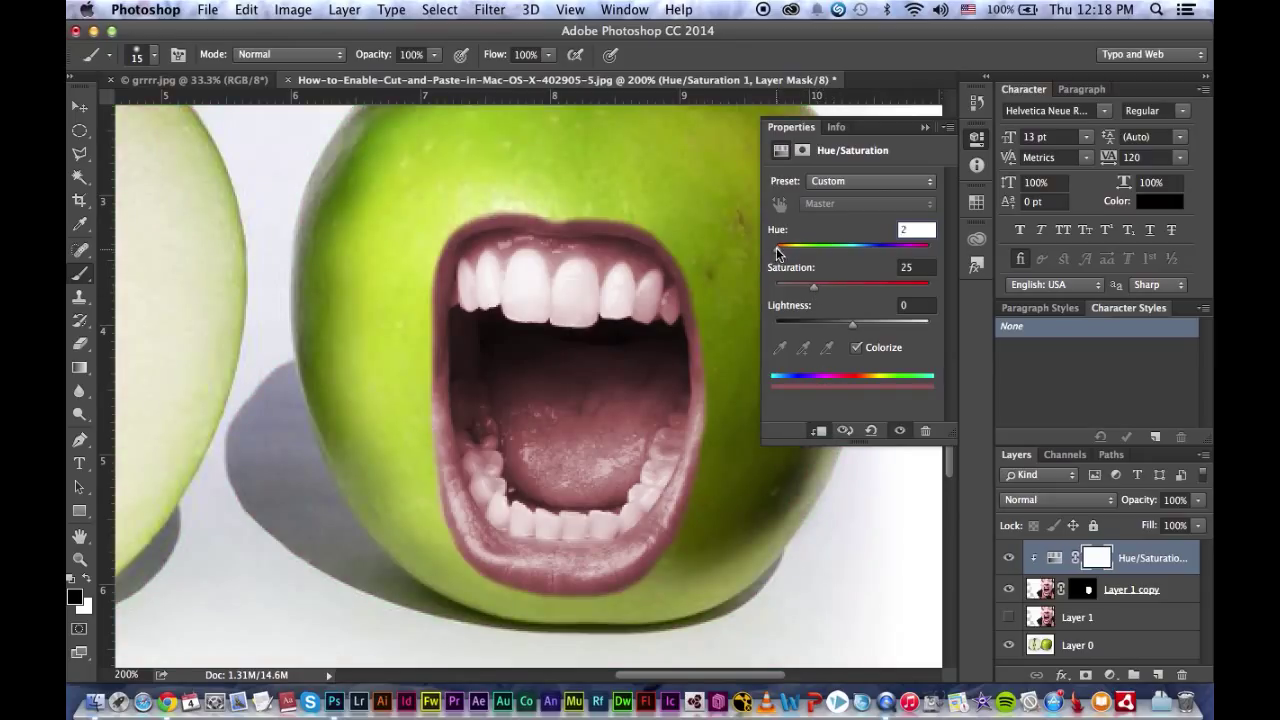
# Step: Tune the colorize sliders to hue 63 and saturation 45 for a yellow-green tint
pyautogui.moveTo(775, 246); pyautogui.dragTo(822, 246)
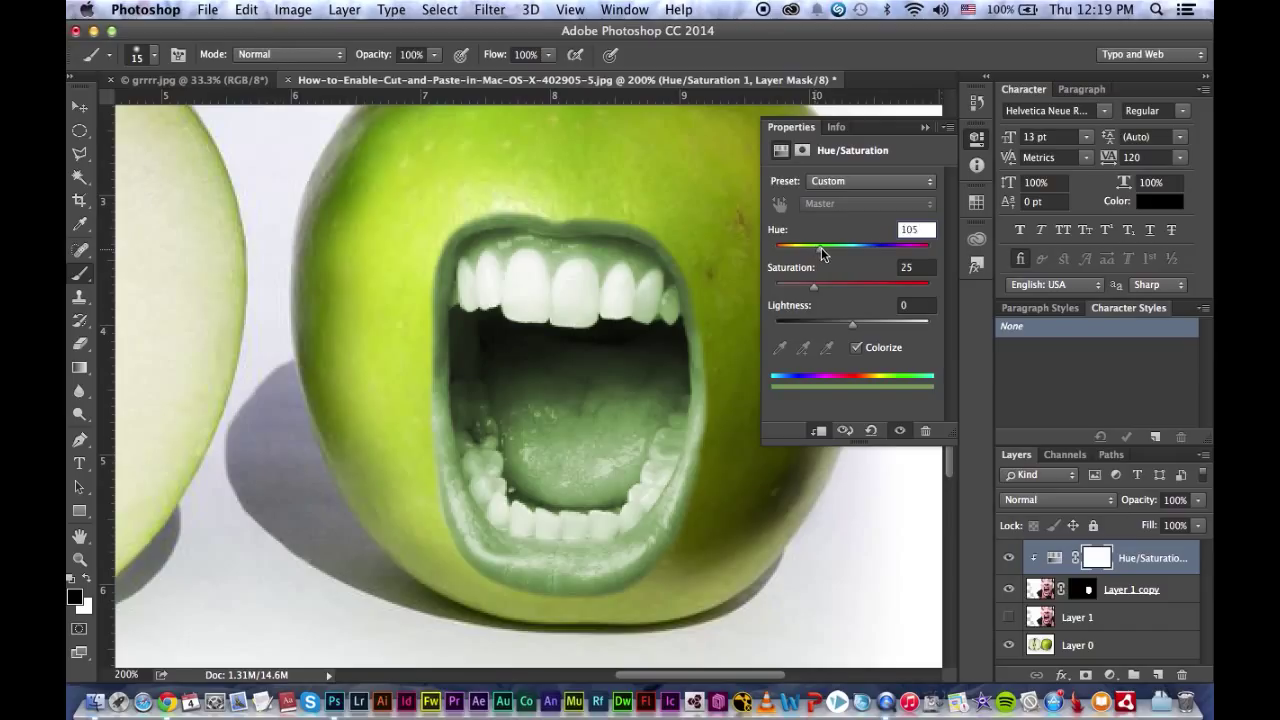
pyautogui.moveTo(800, 287); pyautogui.dragTo(837, 287)
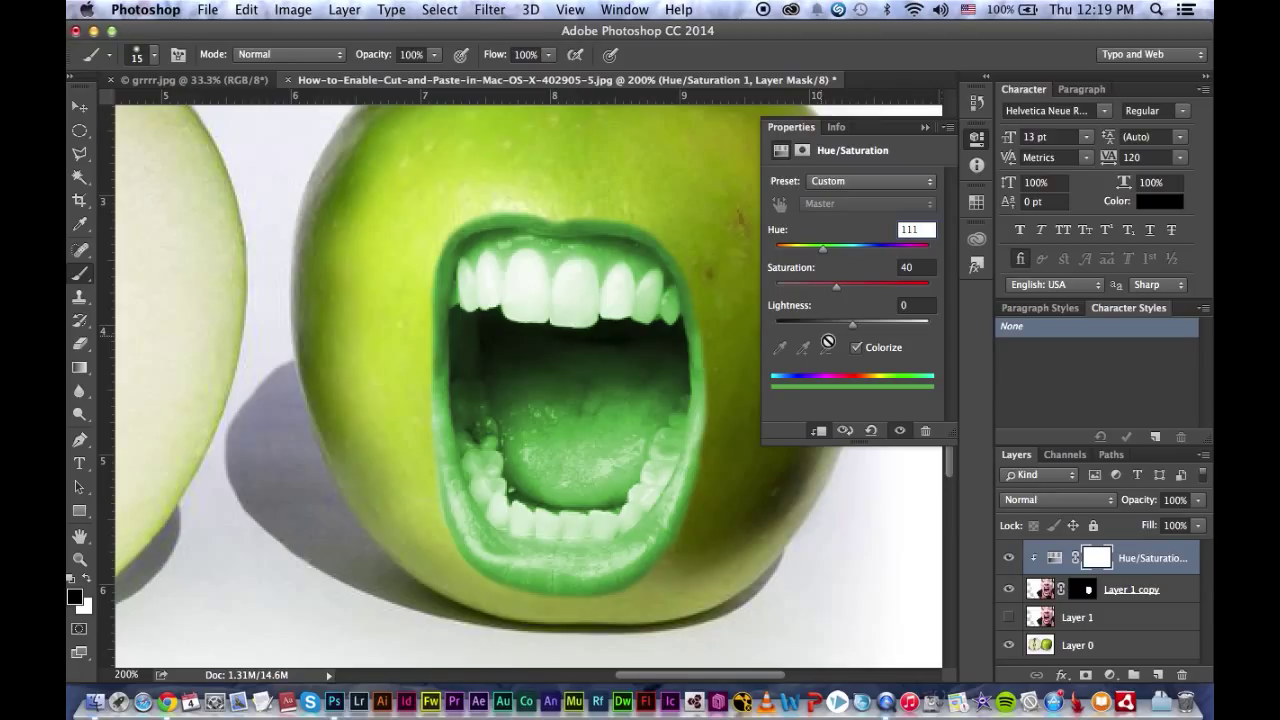
pyautogui.moveTo(822, 248); pyautogui.dragTo(812, 248)
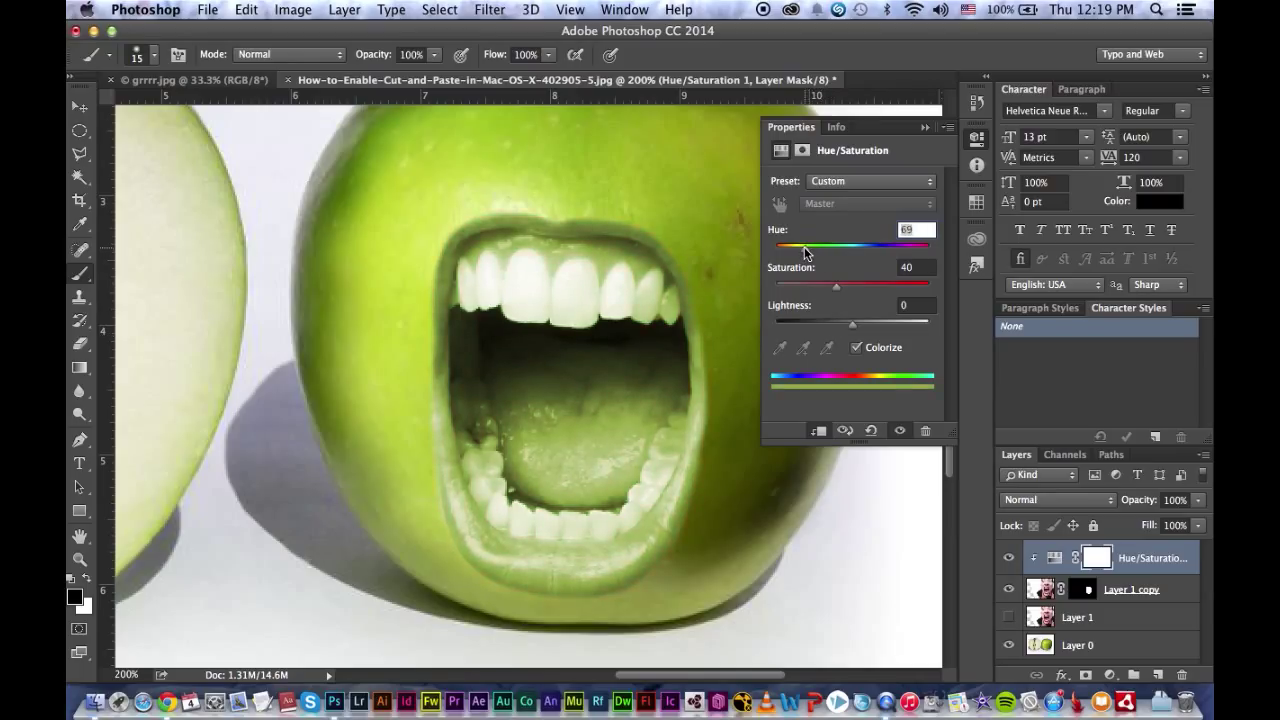
pyautogui.moveTo(801, 246); pyautogui.dragTo(812, 246)
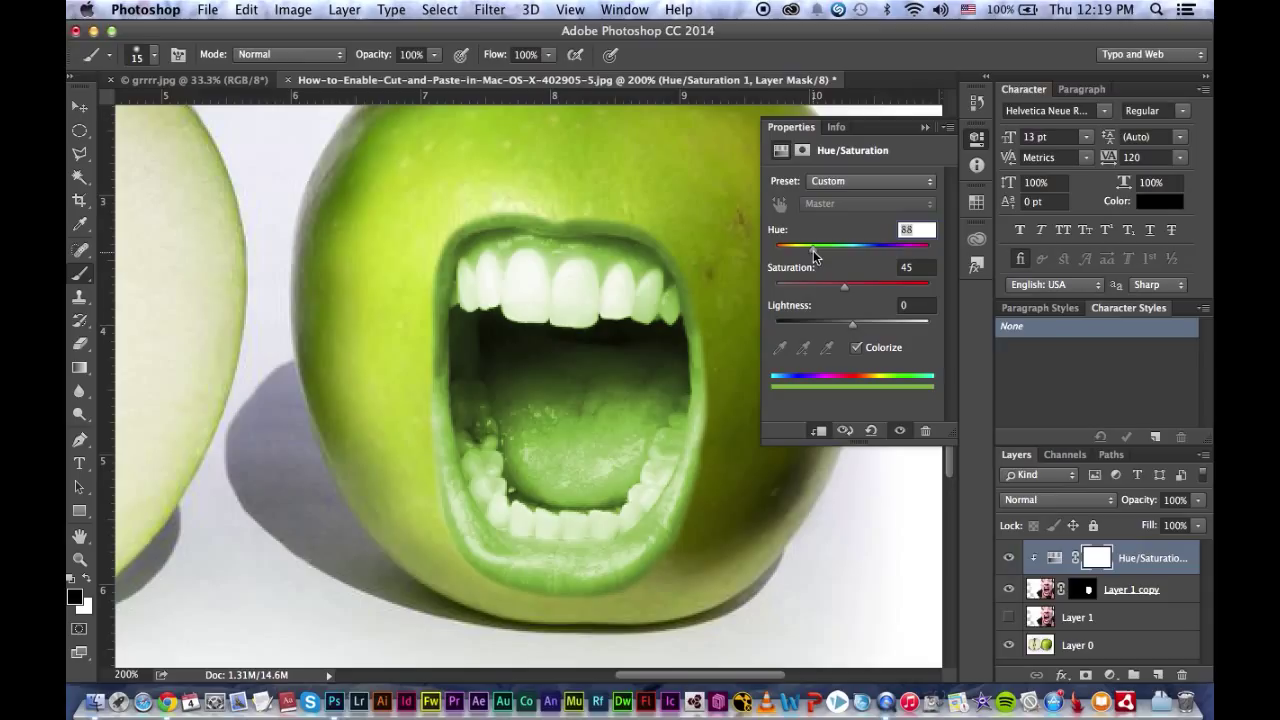
pyautogui.moveTo(812, 247); pyautogui.dragTo(801, 247)
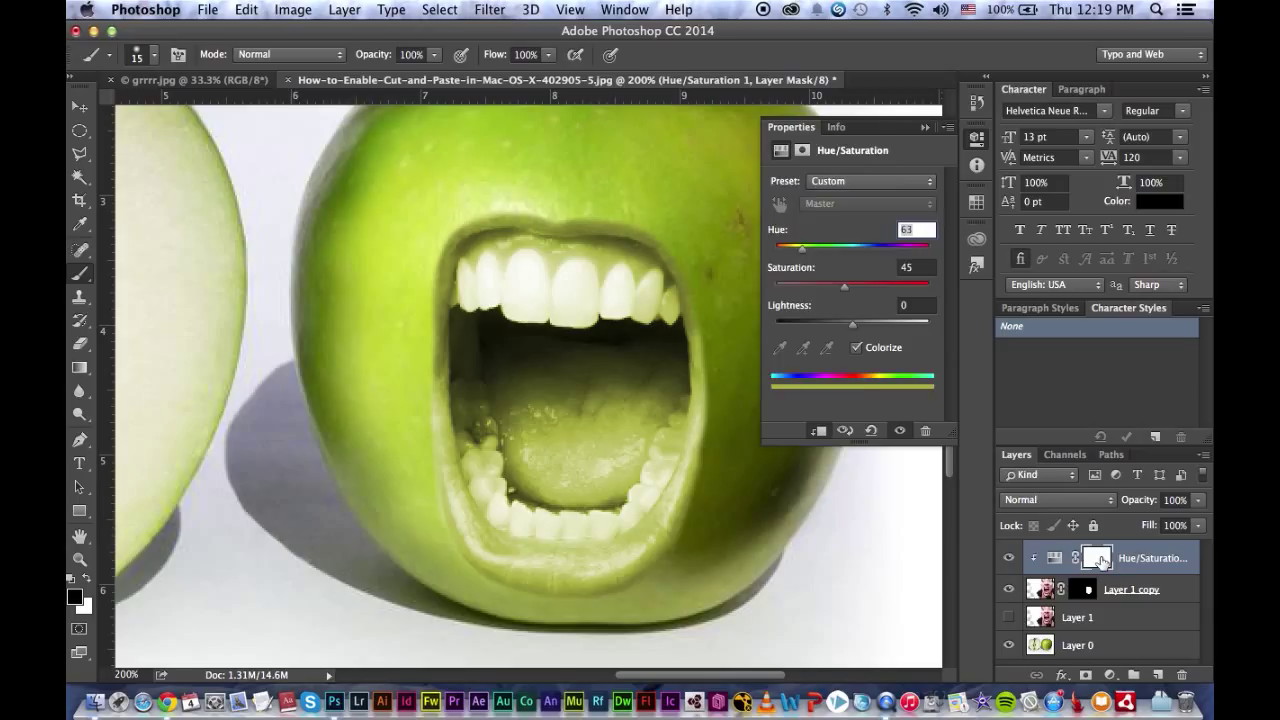
# Step: With a soft brush on the adjustment mask, restore natural colour to the upper gums and inner mouth
pyautogui.click(1096, 557)
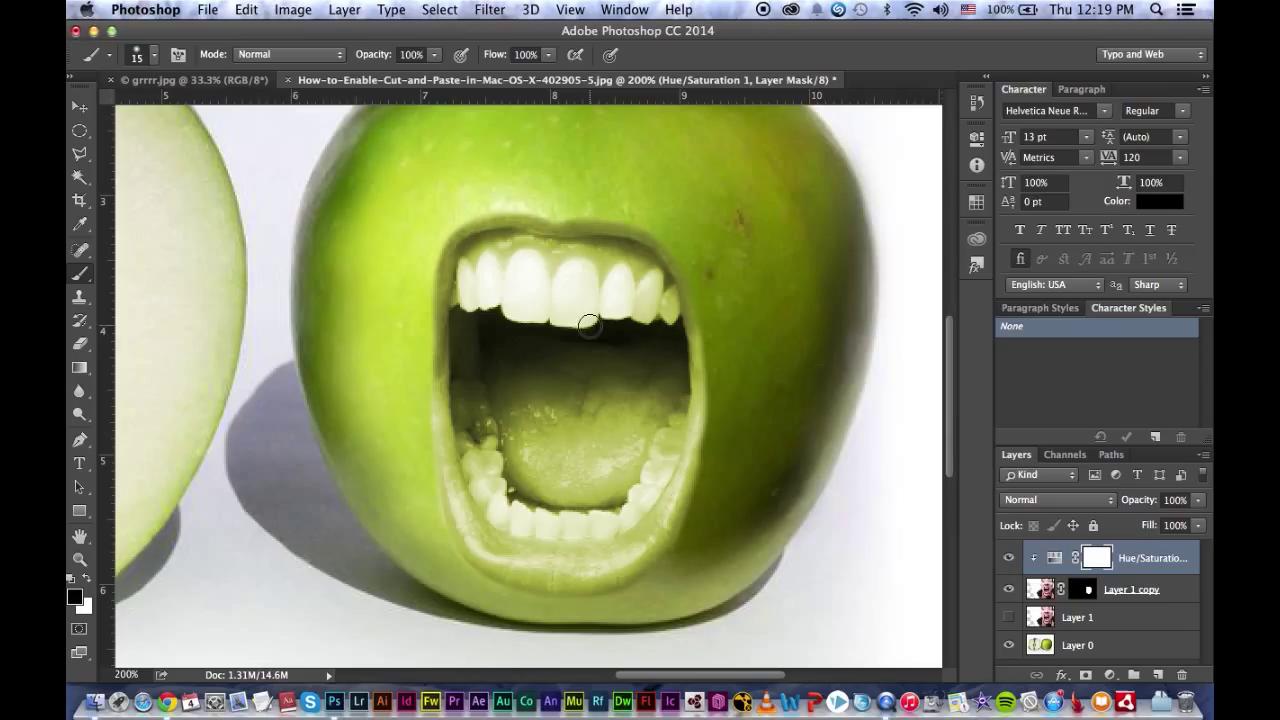
pyautogui.moveTo(586, 318)
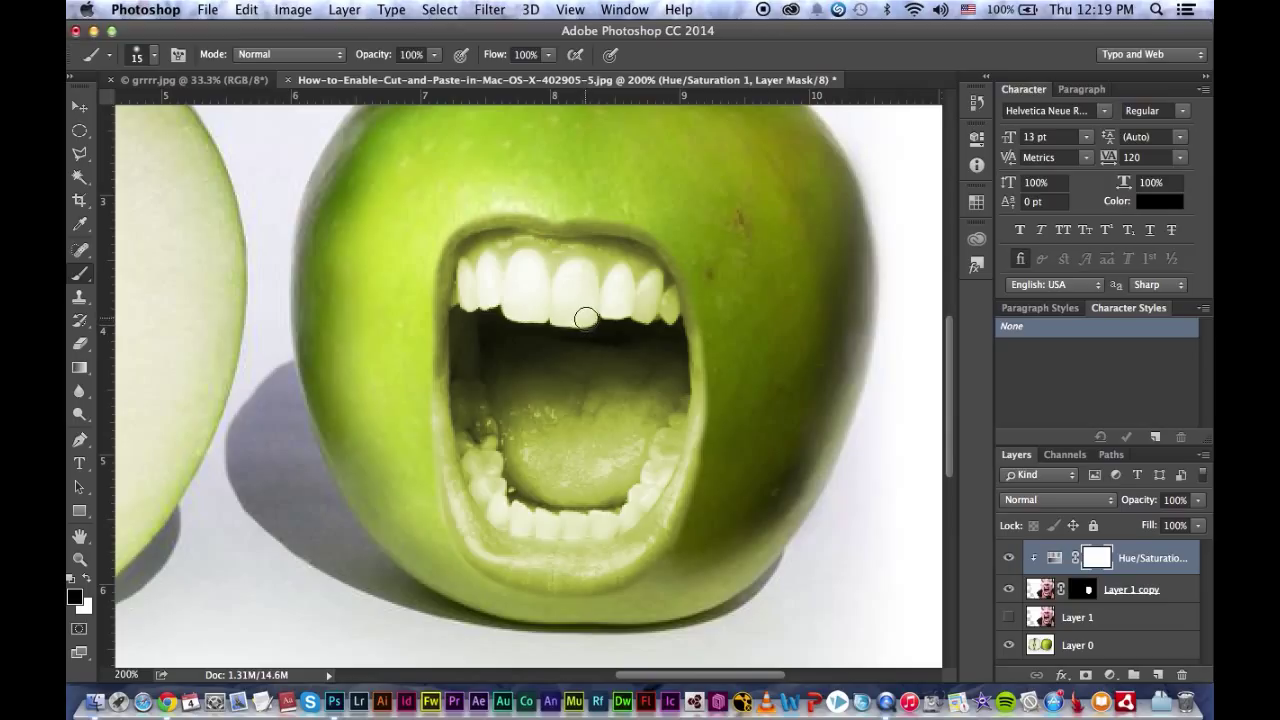
pyautogui.moveTo(578, 317)
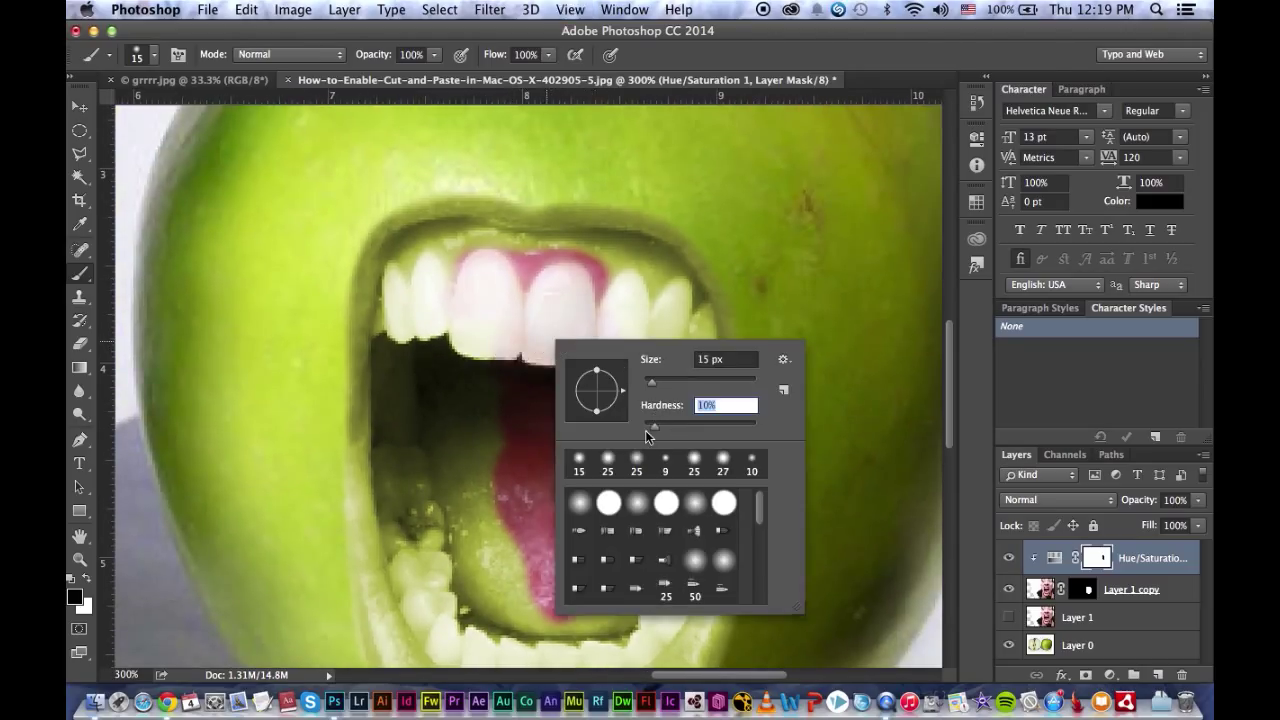
pyautogui.click(519, 253)
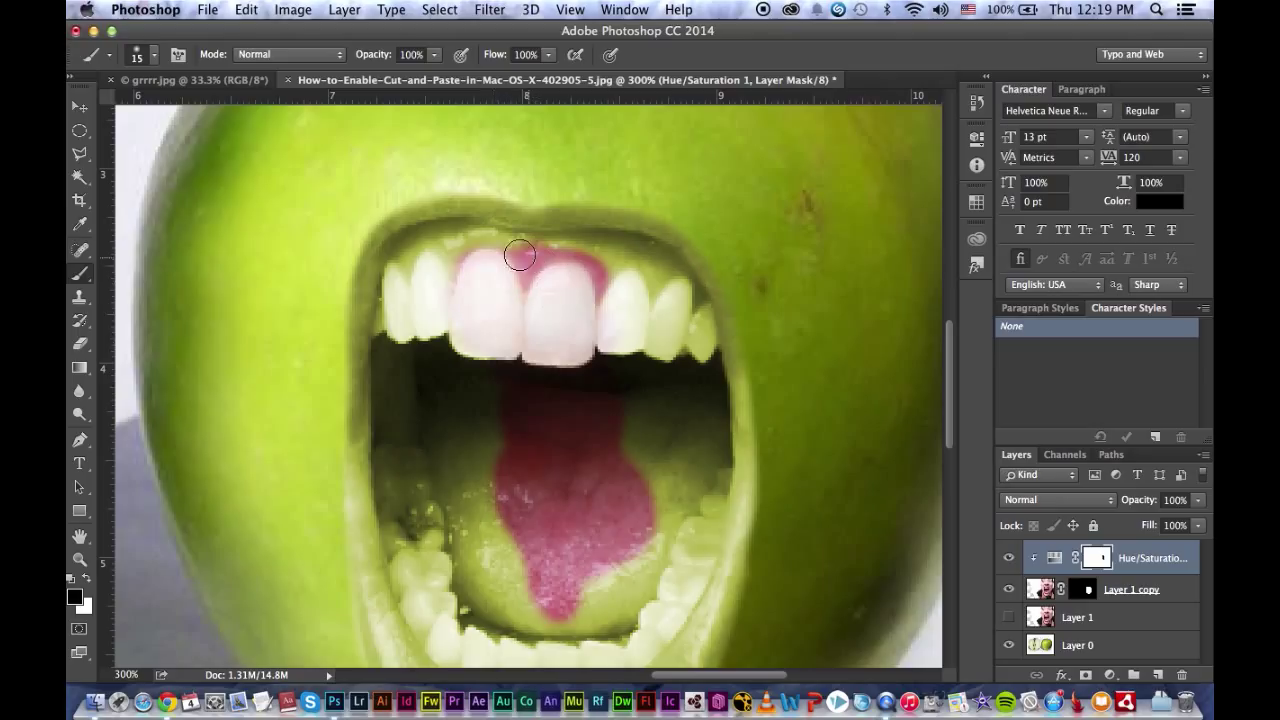
pyautogui.moveTo(520, 254); pyautogui.dragTo(411, 254)
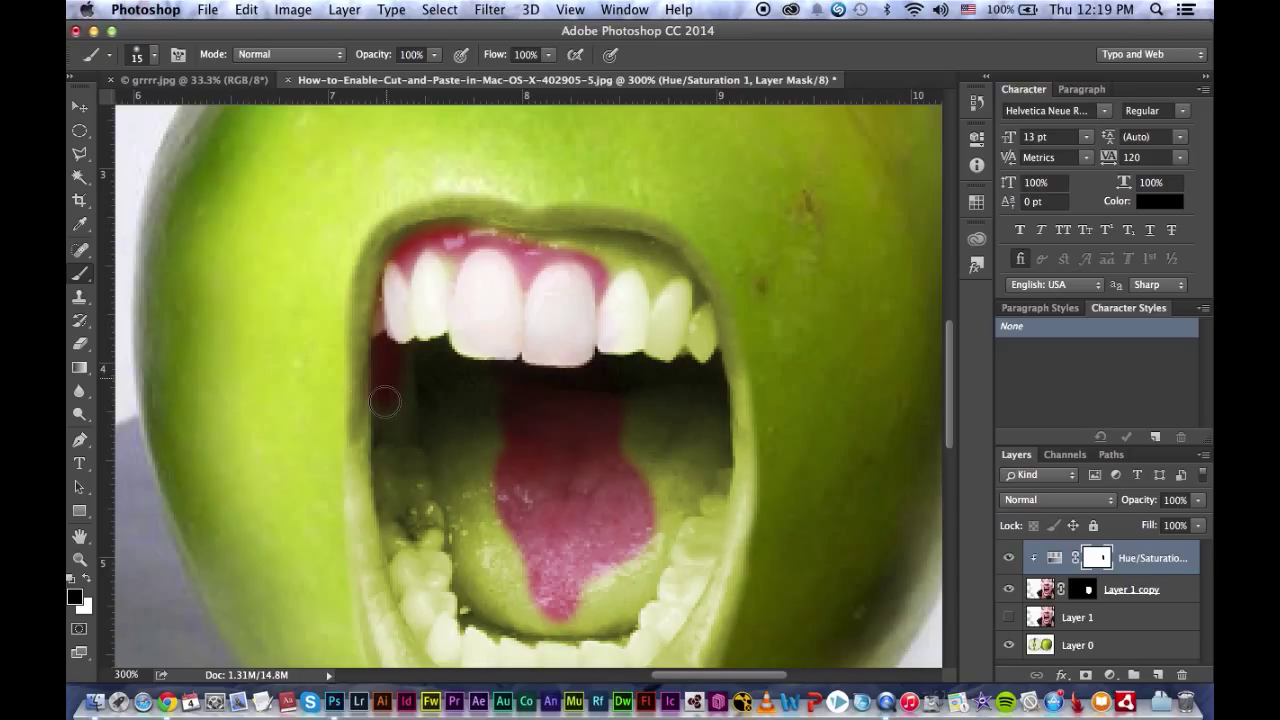
pyautogui.moveTo(385, 401); pyautogui.dragTo(425, 312)
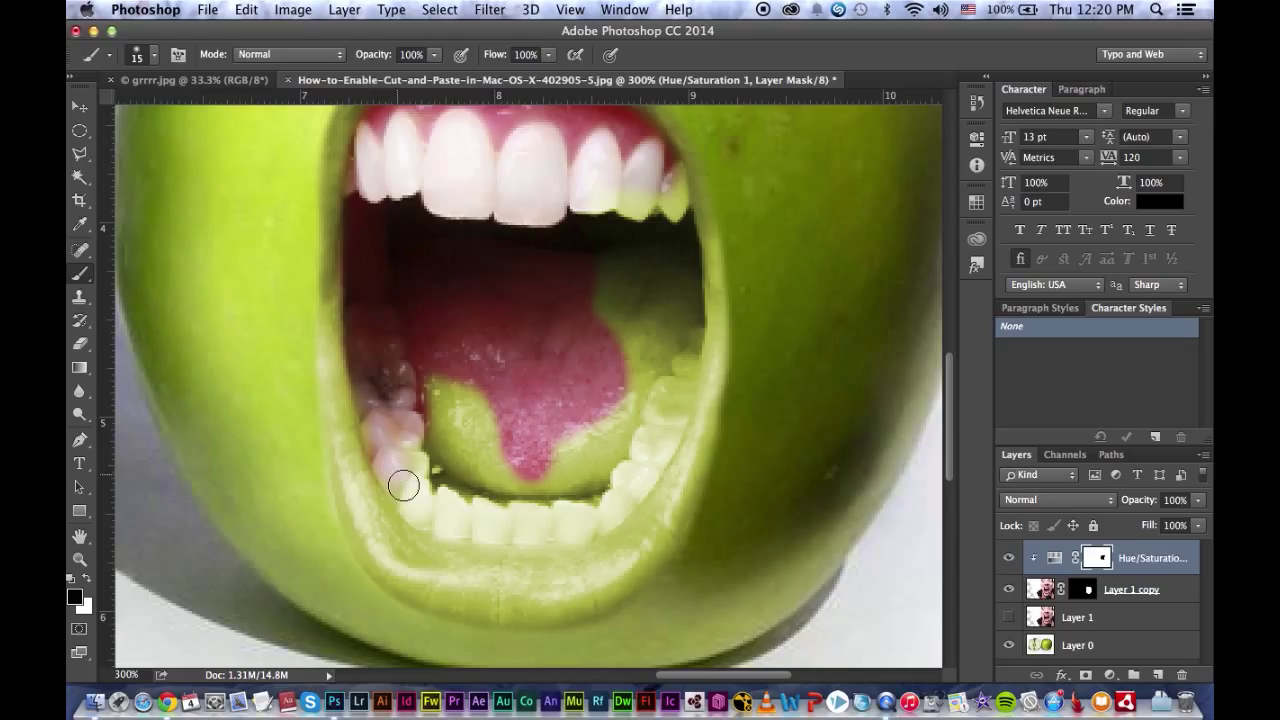
# Step: Restore natural colour to the lower teeth and the upper right teeth
pyautogui.moveTo(403, 485); pyautogui.dragTo(517, 529)
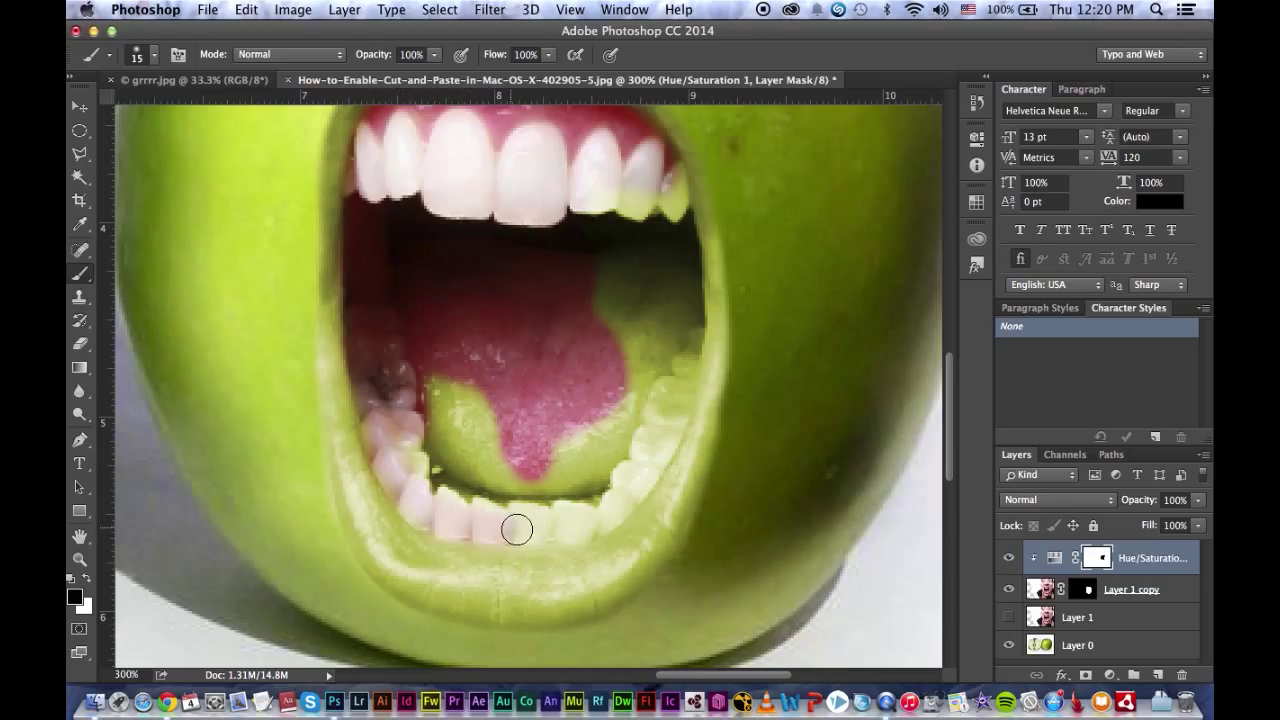
pyautogui.moveTo(517, 530); pyautogui.dragTo(618, 503)
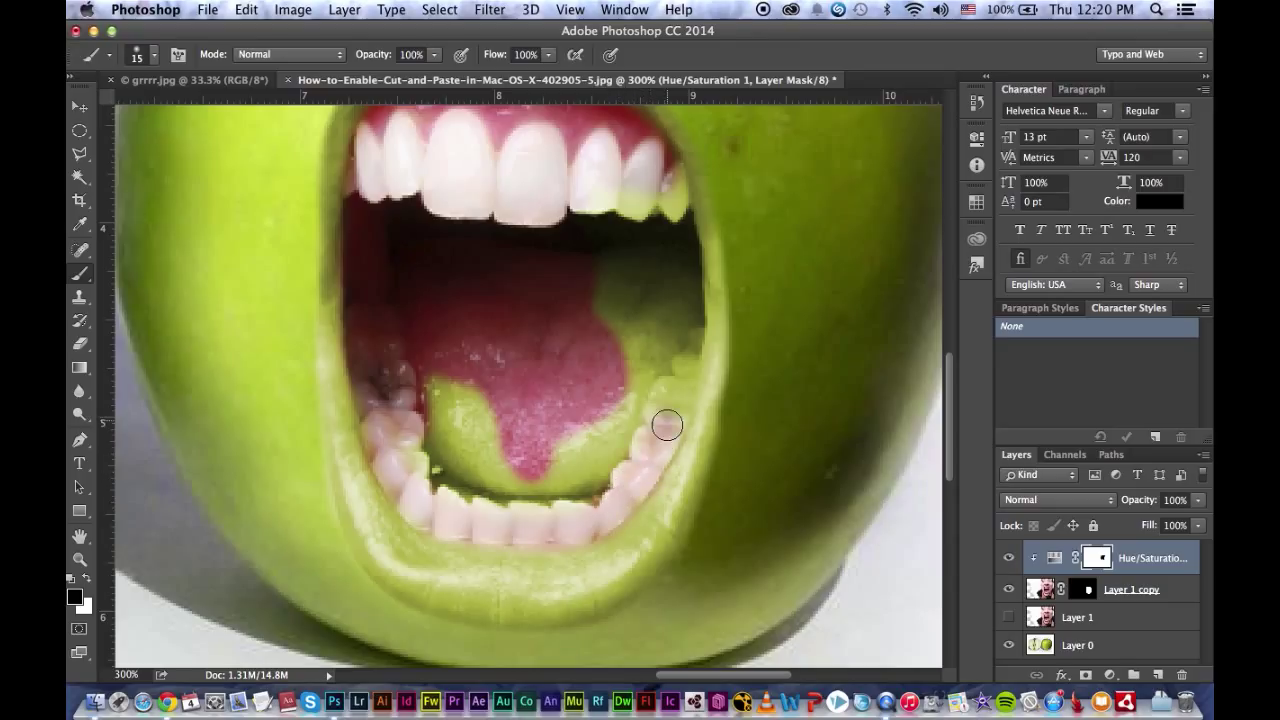
pyautogui.moveTo(667, 425); pyautogui.dragTo(488, 430)
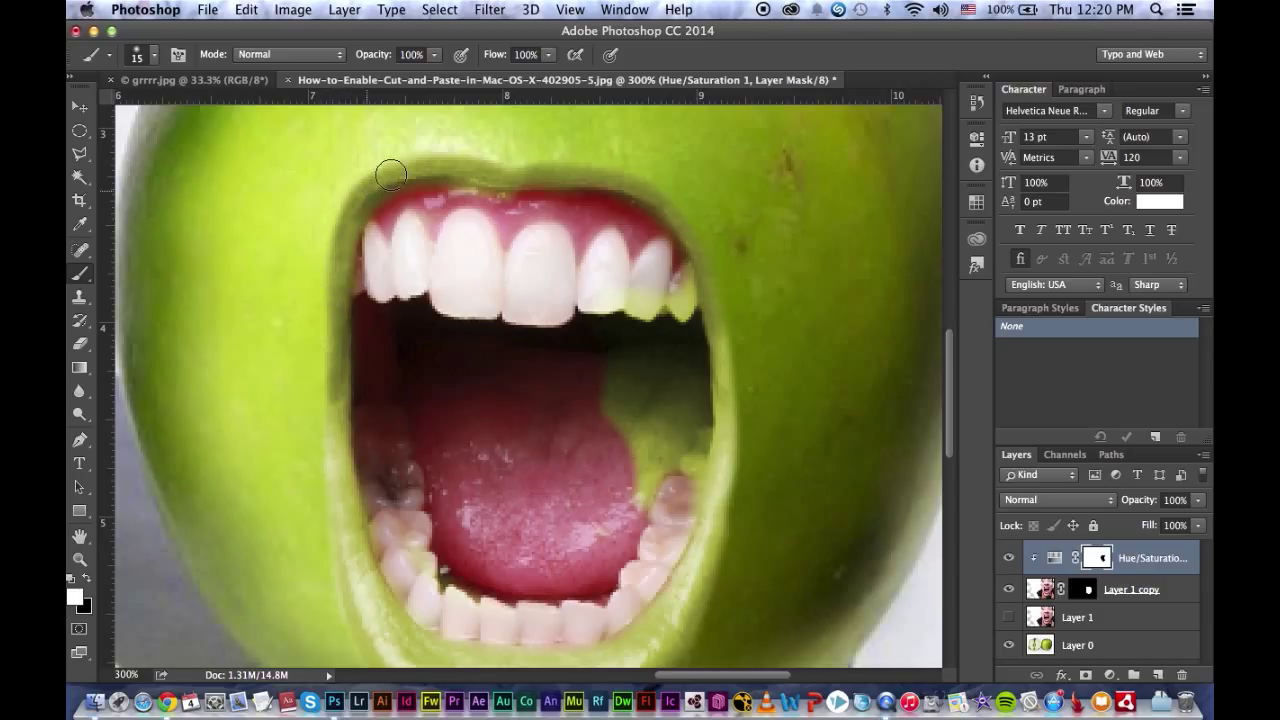
pyautogui.moveTo(532, 170)
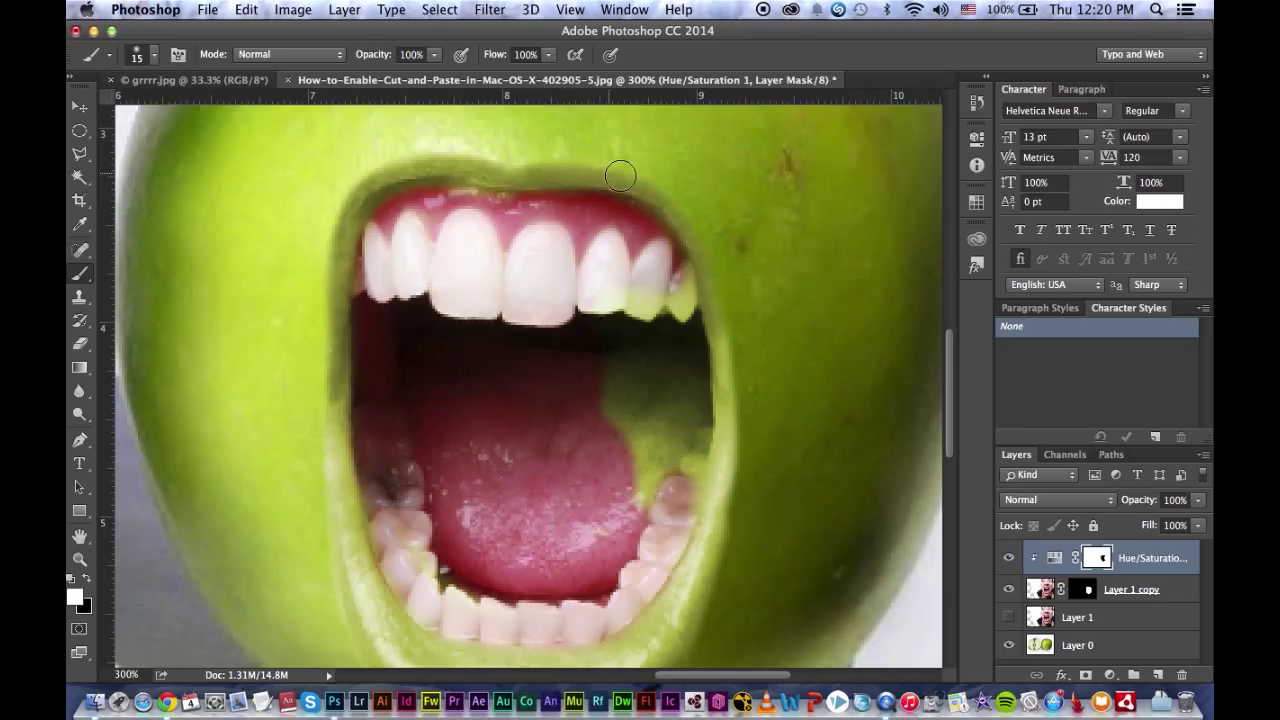
pyautogui.moveTo(695, 227)
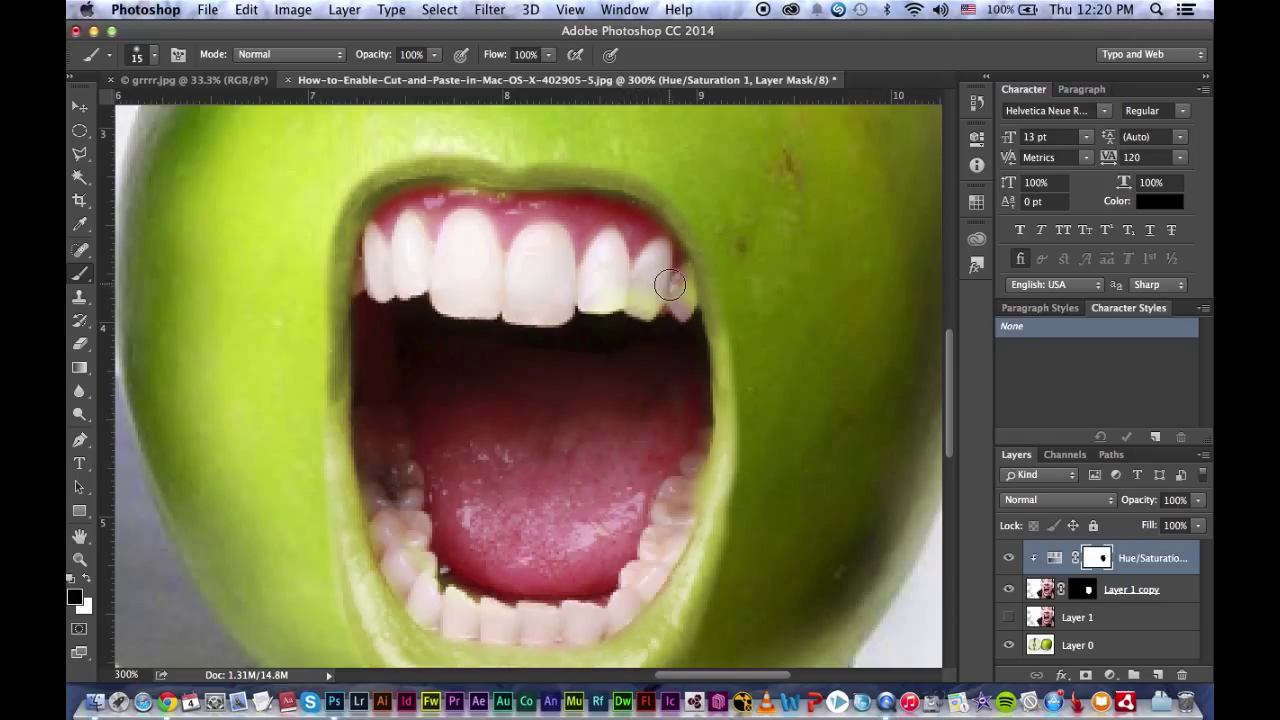
pyautogui.moveTo(670, 285); pyautogui.dragTo(673, 307)
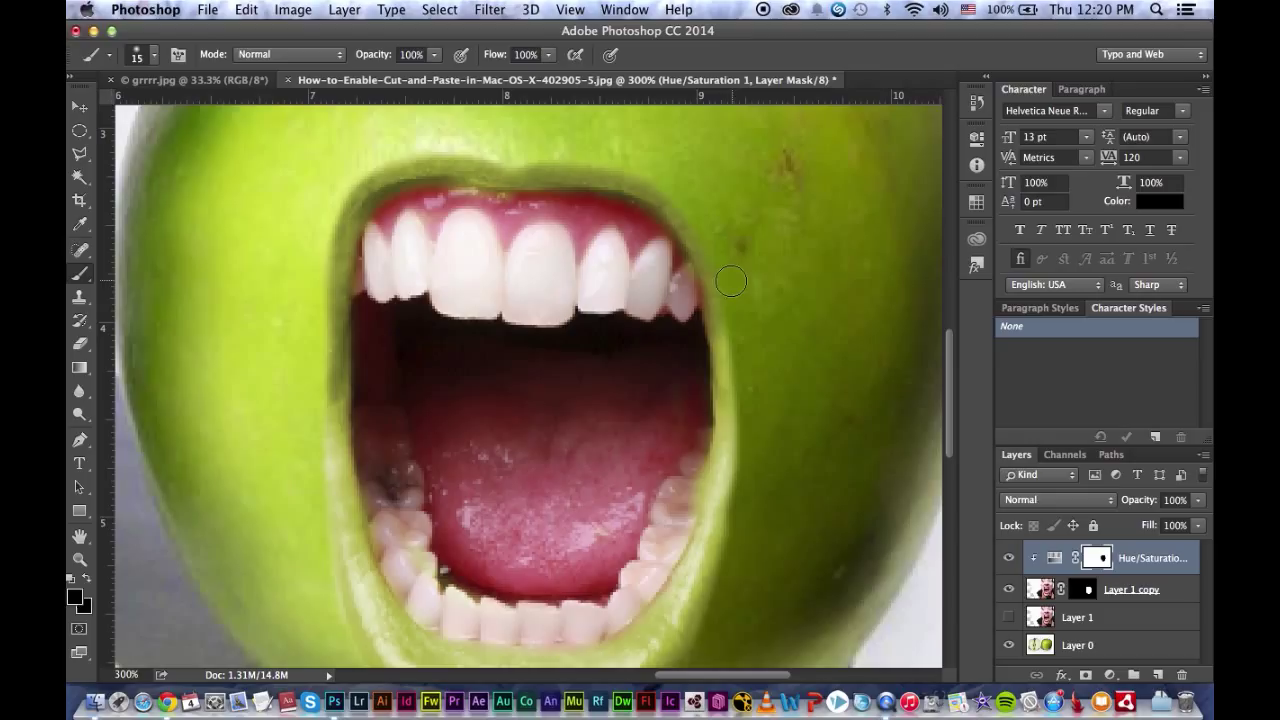
pyautogui.moveTo(736, 386)
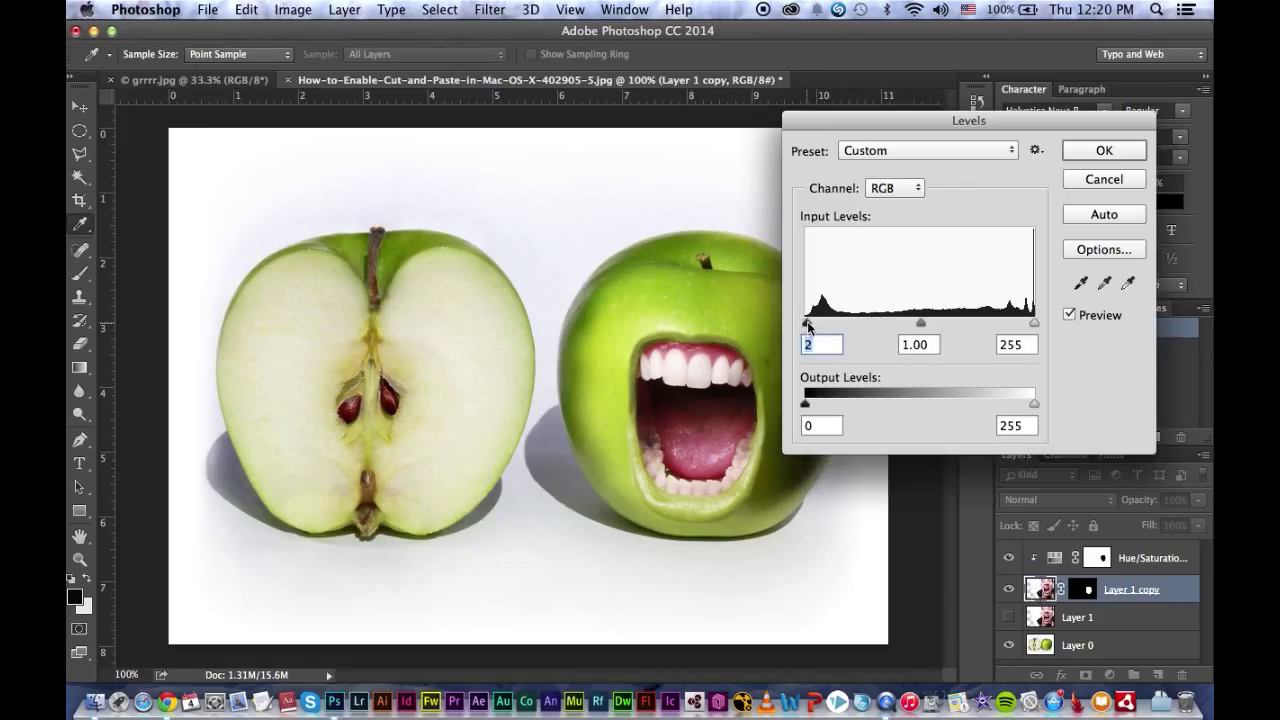
# Step: Apply Levels to the mouth layer with shadows 46, midtones 0.74 and highlights 236
pyautogui.moveTo(805, 322); pyautogui.dragTo(830, 322)
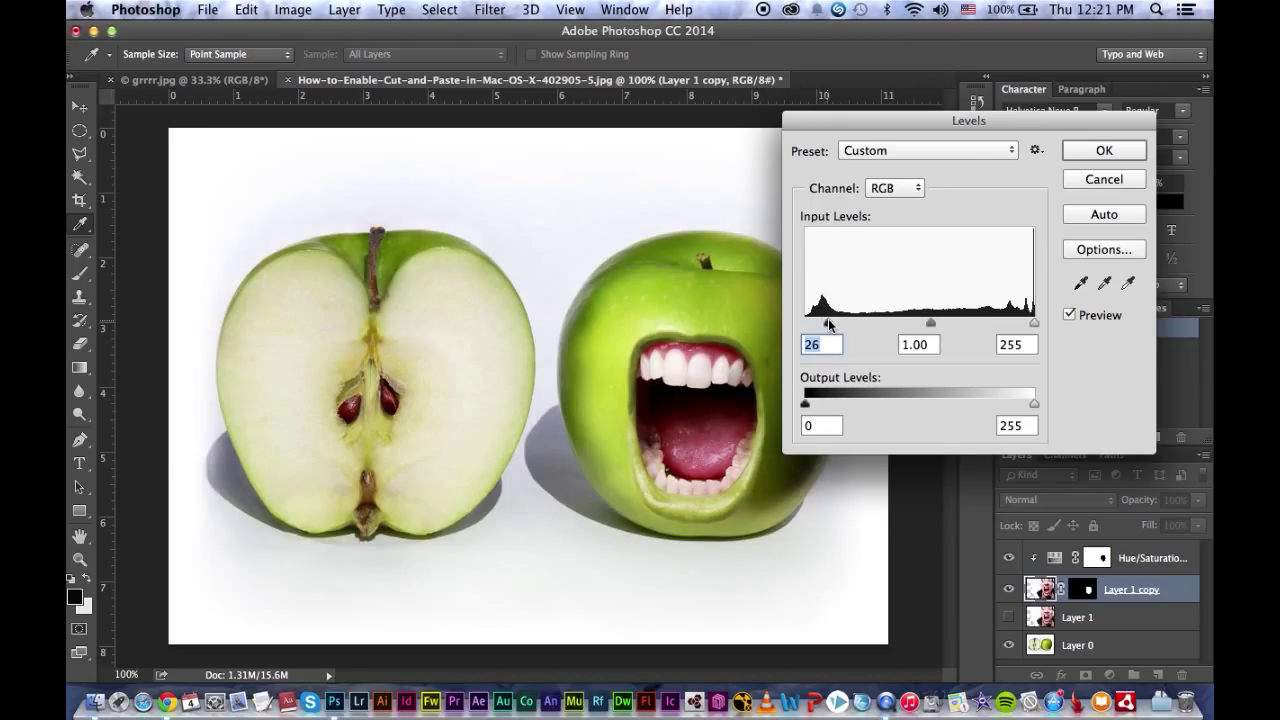
pyautogui.moveTo(828, 322); pyautogui.dragTo(846, 322)
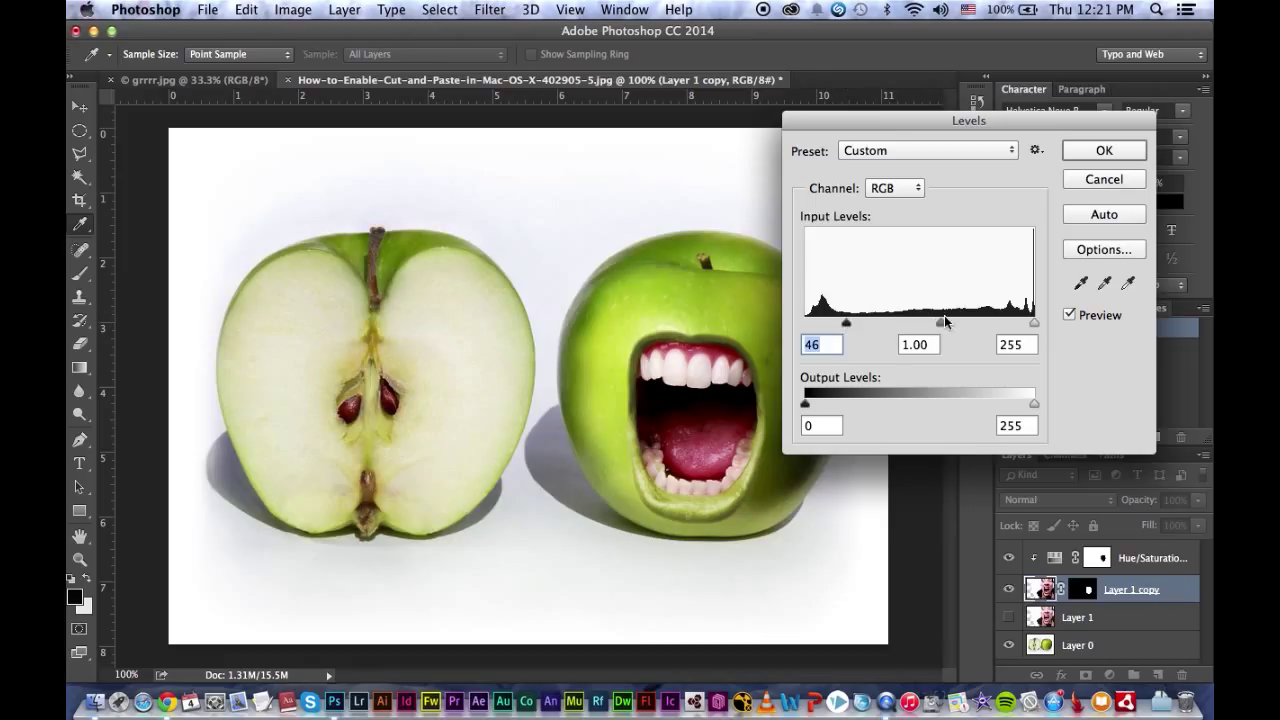
pyautogui.moveTo(948, 322); pyautogui.dragTo(960, 322)
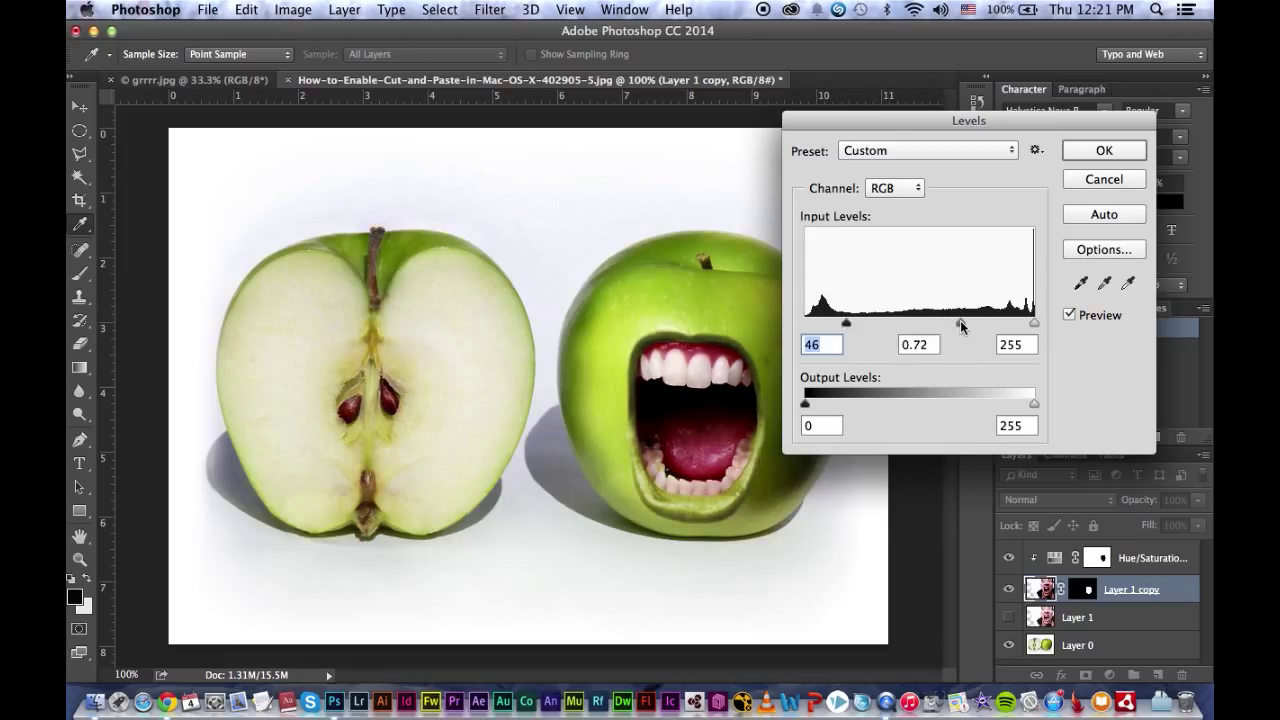
pyautogui.moveTo(962, 322); pyautogui.dragTo(958, 322)
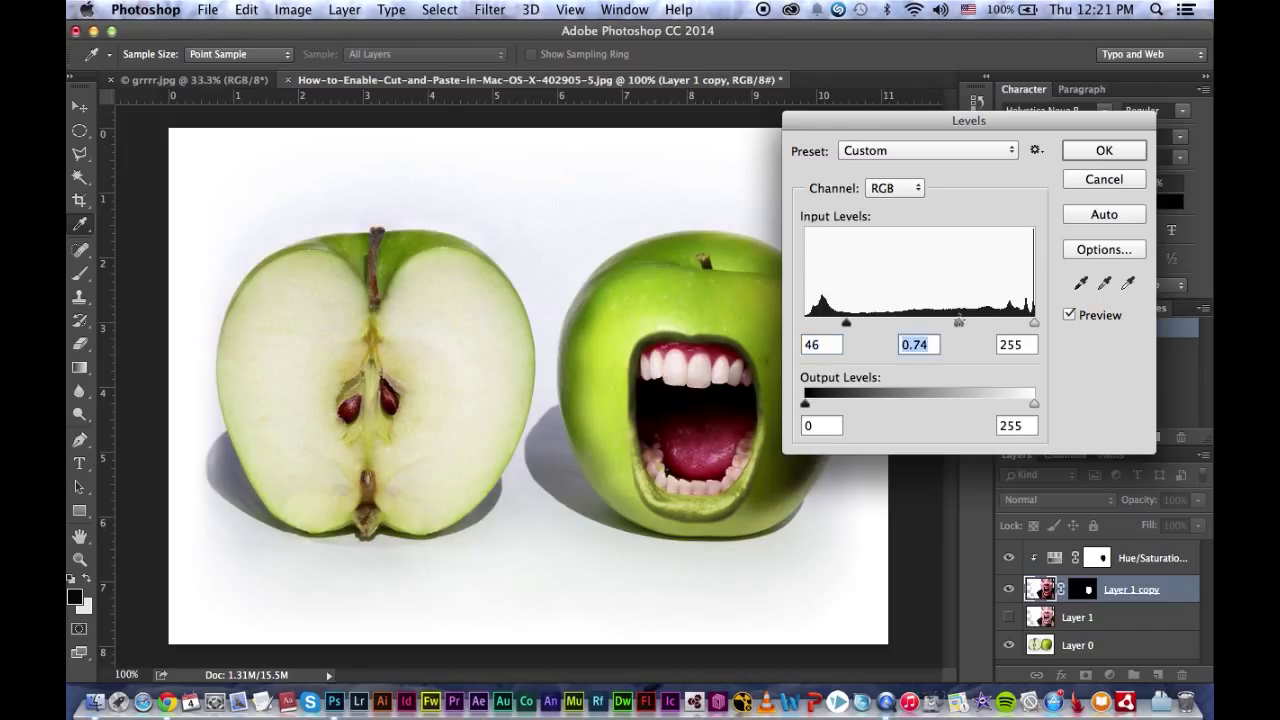
pyautogui.moveTo(1035, 323); pyautogui.dragTo(1022, 323)
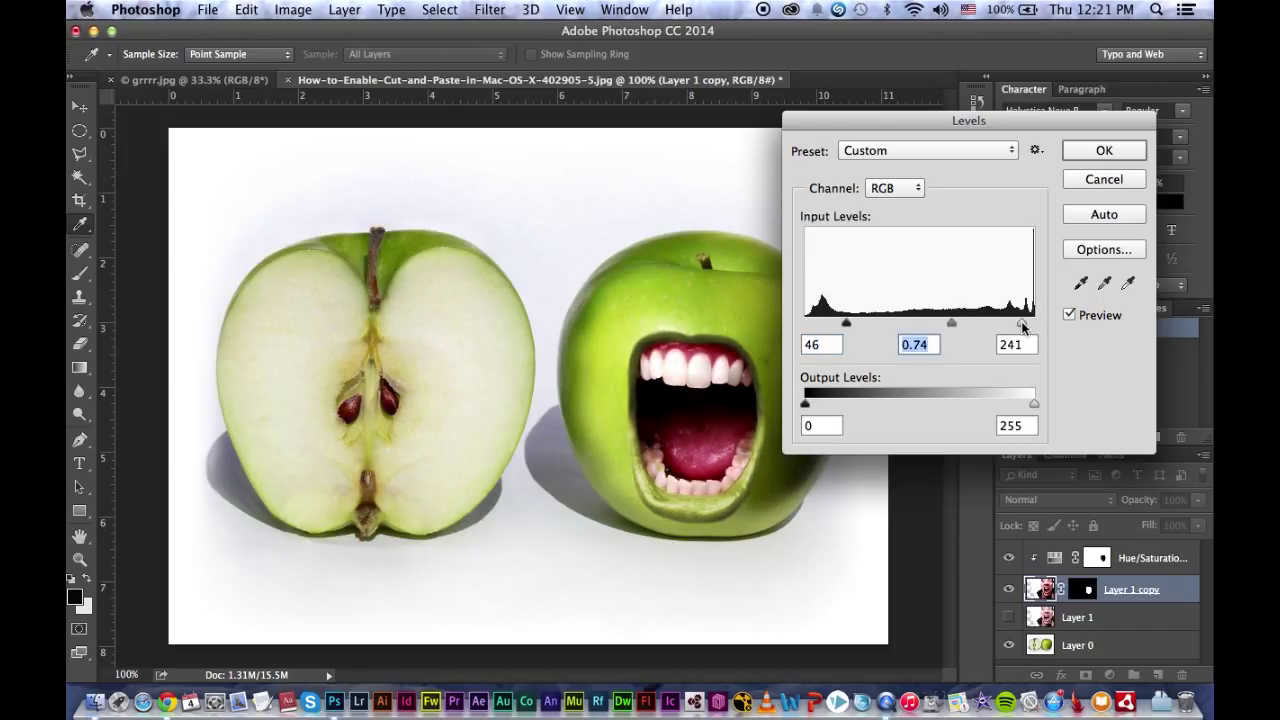
pyautogui.moveTo(1021, 322); pyautogui.dragTo(1017, 322)
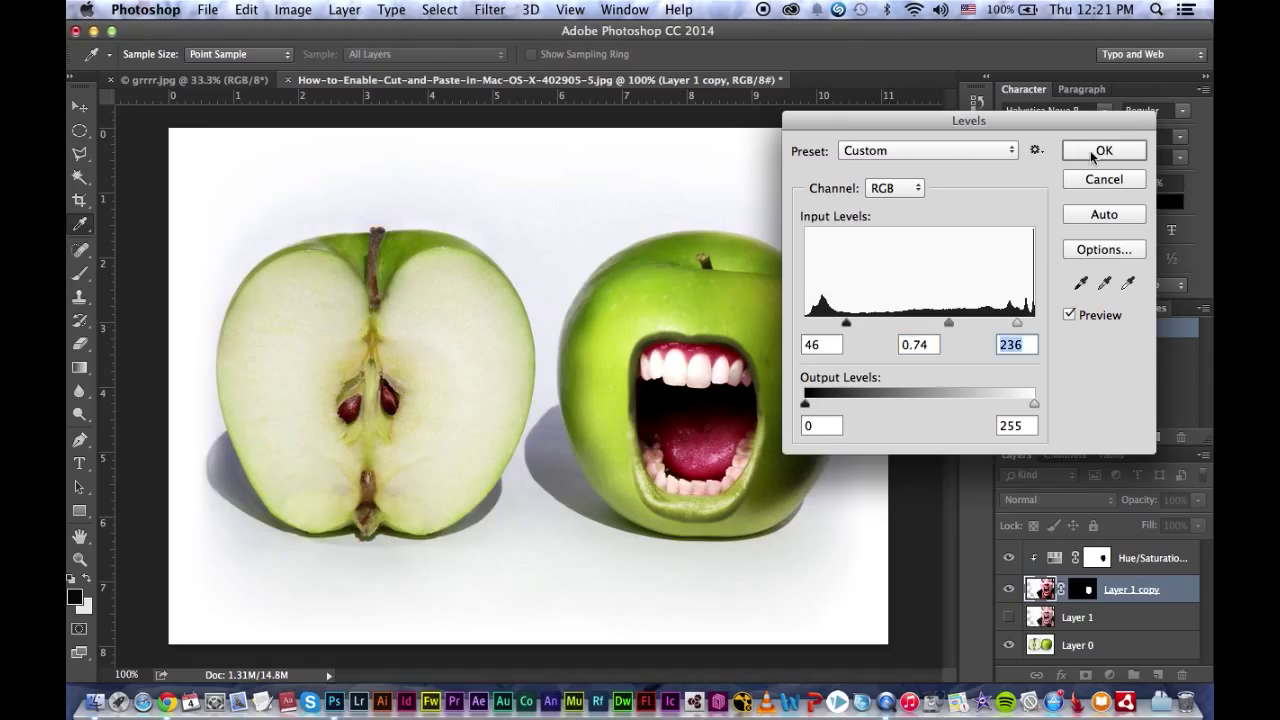
pyautogui.click(1103, 150)
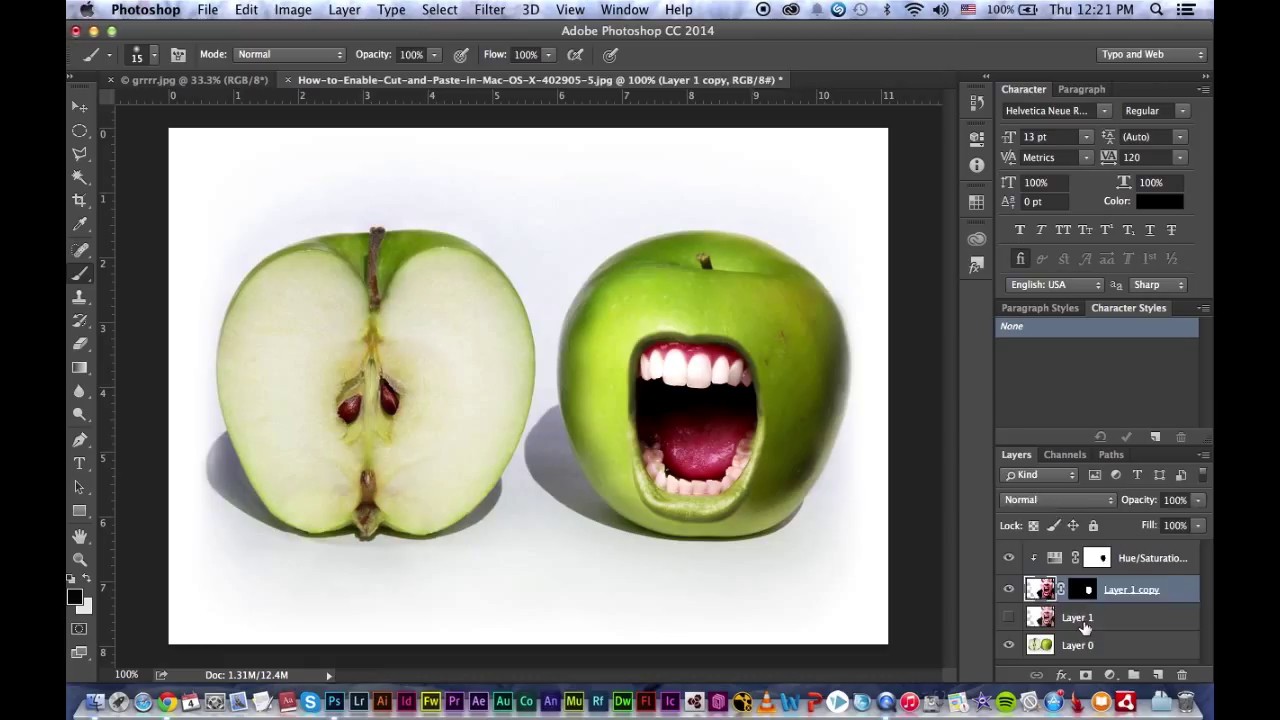
# Step: Select the hidden face layer, set it to 50% opacity, and position it over the apple
pyautogui.click(1077, 617)
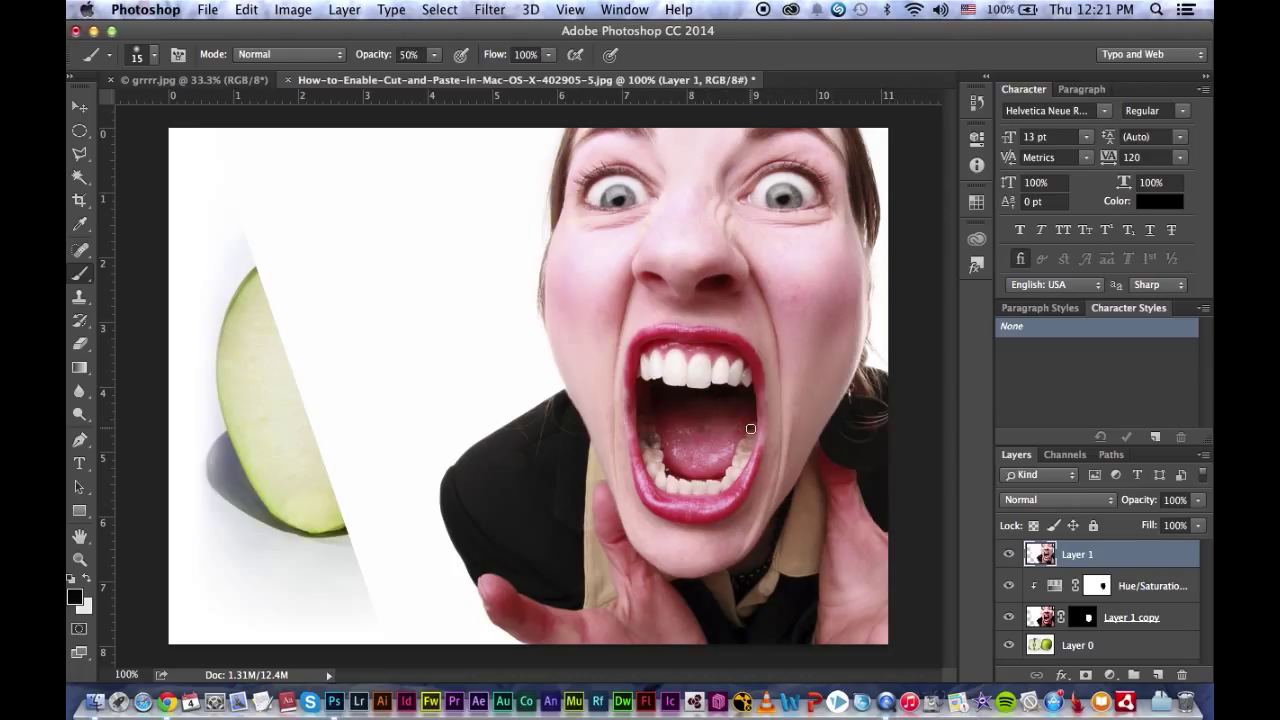
pyautogui.click(79, 107)
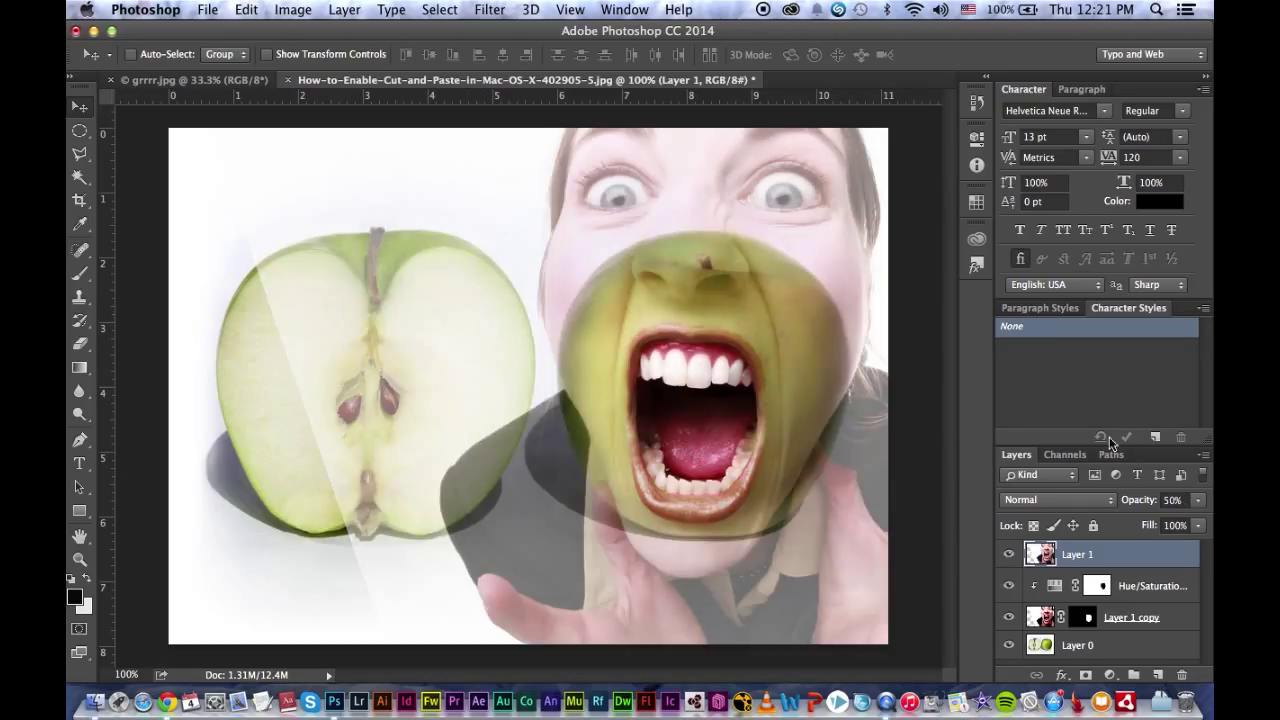
pyautogui.moveTo(760, 307)
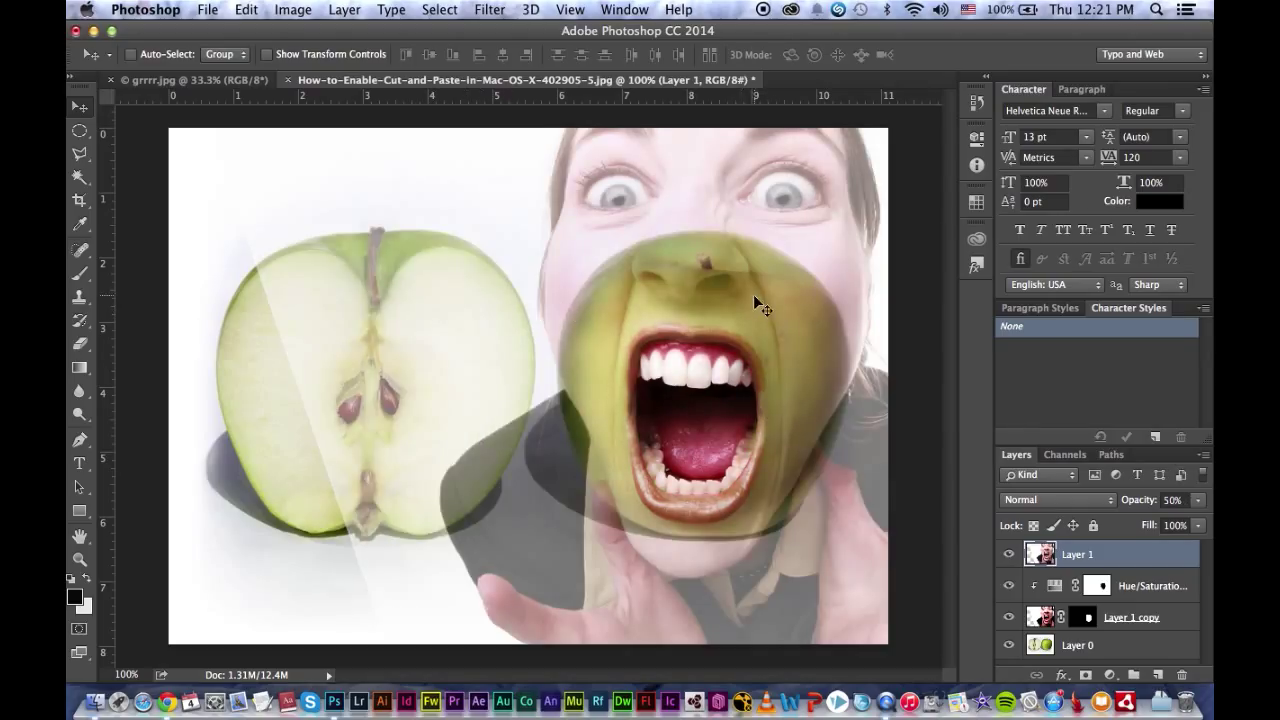
pyautogui.moveTo(755, 305); pyautogui.dragTo(765, 400)
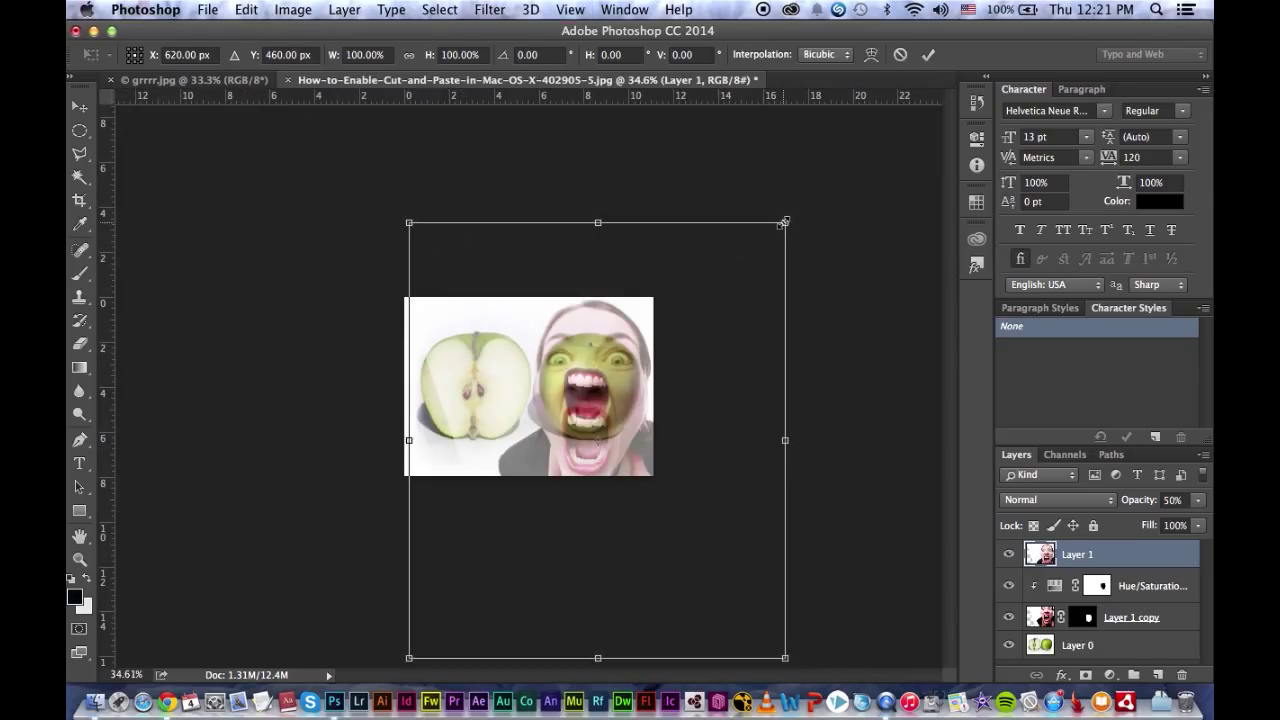
# Step: Scale the see-through face to about 90% and rotate it so the eyes sit above the mouth
pyautogui.moveTo(785, 221); pyautogui.dragTo(745, 267)
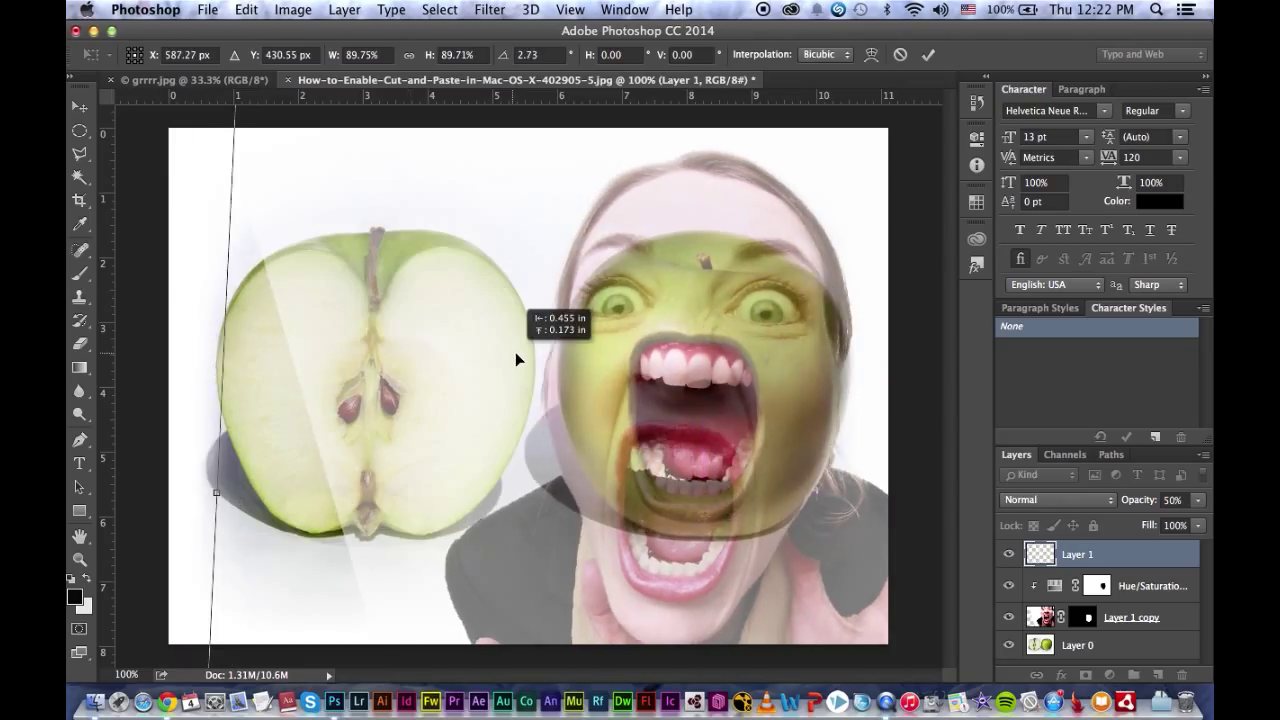
pyautogui.moveTo(518, 360); pyautogui.dragTo(530, 362)
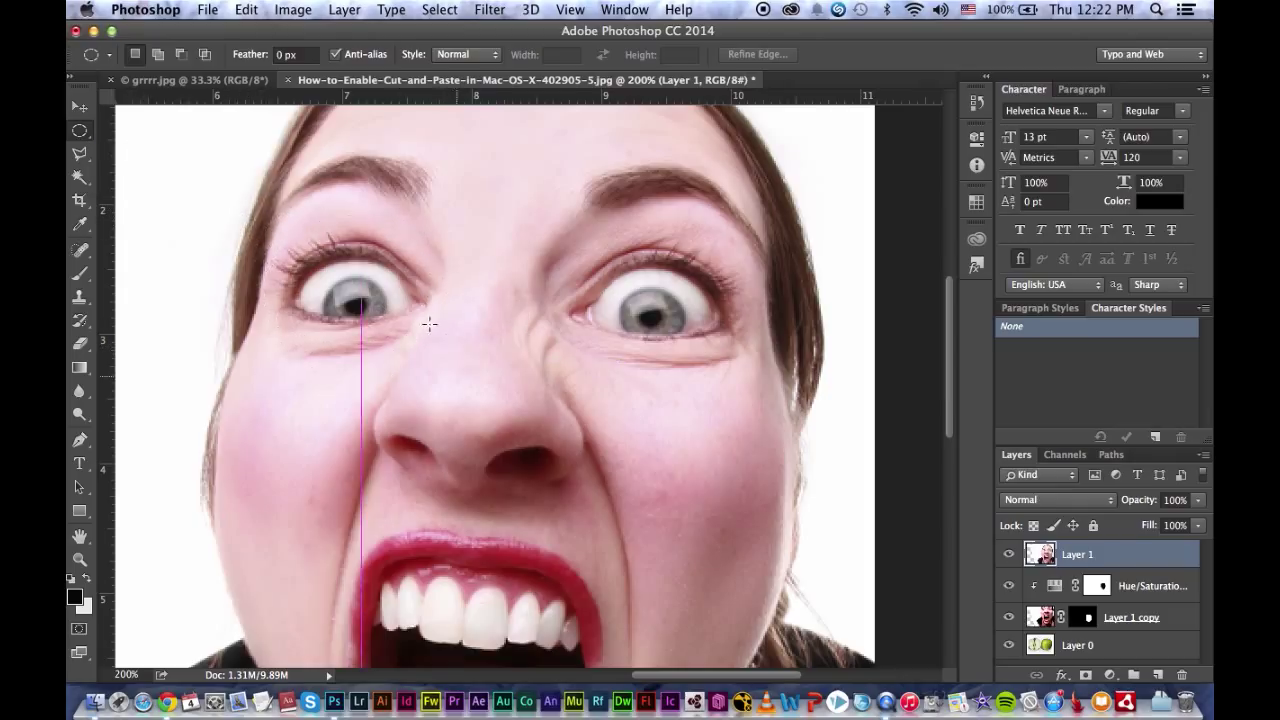
# Step: Draw an oval selection around the woman's left eye
pyautogui.moveTo(360, 310); pyautogui.dragTo(420, 325)
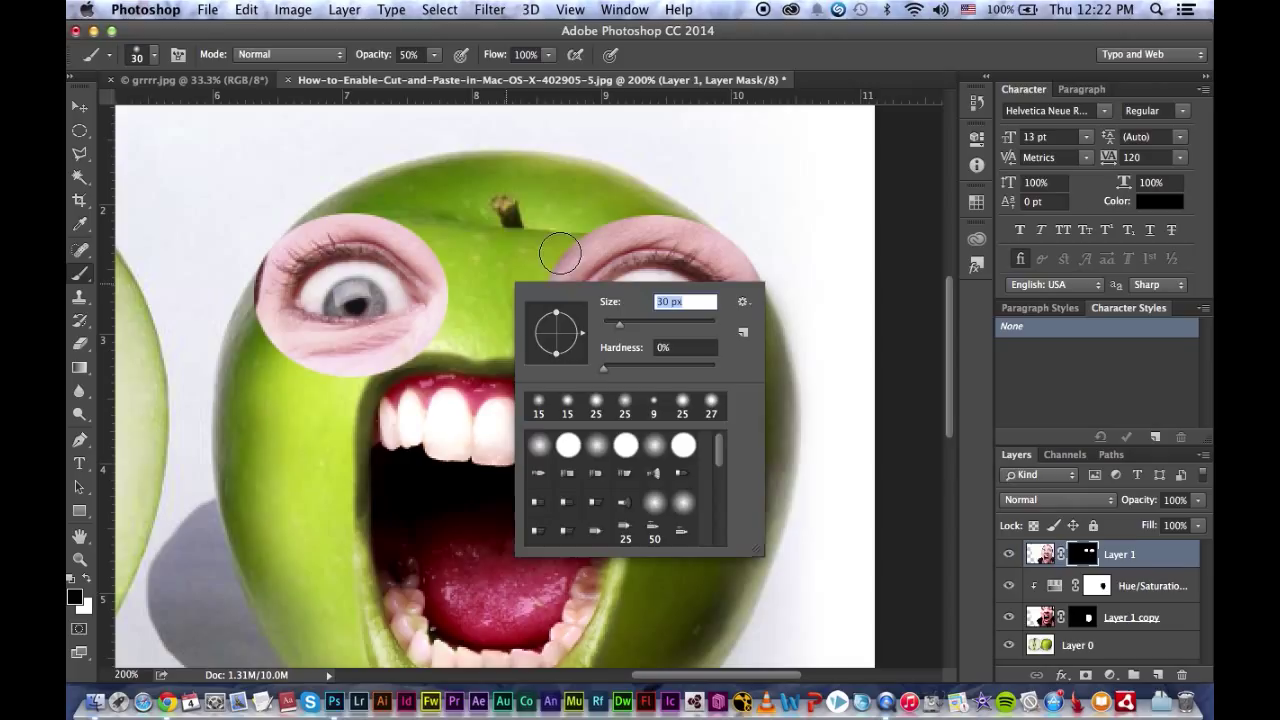
# Step: Paint black on Layer 1's mask to hide the pink skin surrounding the left eye
pyautogui.click(548, 234)
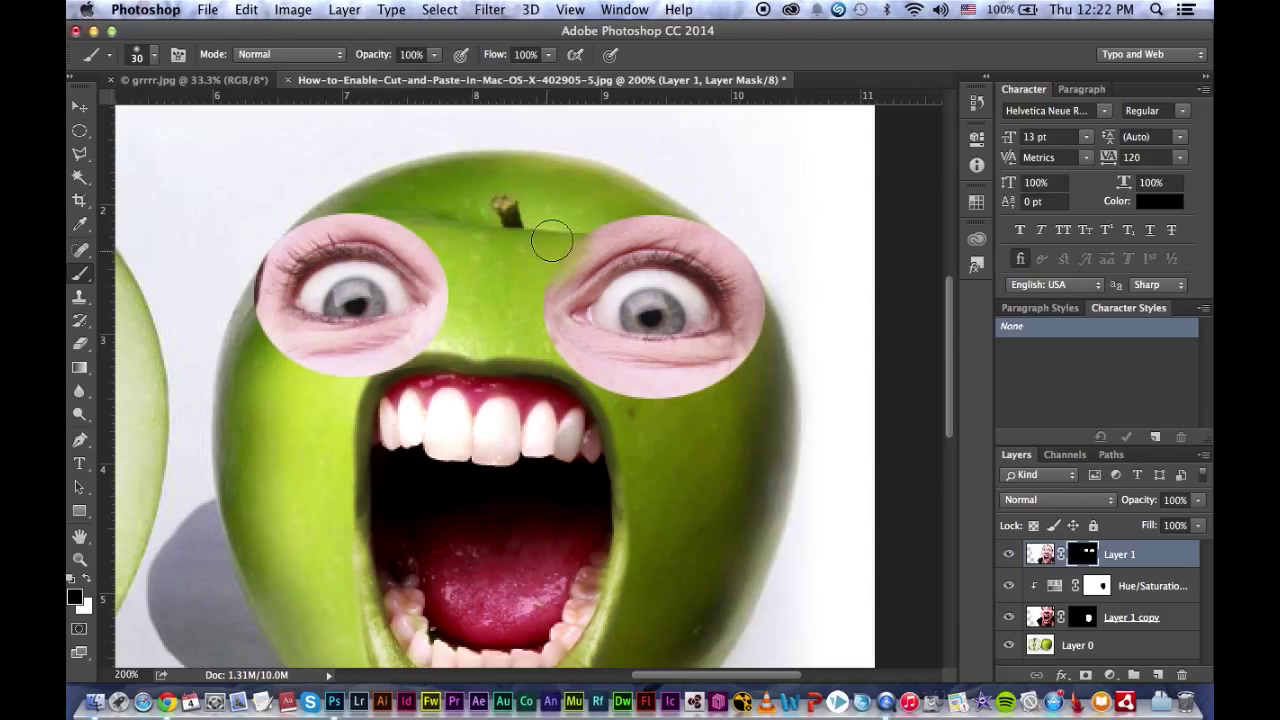
pyautogui.moveTo(552, 240); pyautogui.dragTo(555, 367)
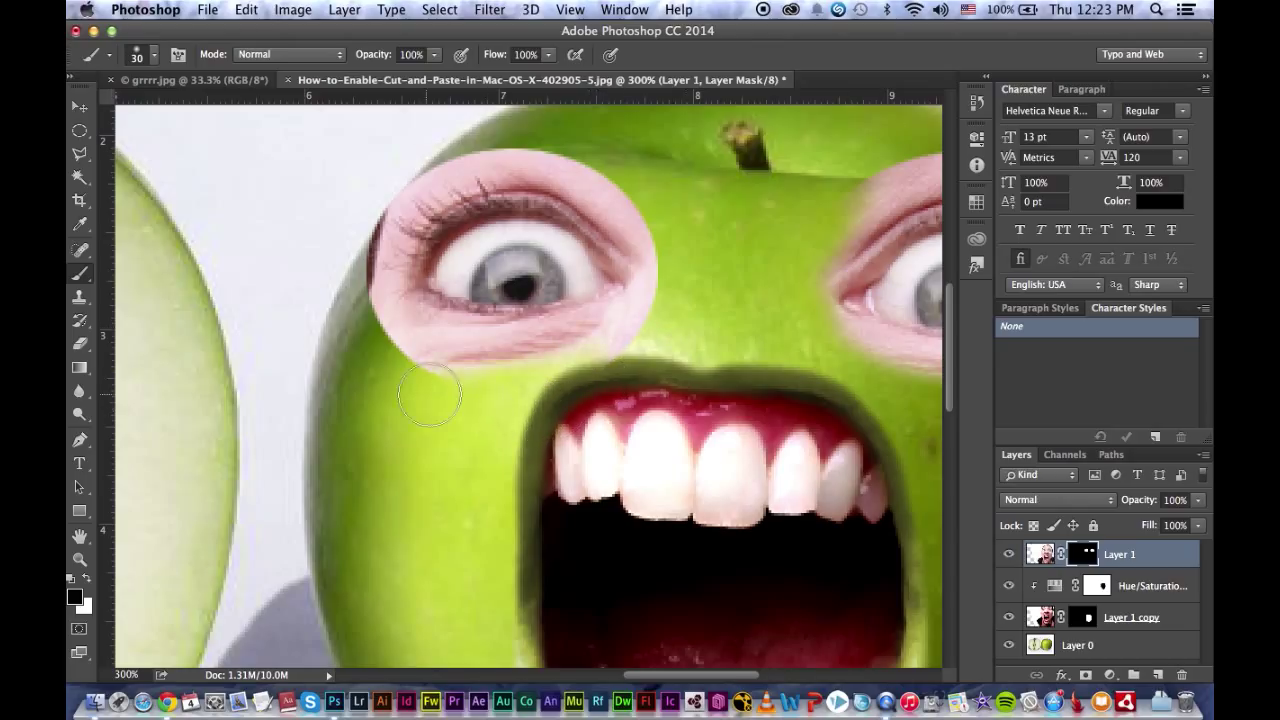
pyautogui.moveTo(430, 395); pyautogui.dragTo(550, 400)
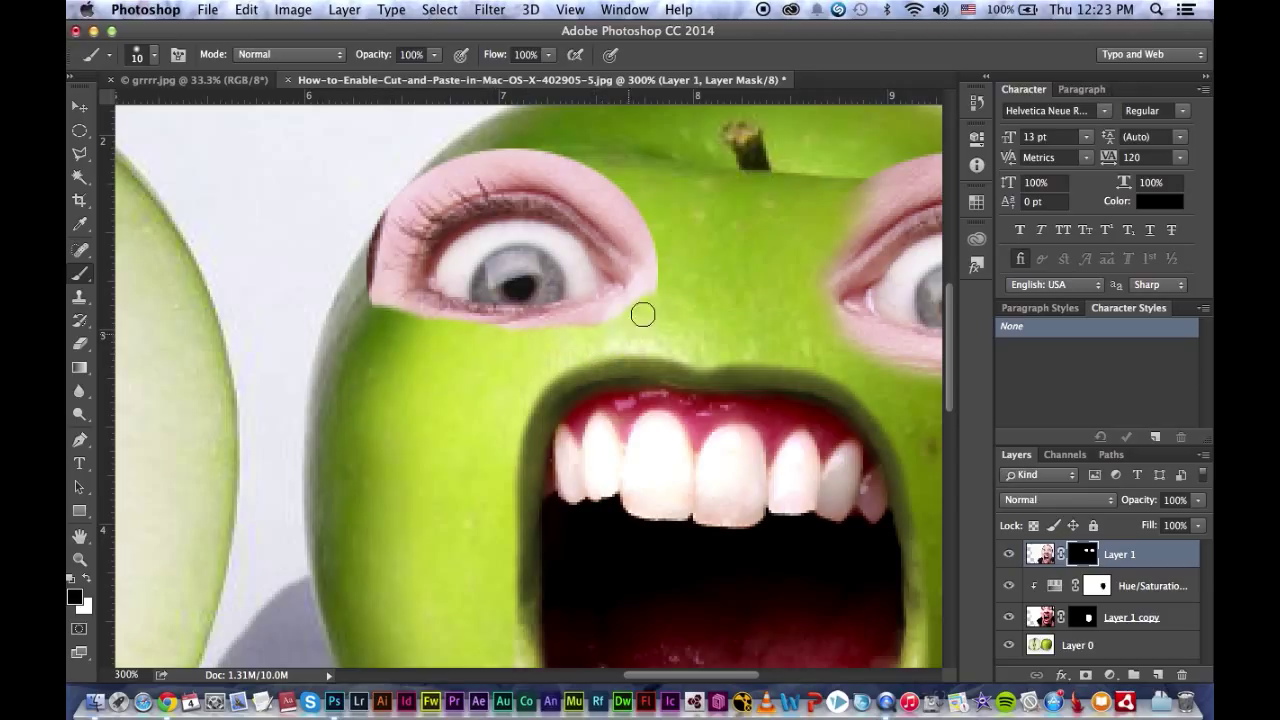
pyautogui.moveTo(643, 314); pyautogui.dragTo(371, 266)
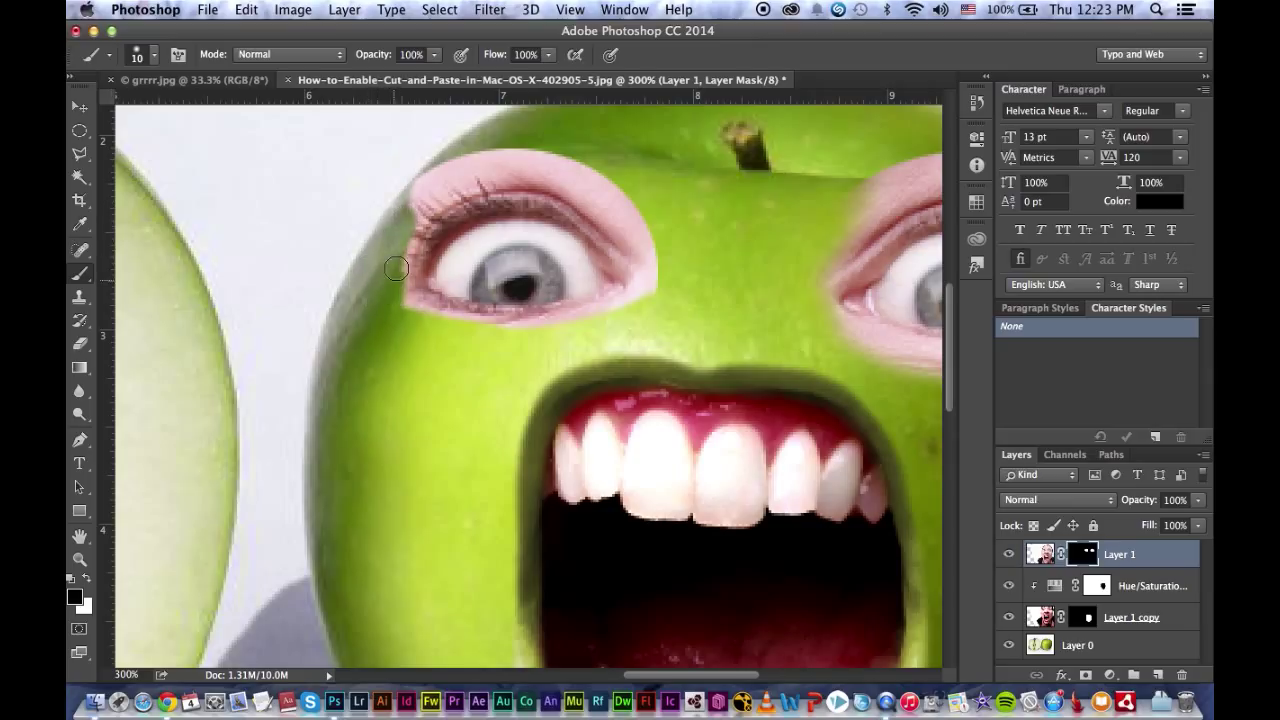
pyautogui.moveTo(395, 268); pyautogui.dragTo(497, 165)
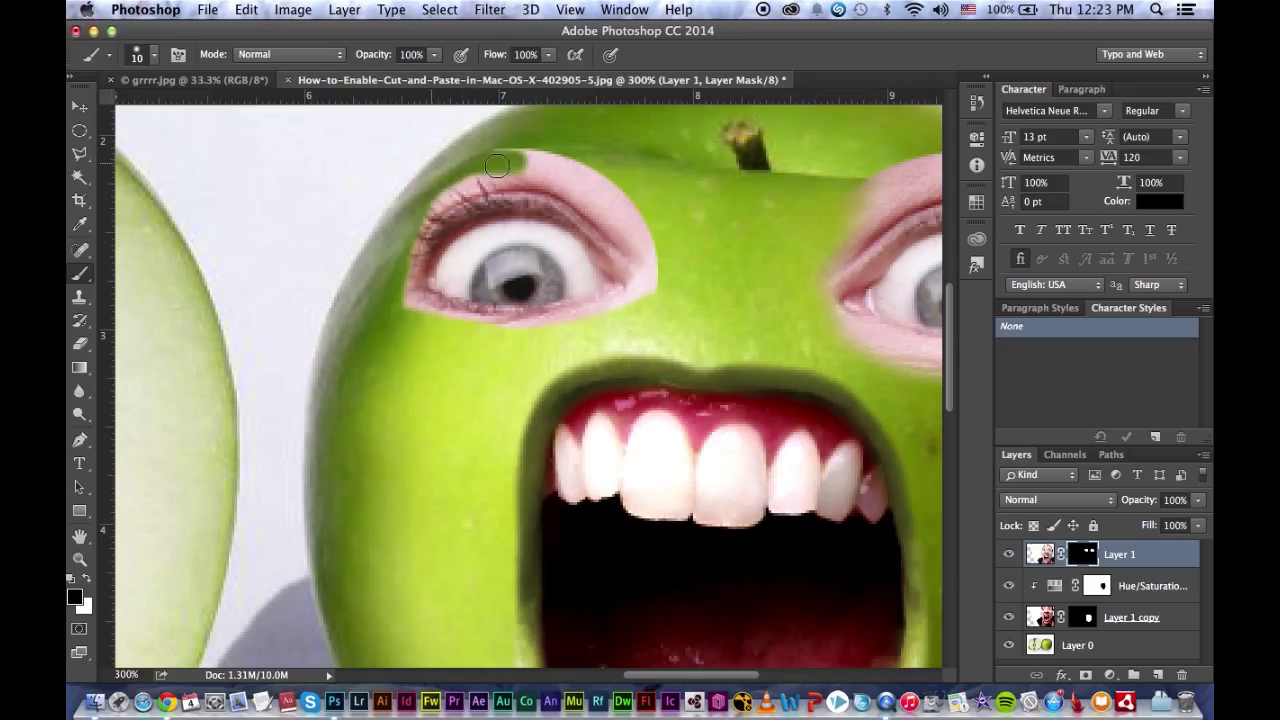
pyautogui.moveTo(497, 165); pyautogui.dragTo(522, 190)
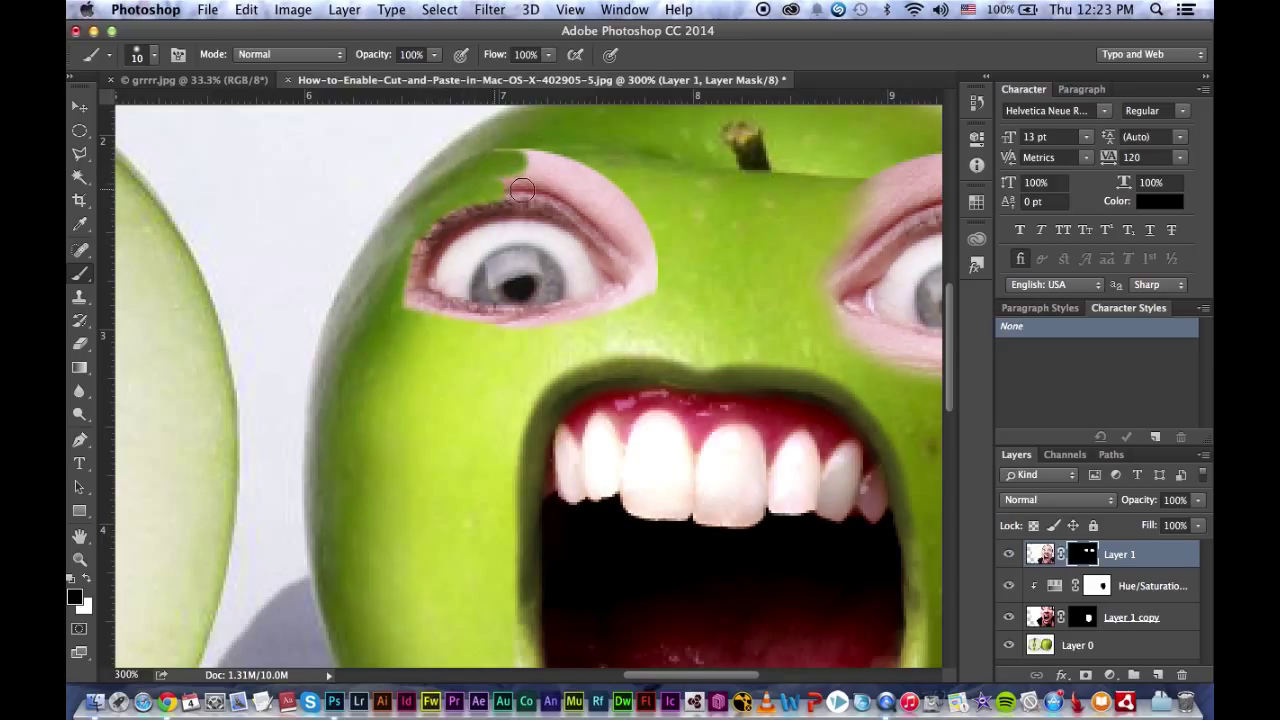
pyautogui.moveTo(522, 190); pyautogui.dragTo(583, 186)
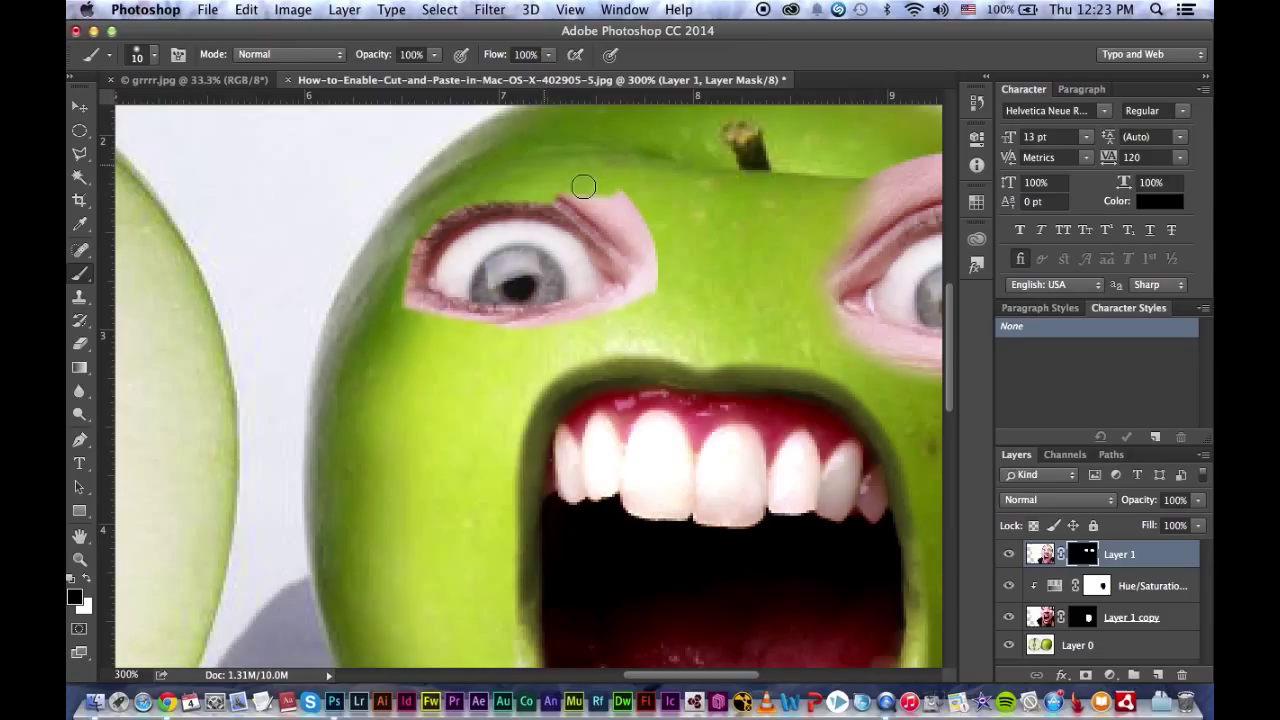
pyautogui.moveTo(583, 186); pyautogui.dragTo(623, 261)
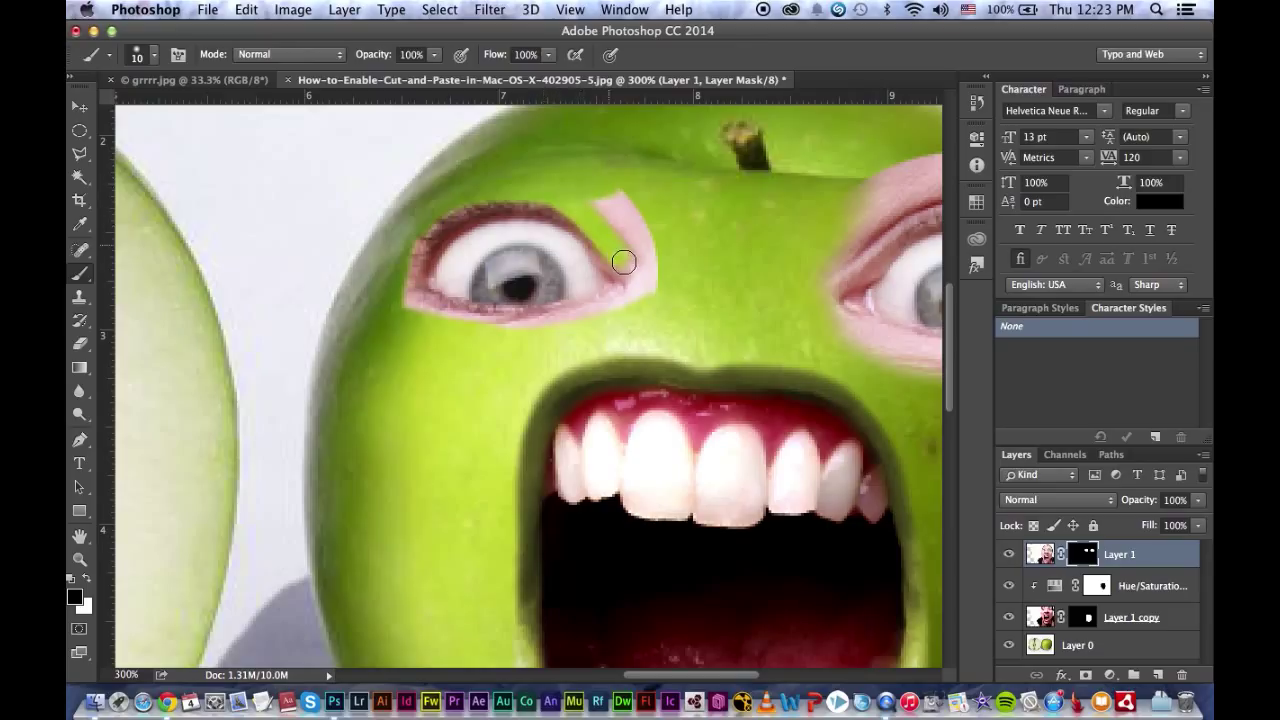
pyautogui.moveTo(623, 262); pyautogui.dragTo(619, 190)
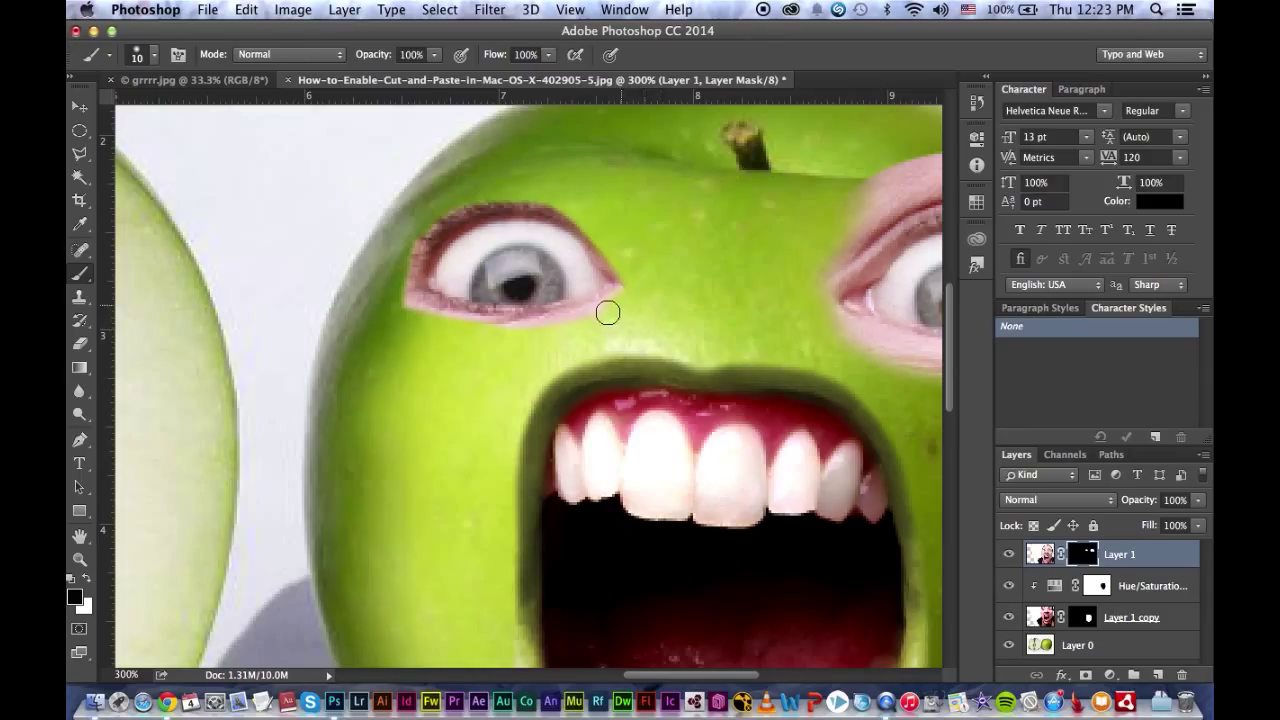
pyautogui.moveTo(481, 329)
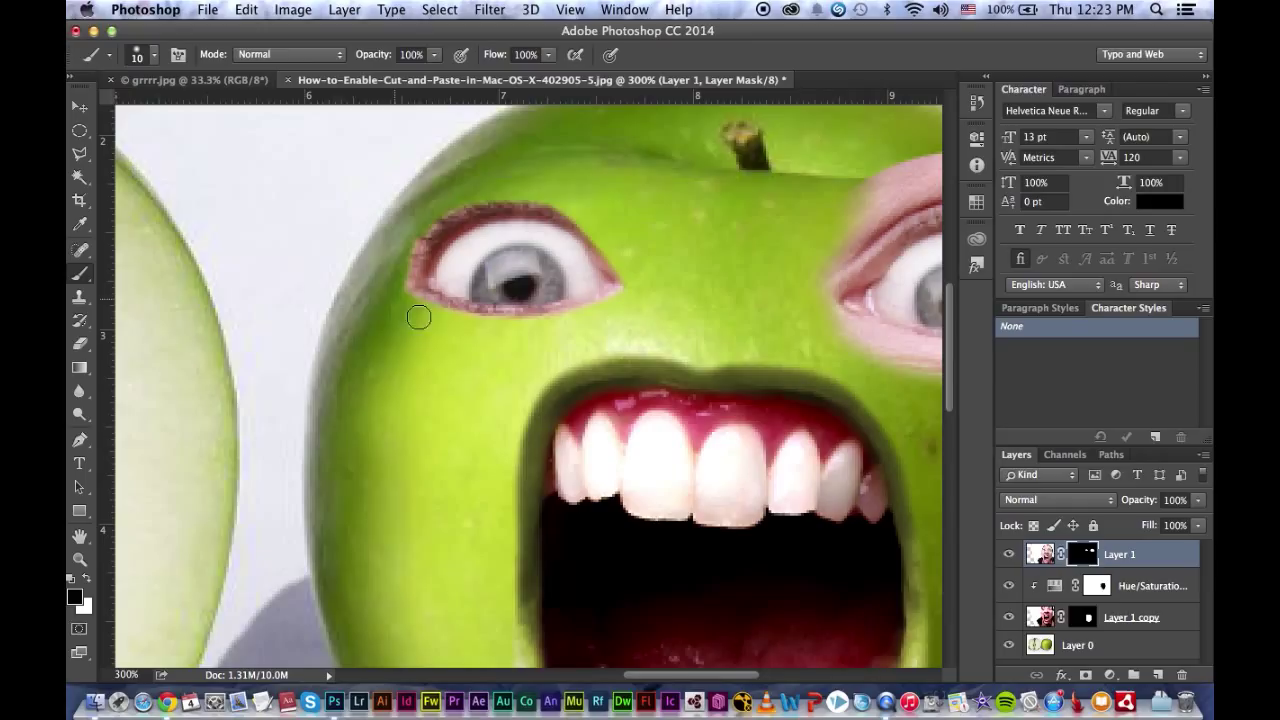
pyautogui.moveTo(405, 275)
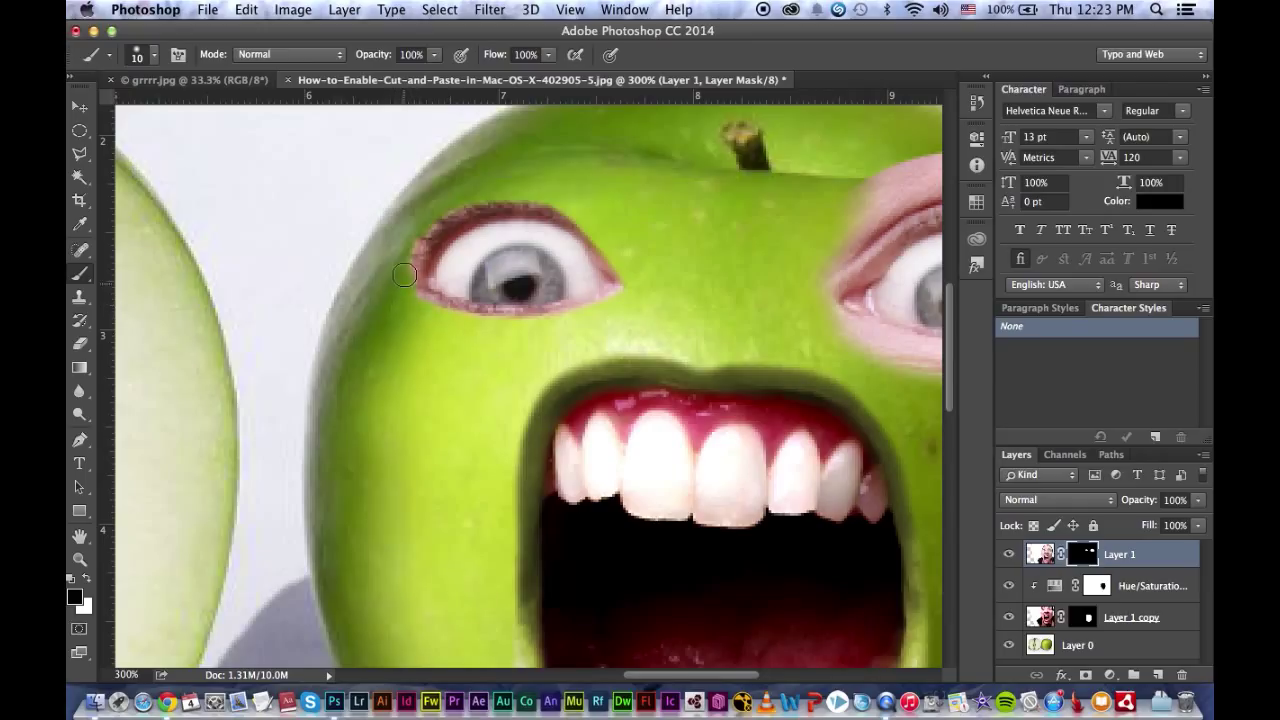
pyautogui.moveTo(385, 283)
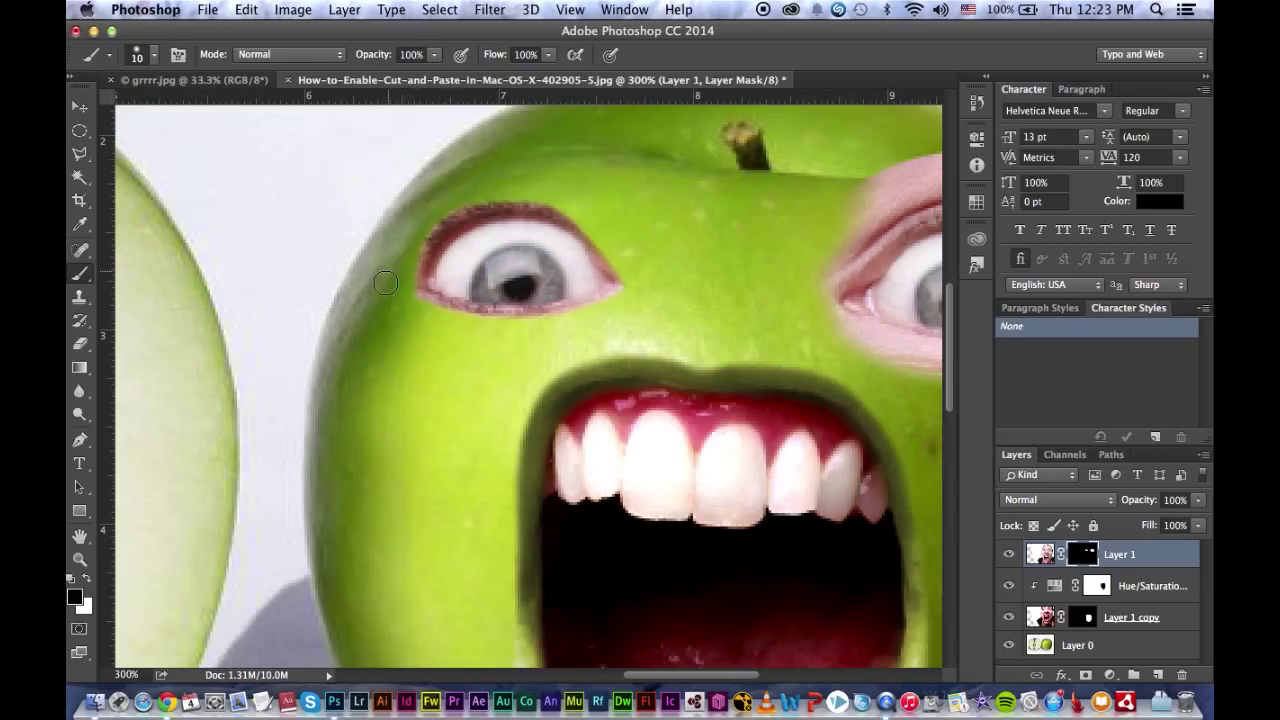
pyautogui.moveTo(385, 283); pyautogui.dragTo(575, 185)
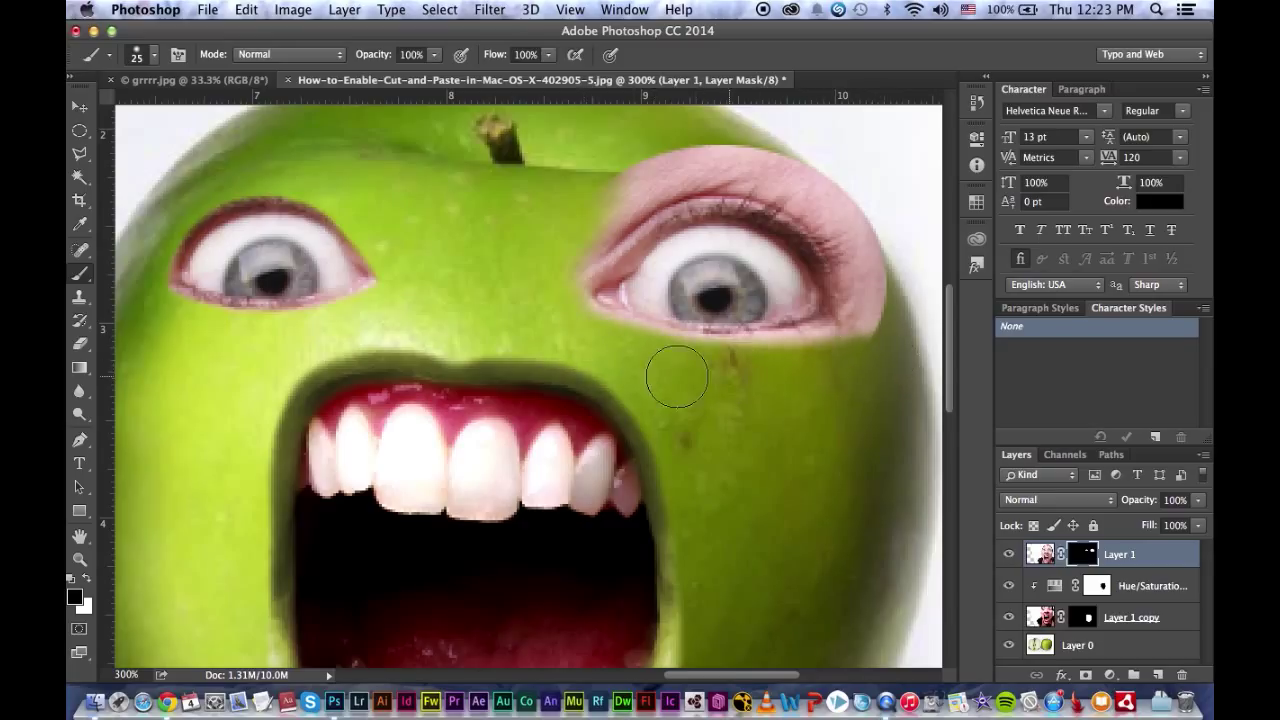
# Step: Brush black on the mask over the skin above and beside the right eye
pyautogui.moveTo(677, 377); pyautogui.dragTo(650, 160)
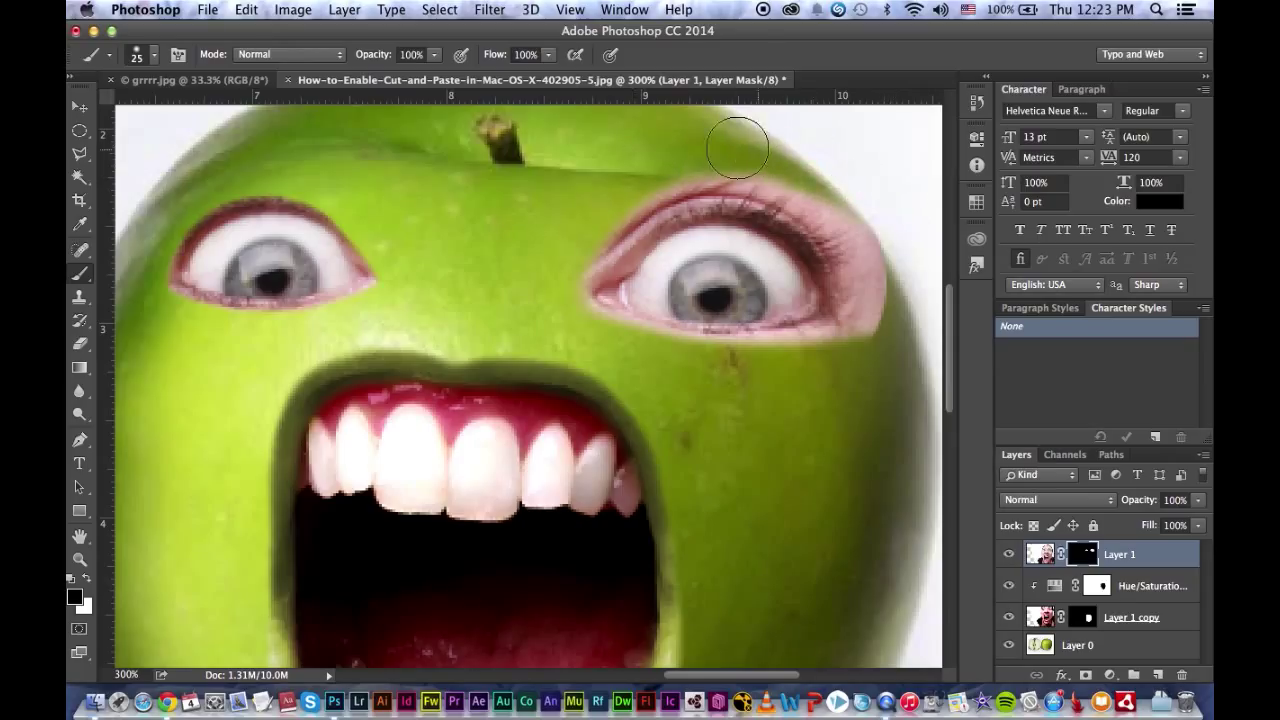
pyautogui.moveTo(737, 148); pyautogui.dragTo(877, 238)
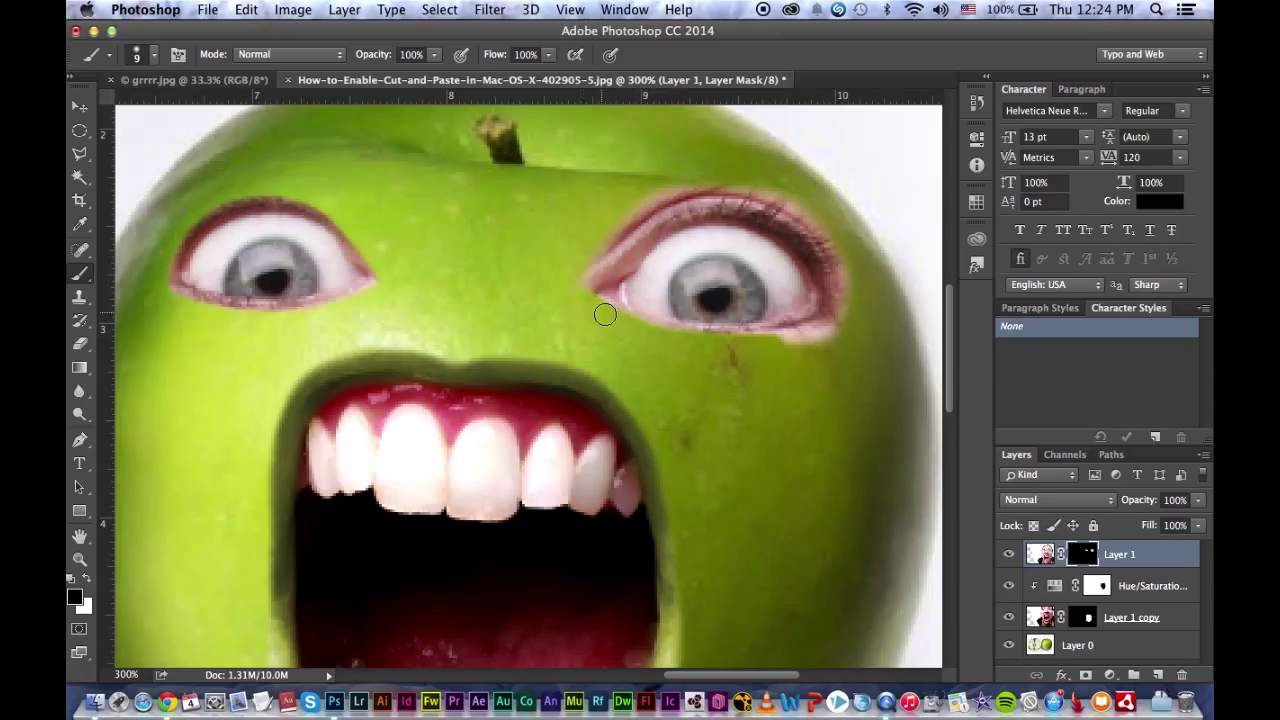
pyautogui.moveTo(587, 278)
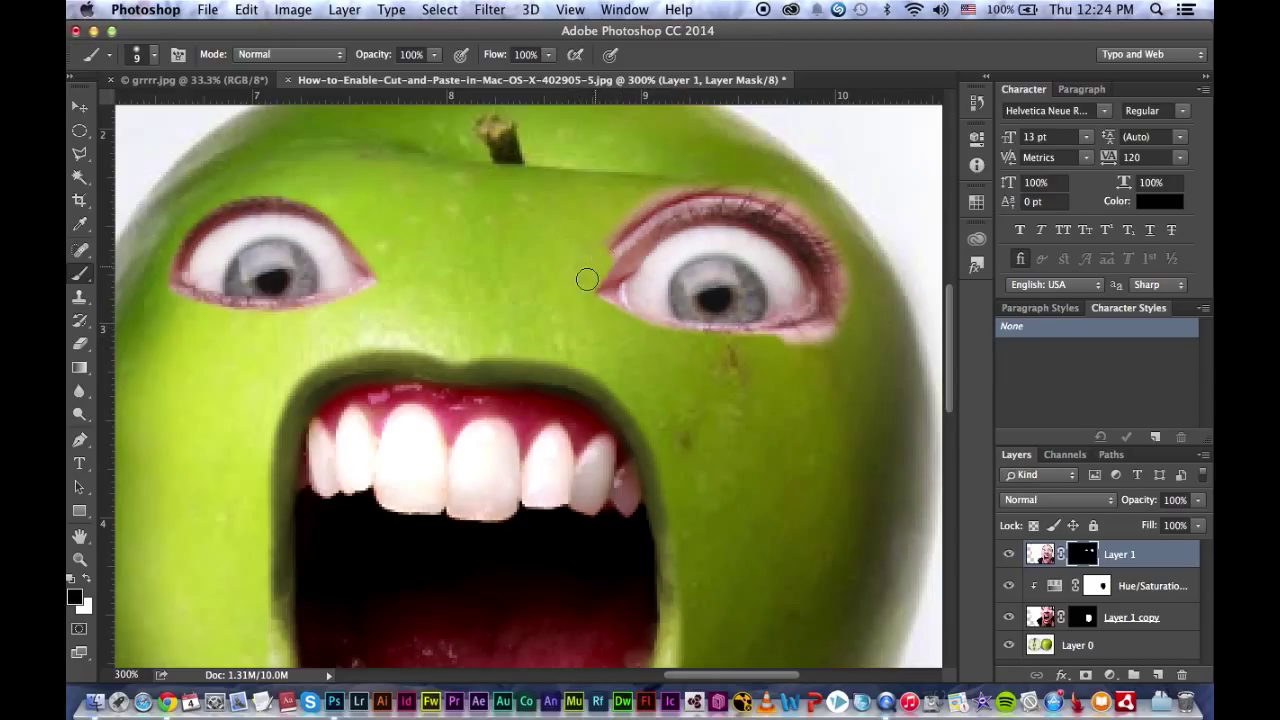
pyautogui.moveTo(587, 279); pyautogui.dragTo(663, 207)
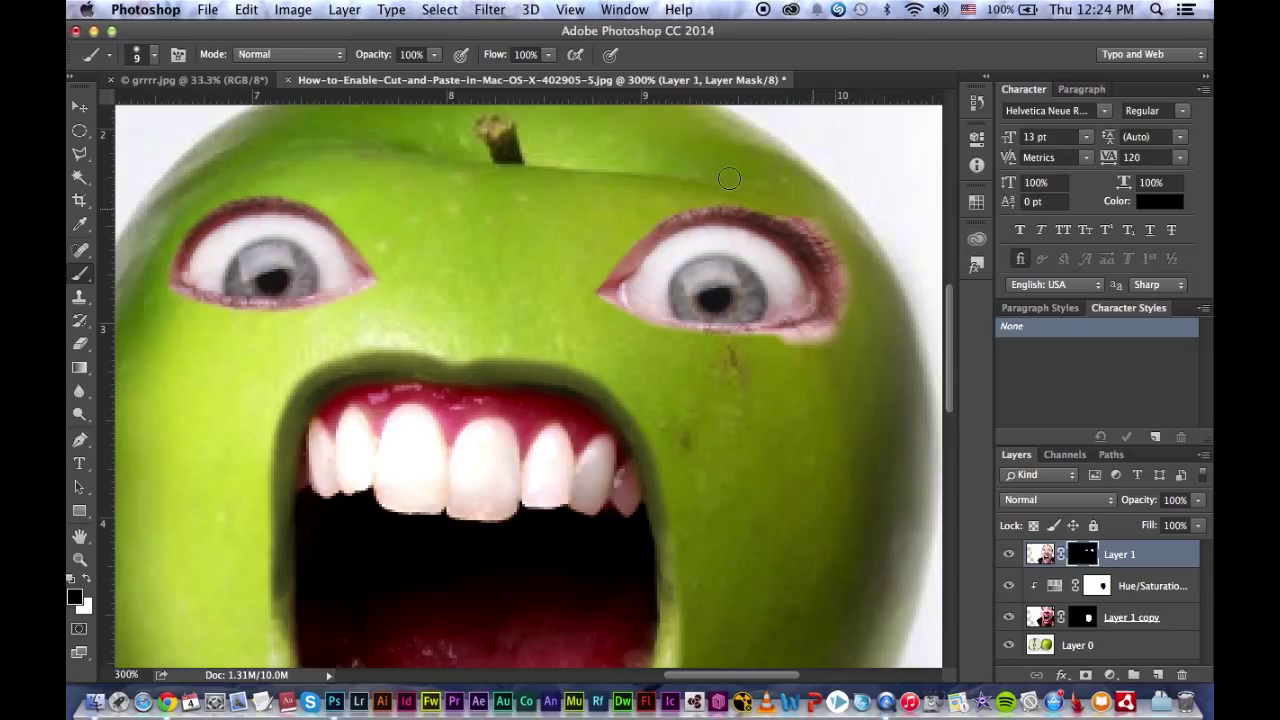
pyautogui.moveTo(836, 254)
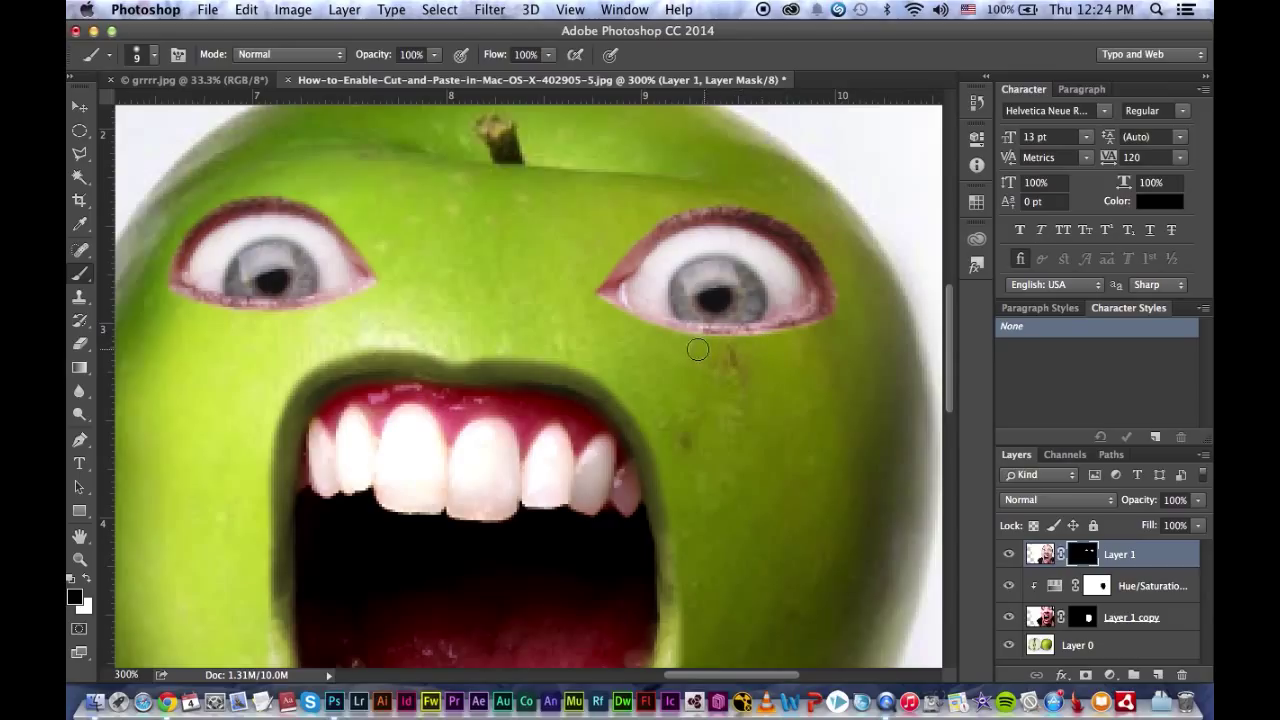
pyautogui.moveTo(844, 282)
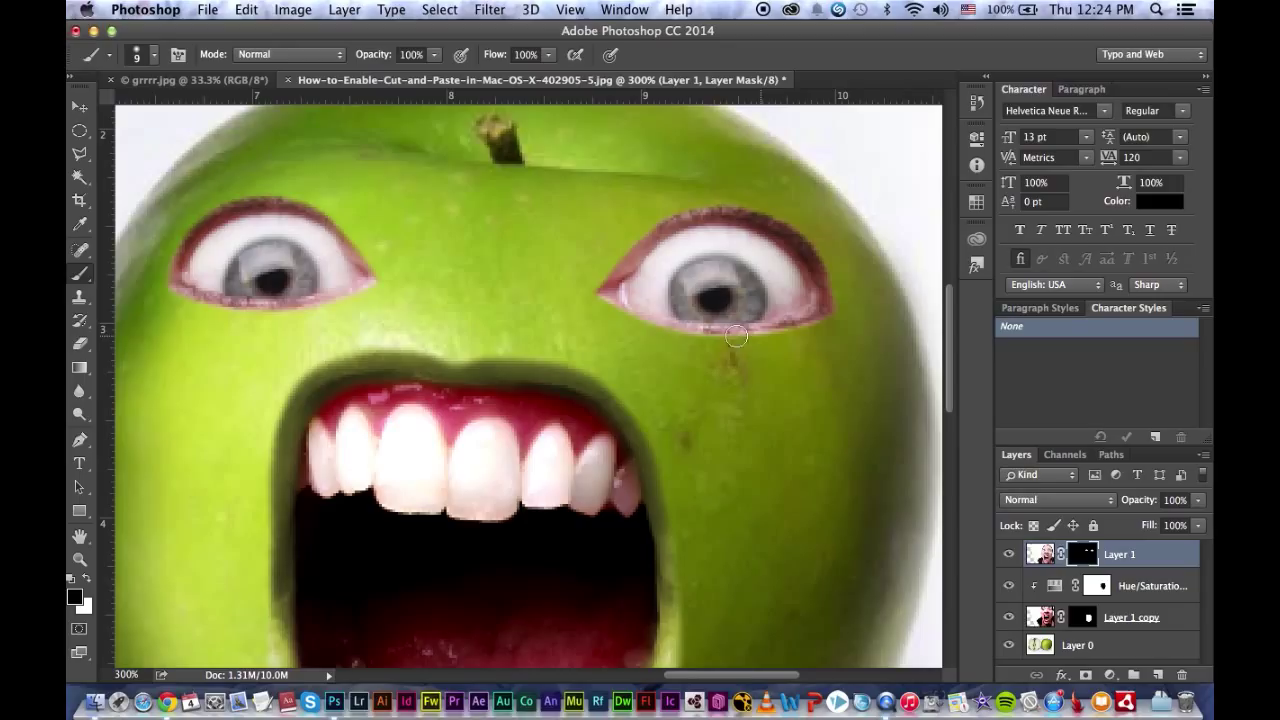
pyautogui.moveTo(993, 449)
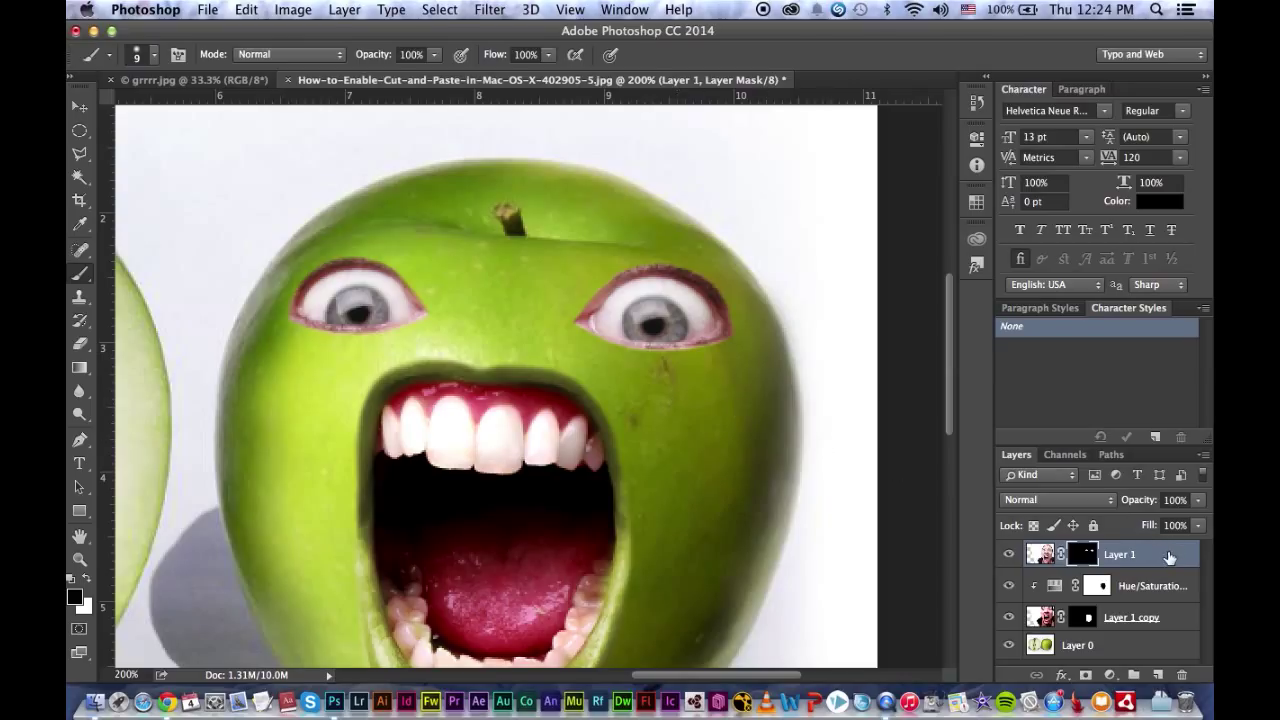
# Step: Enable Bevel & Emboss in Layer 1's Layer Style and show its settings
pyautogui.doubleClick(1119, 554)
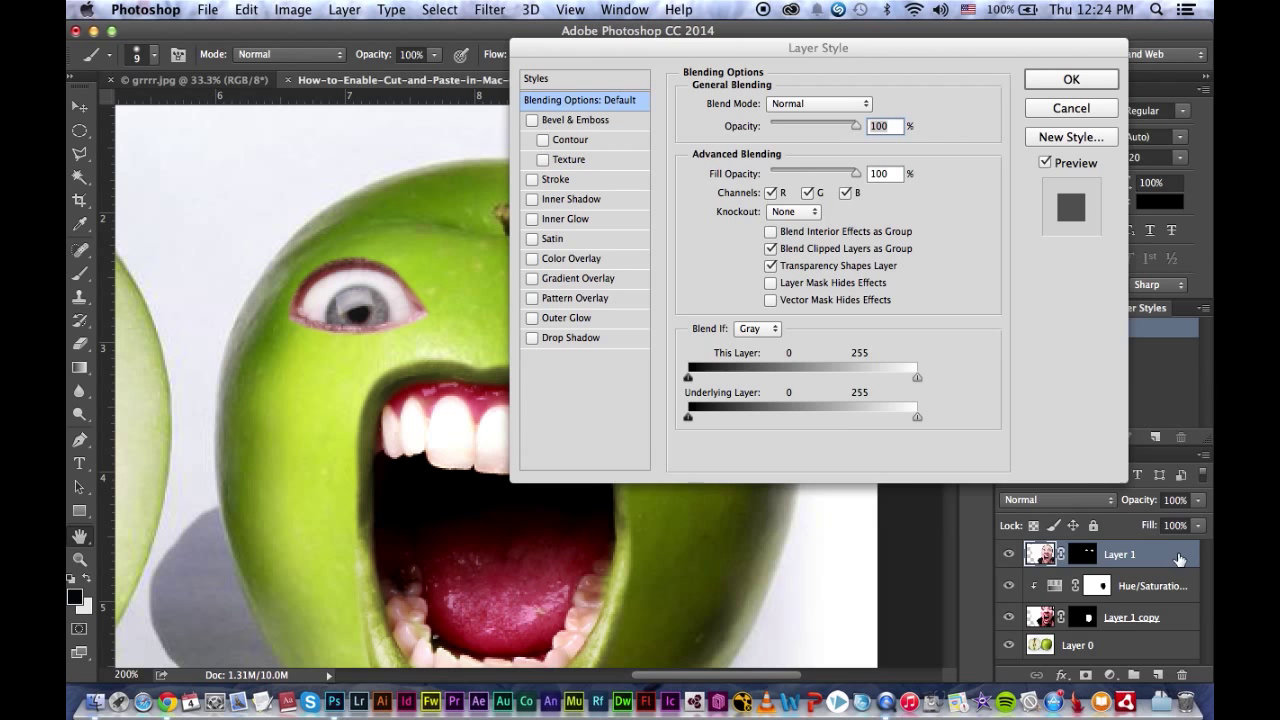
pyautogui.click(532, 120)
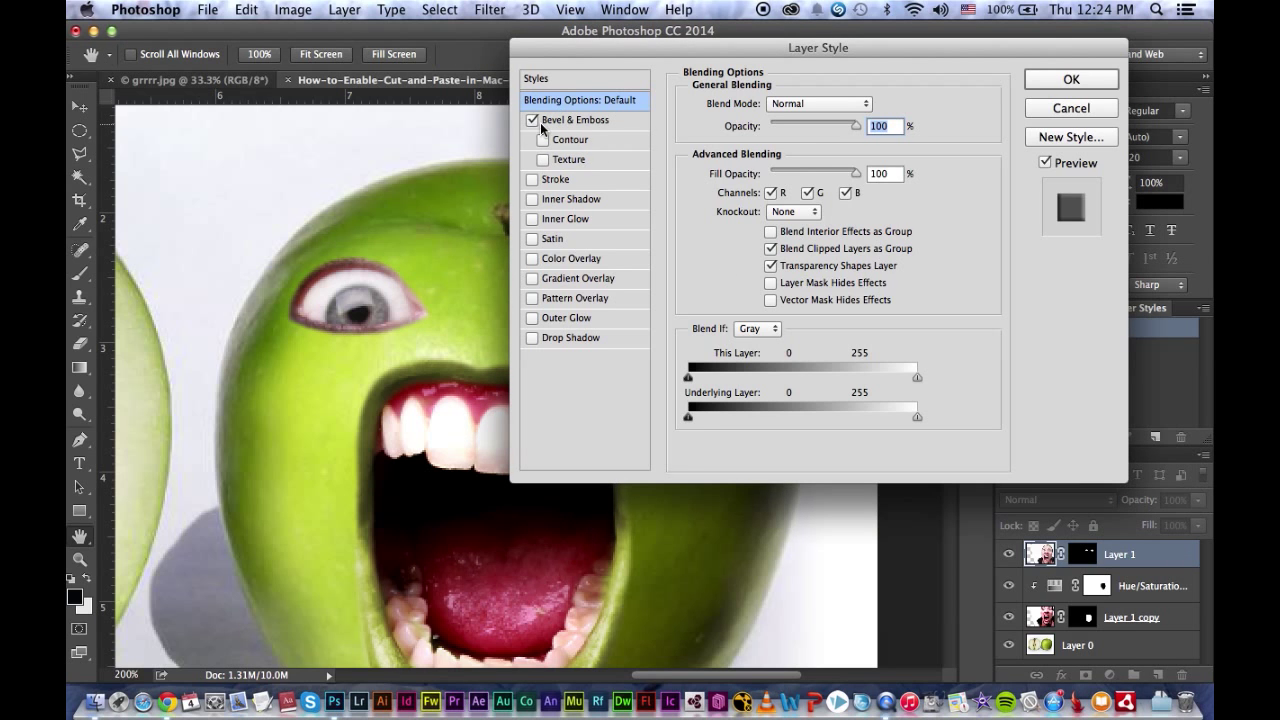
pyautogui.moveTo(817, 47); pyautogui.dragTo(969, 52)
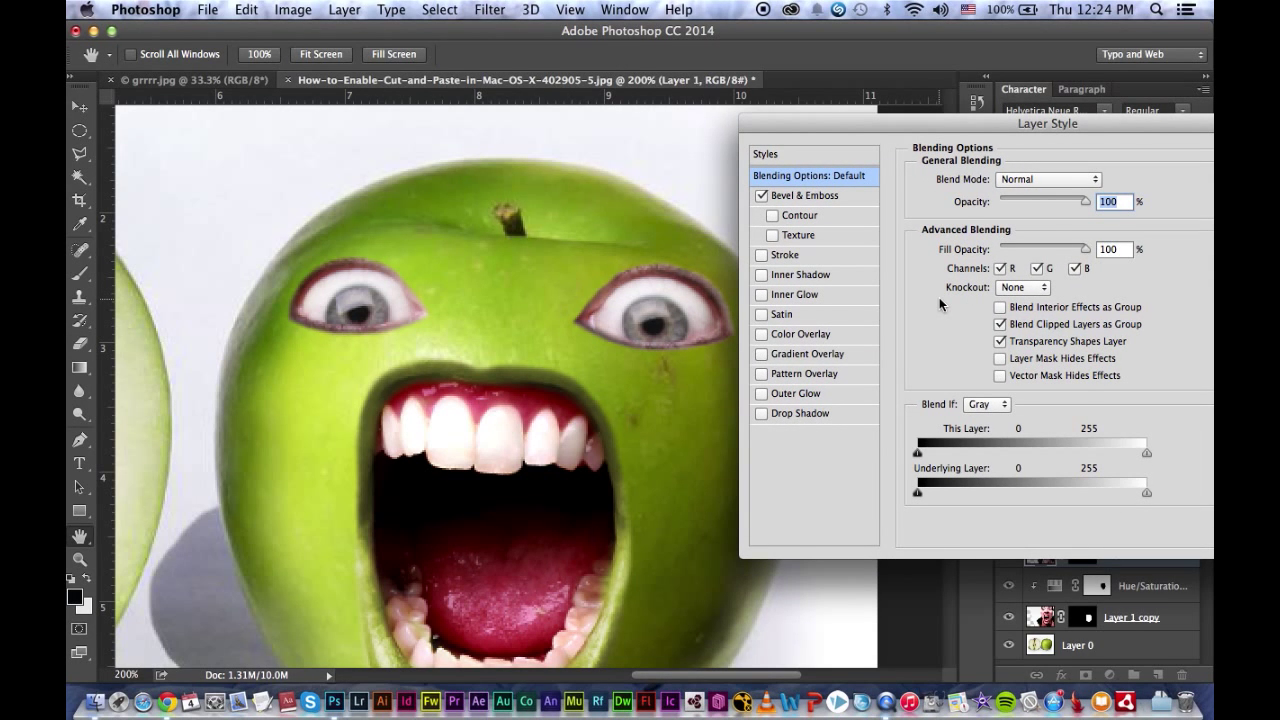
pyautogui.click(1047, 179)
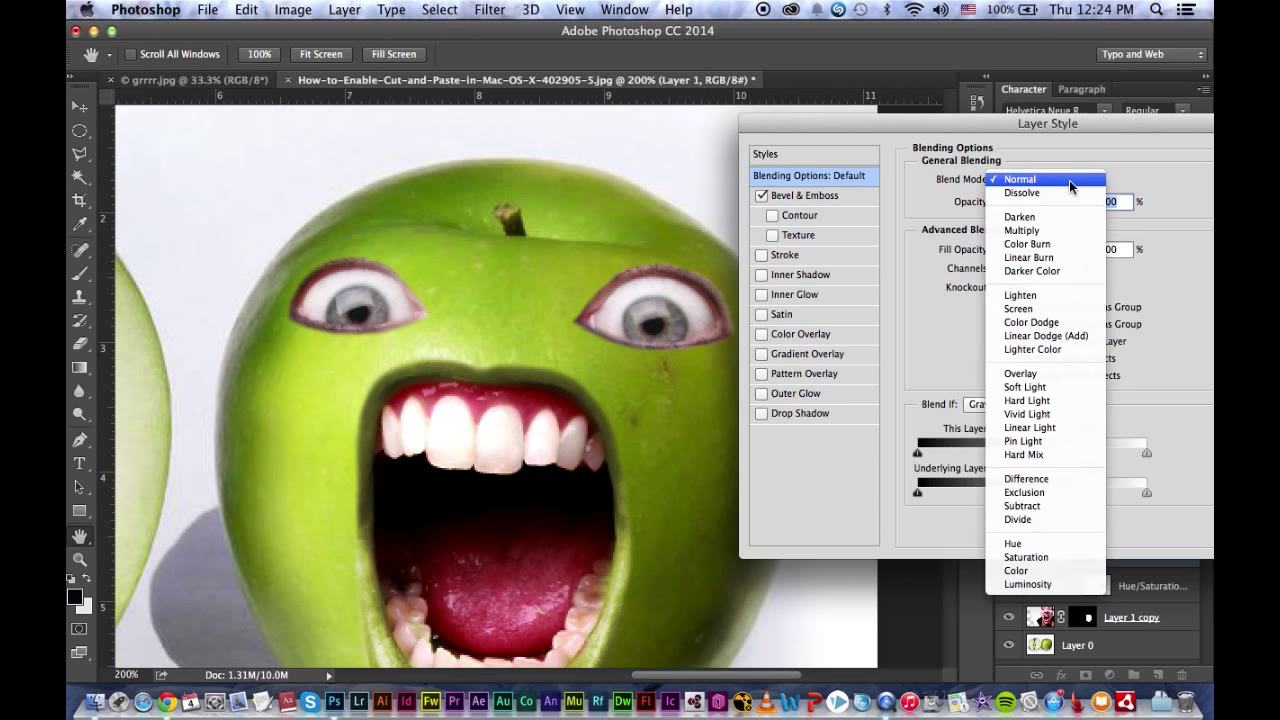
pyautogui.click(1018, 179)
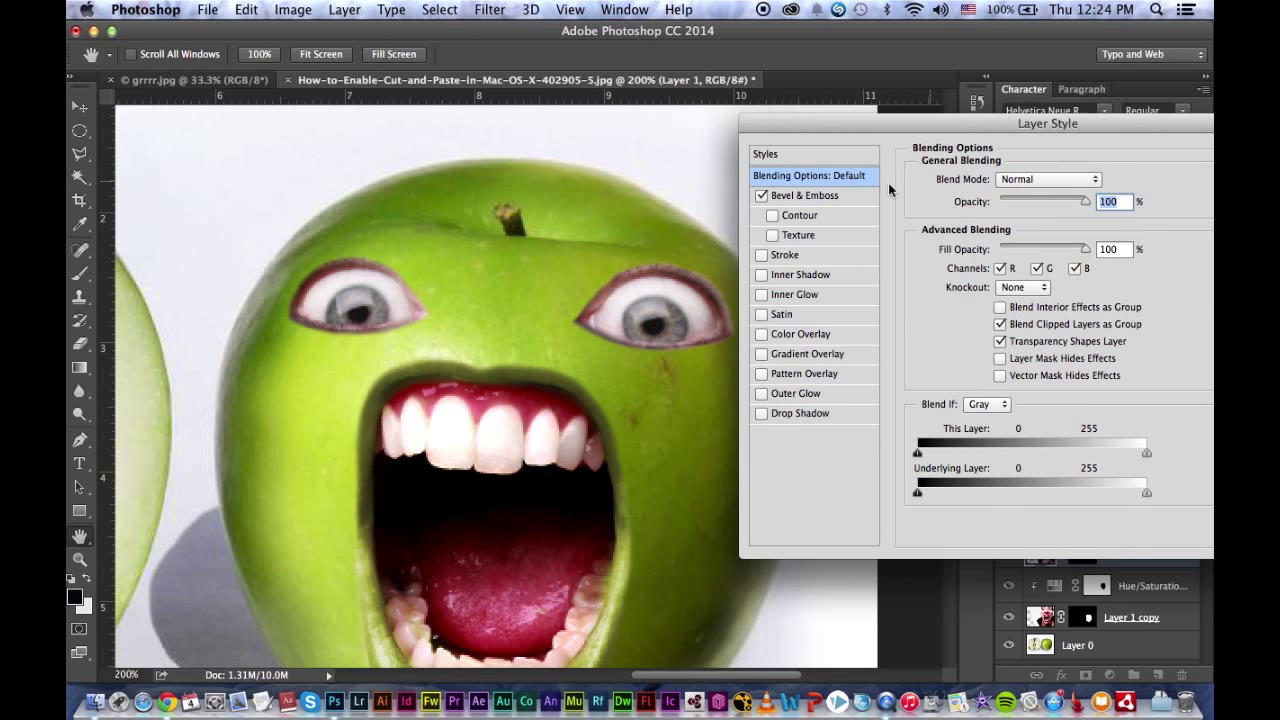
pyautogui.click(803, 195)
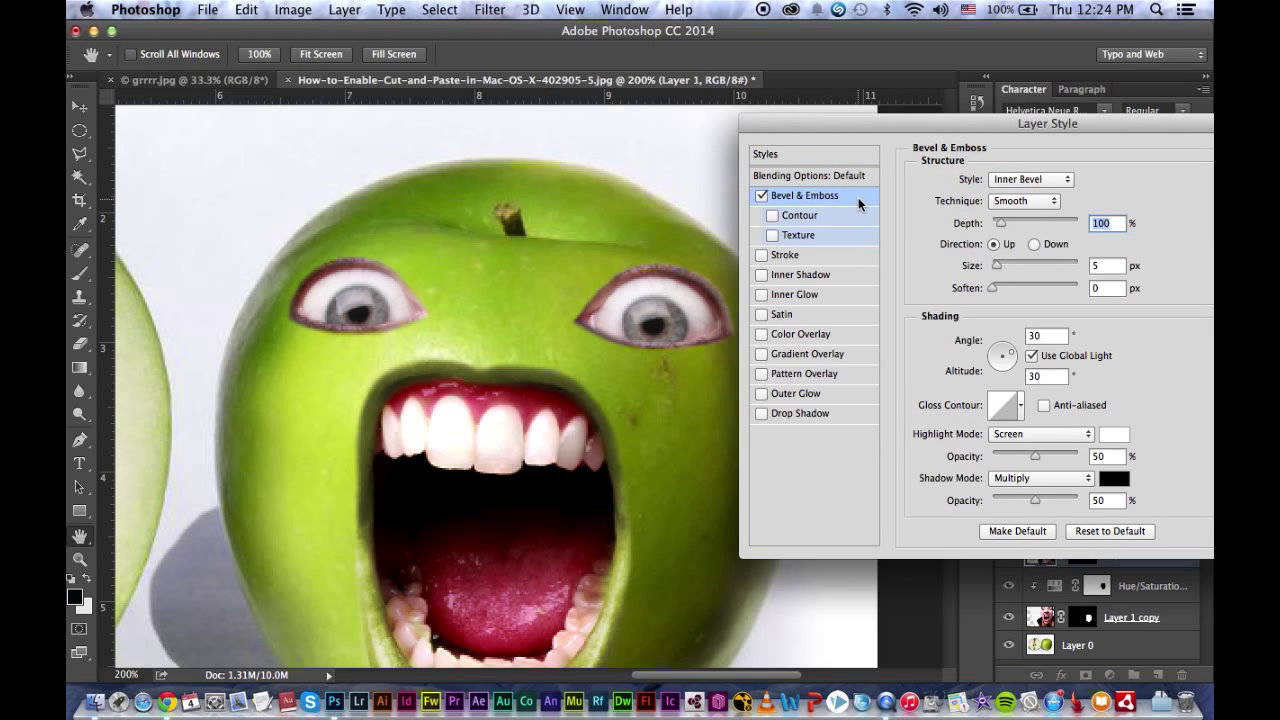
# Step: Set the effect to Emboss, direction Down, size 5 px, global light off at 120°
pyautogui.click(1030, 179)
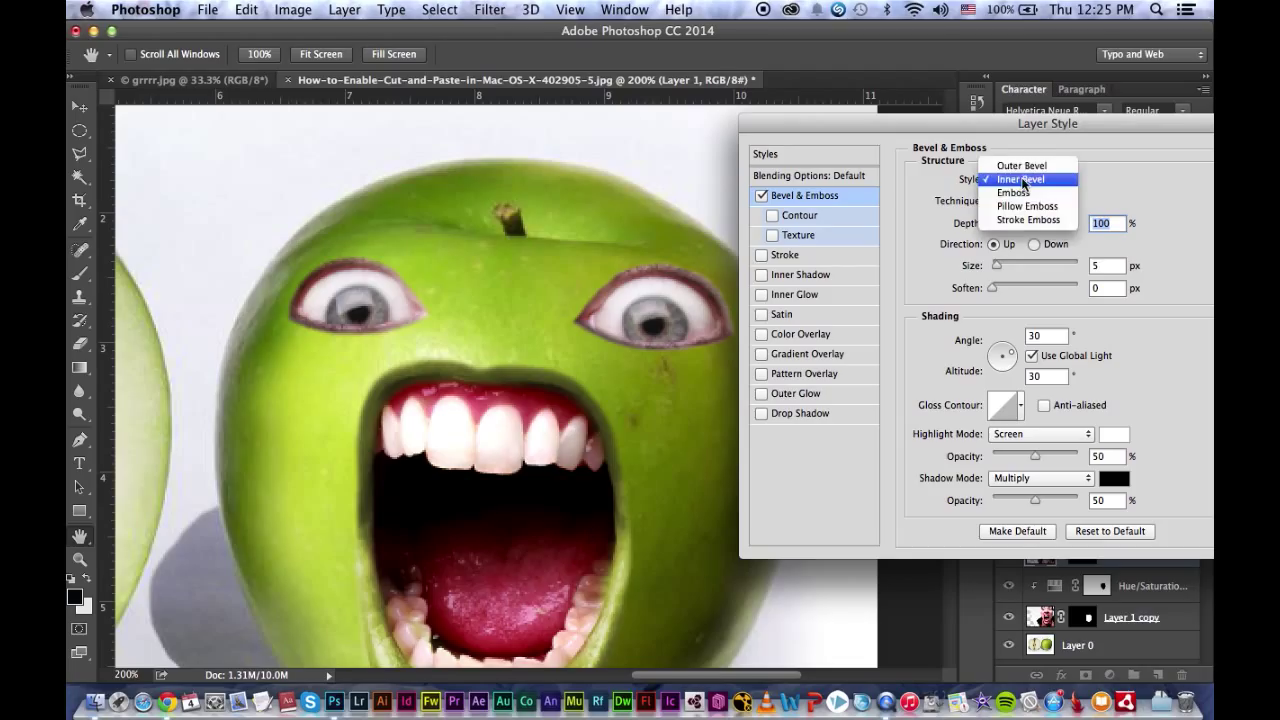
pyautogui.click(1014, 192)
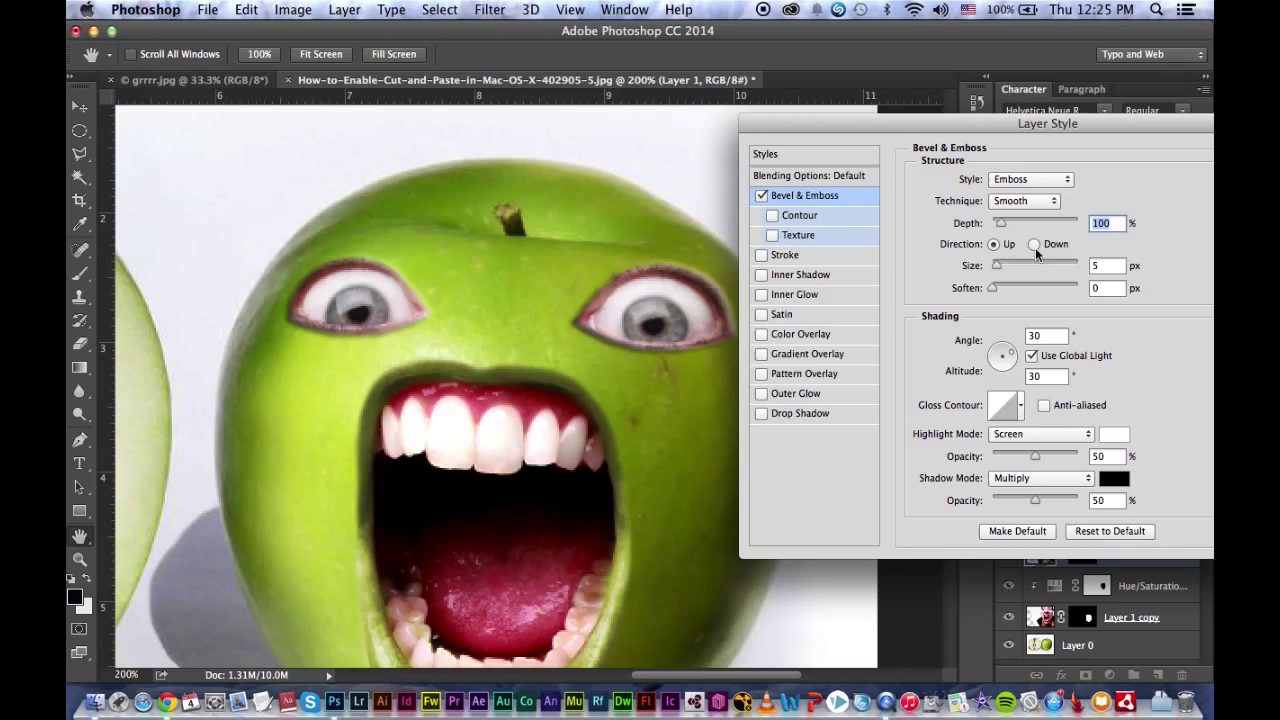
pyautogui.click(1032, 244)
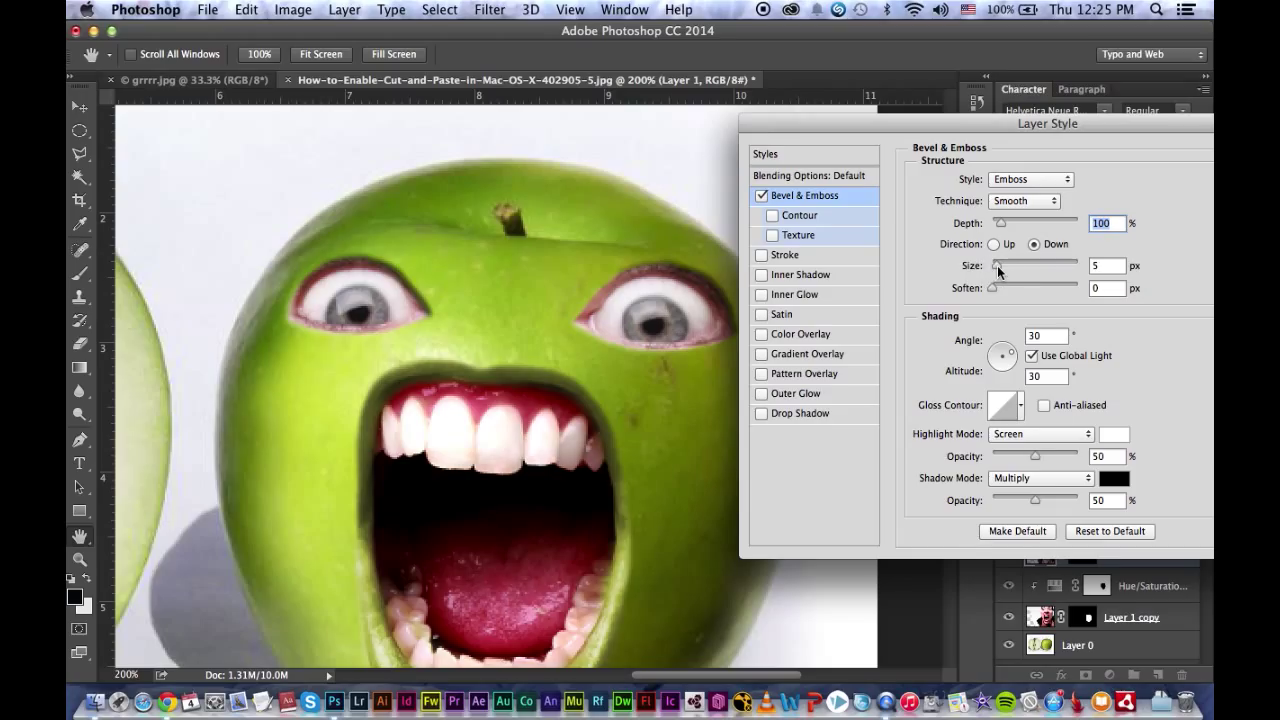
pyautogui.moveTo(1000, 265); pyautogui.dragTo(992, 265)
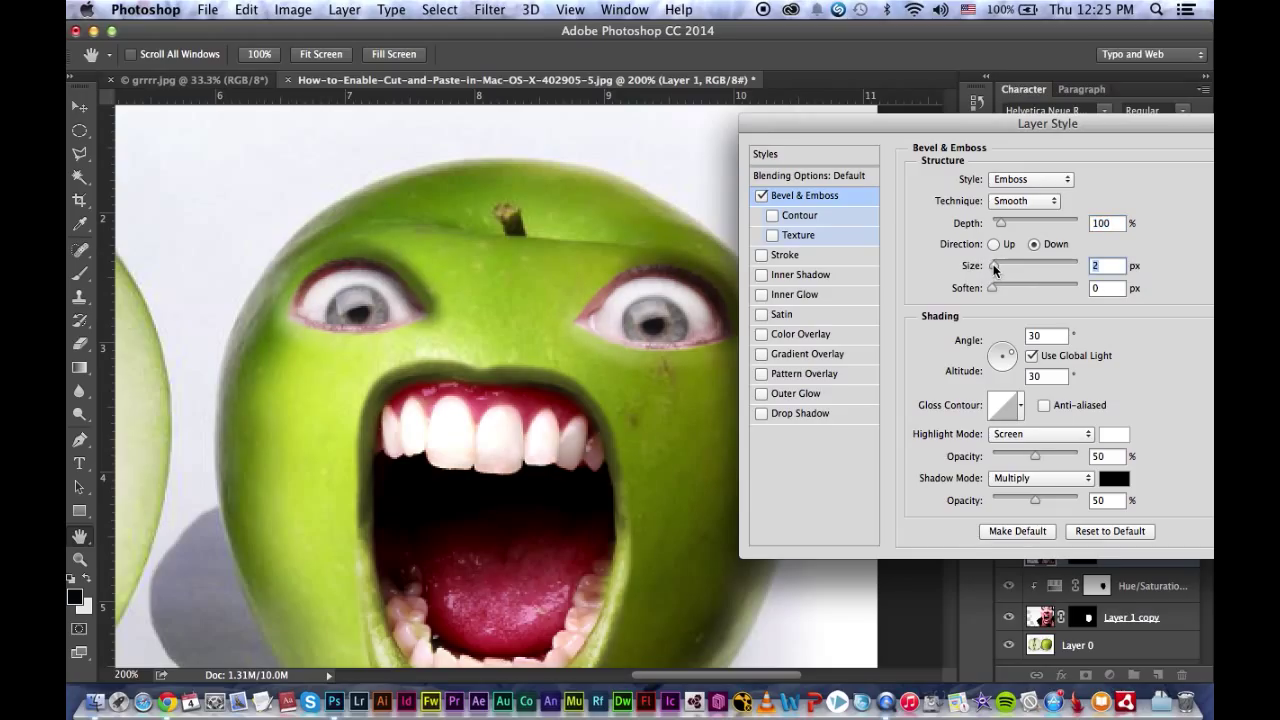
pyautogui.moveTo(994, 265); pyautogui.dragTo(1005, 265)
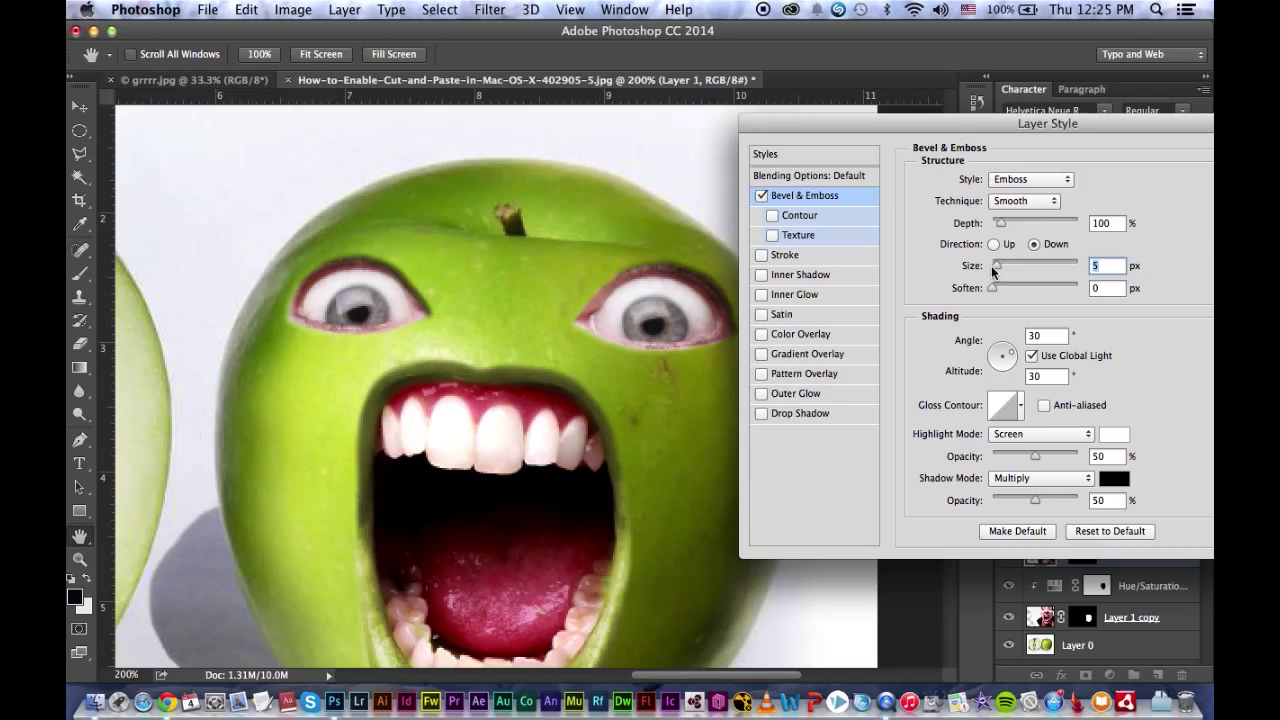
pyautogui.moveTo(1062, 274)
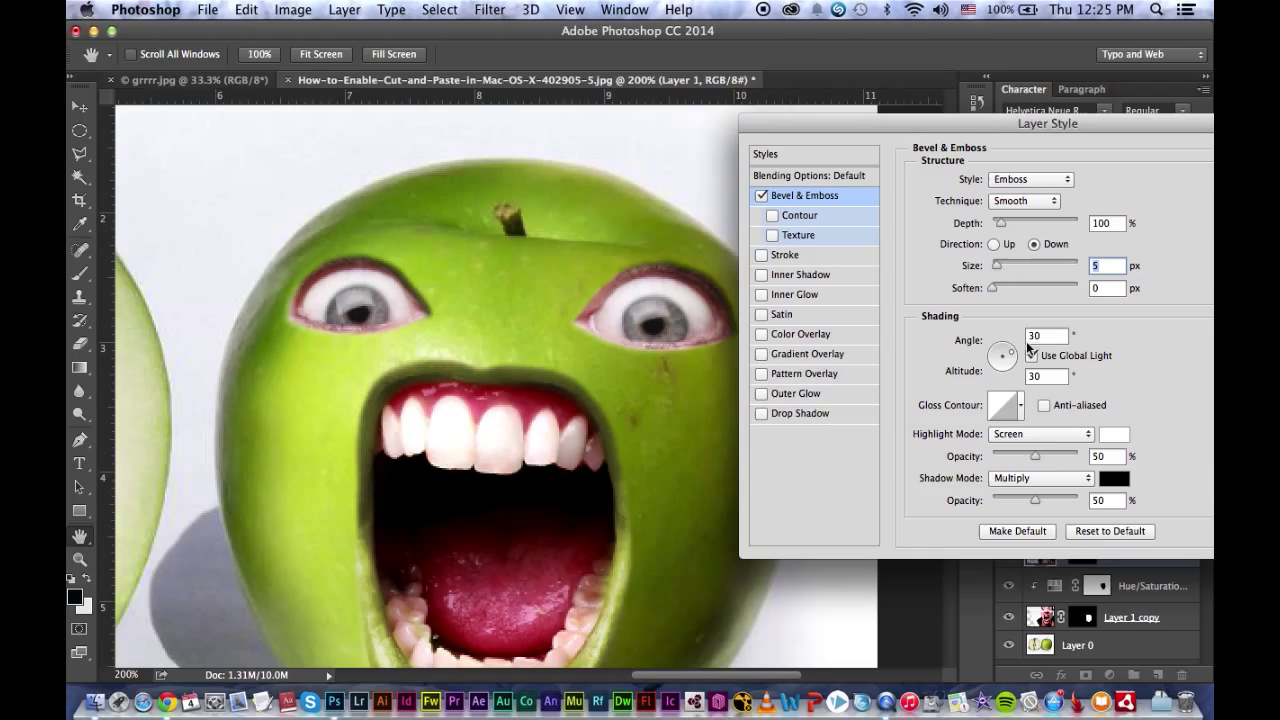
pyautogui.click(1032, 356)
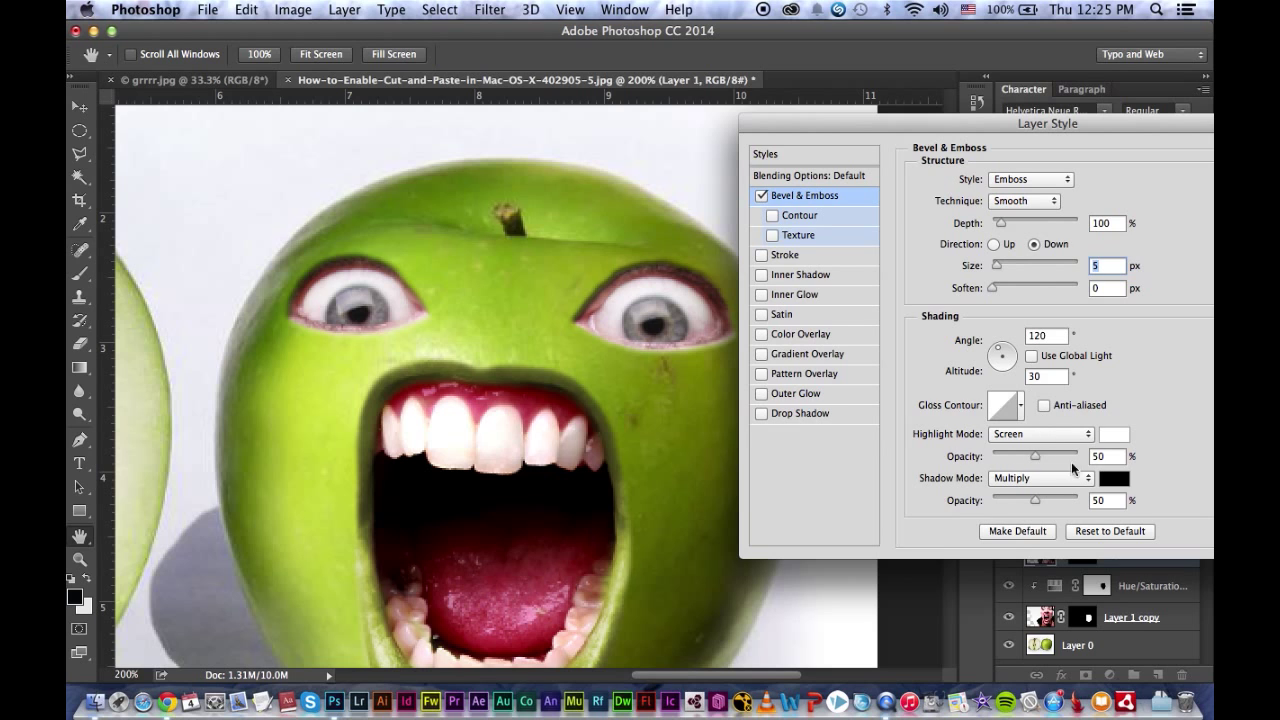
pyautogui.moveTo(1113, 440)
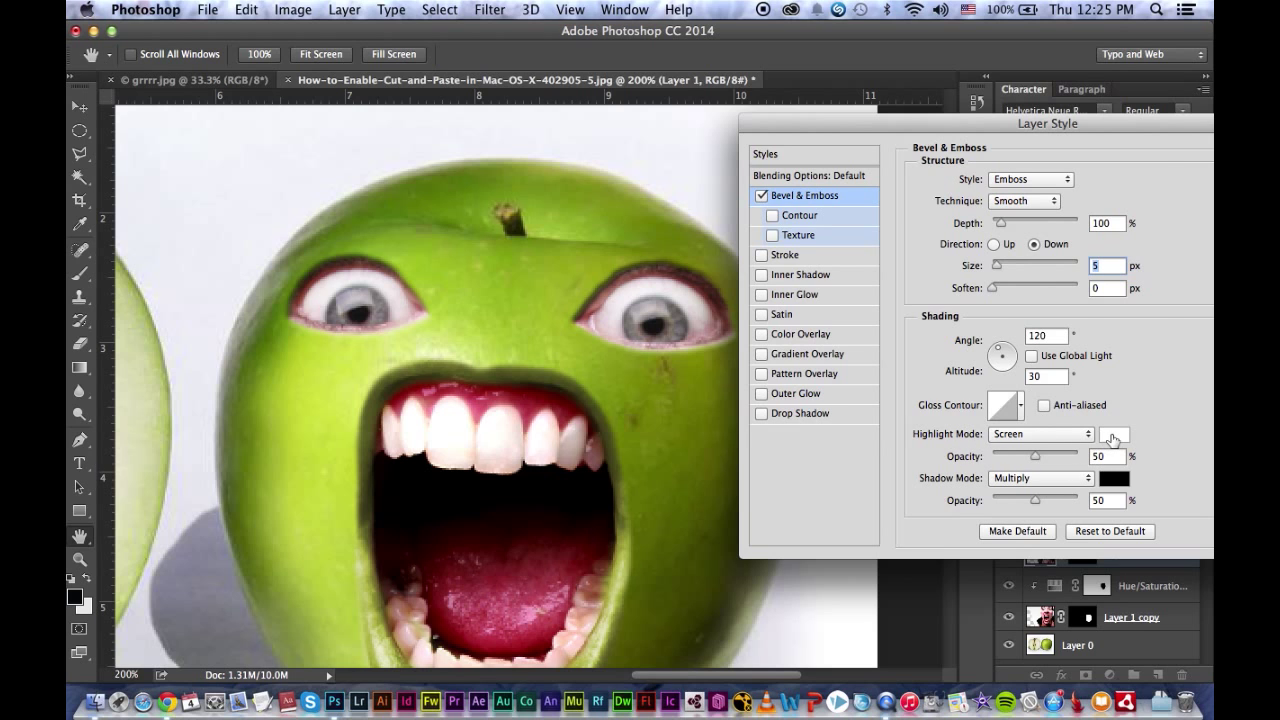
# Step: Give emboss highlights a pale yellow-green colour in Color Dodge mode at 24% opacity
pyautogui.click(1114, 434)
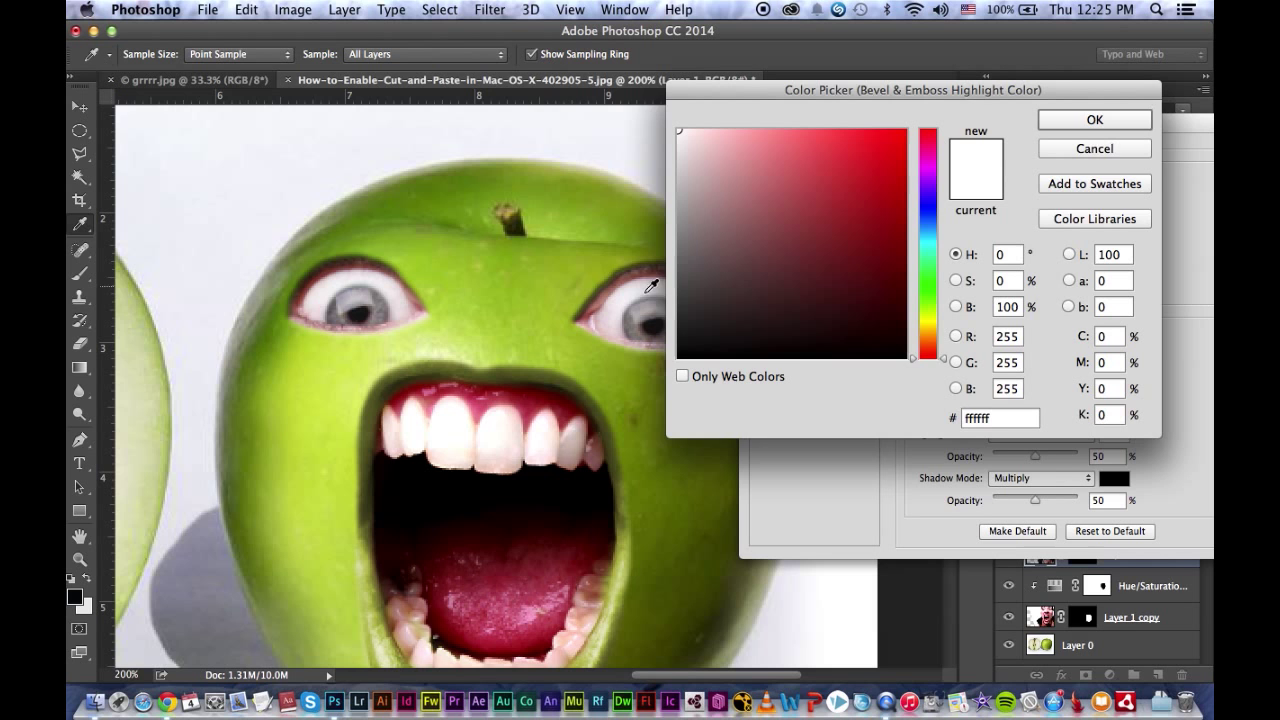
pyautogui.moveTo(455, 347)
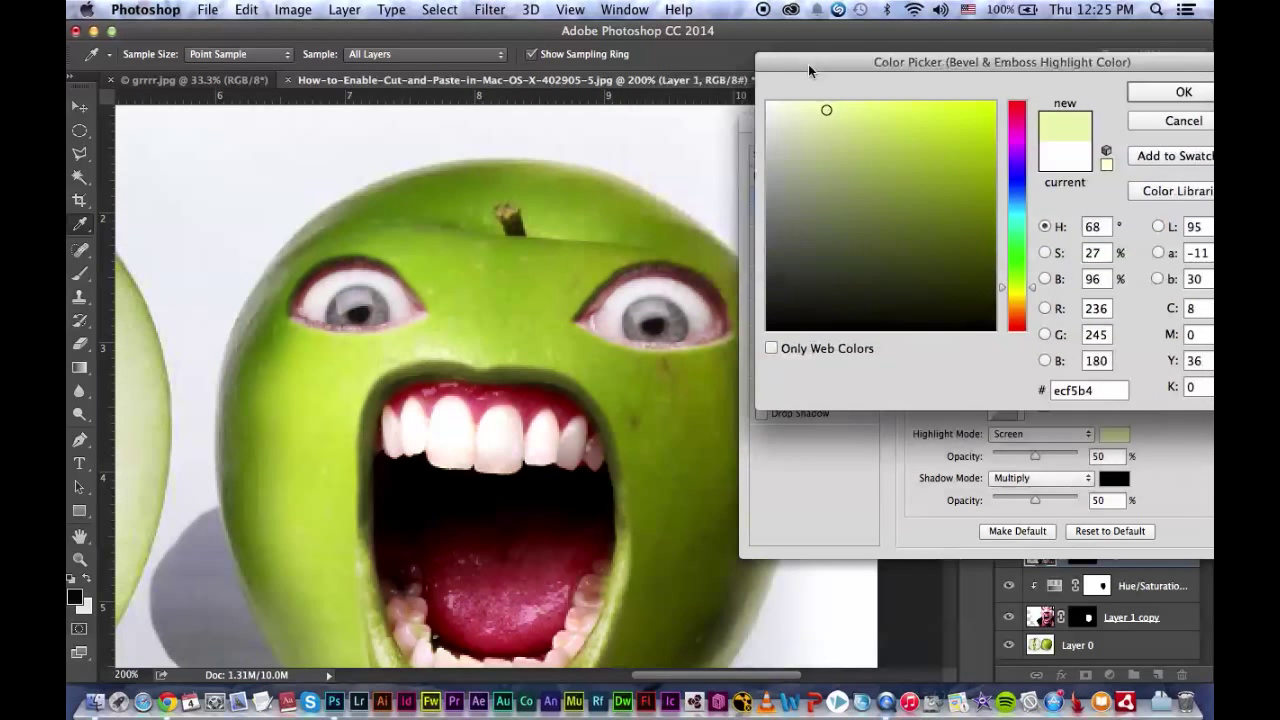
pyautogui.click(1168, 91)
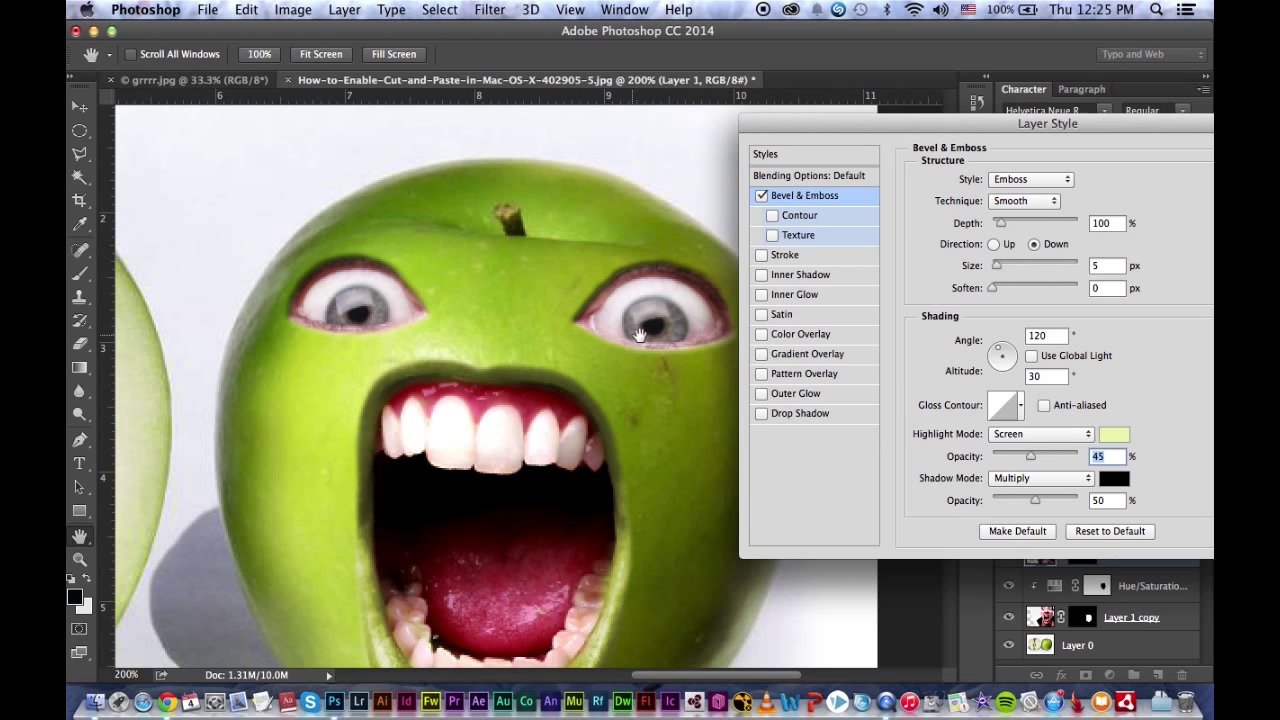
pyautogui.click(1113, 478)
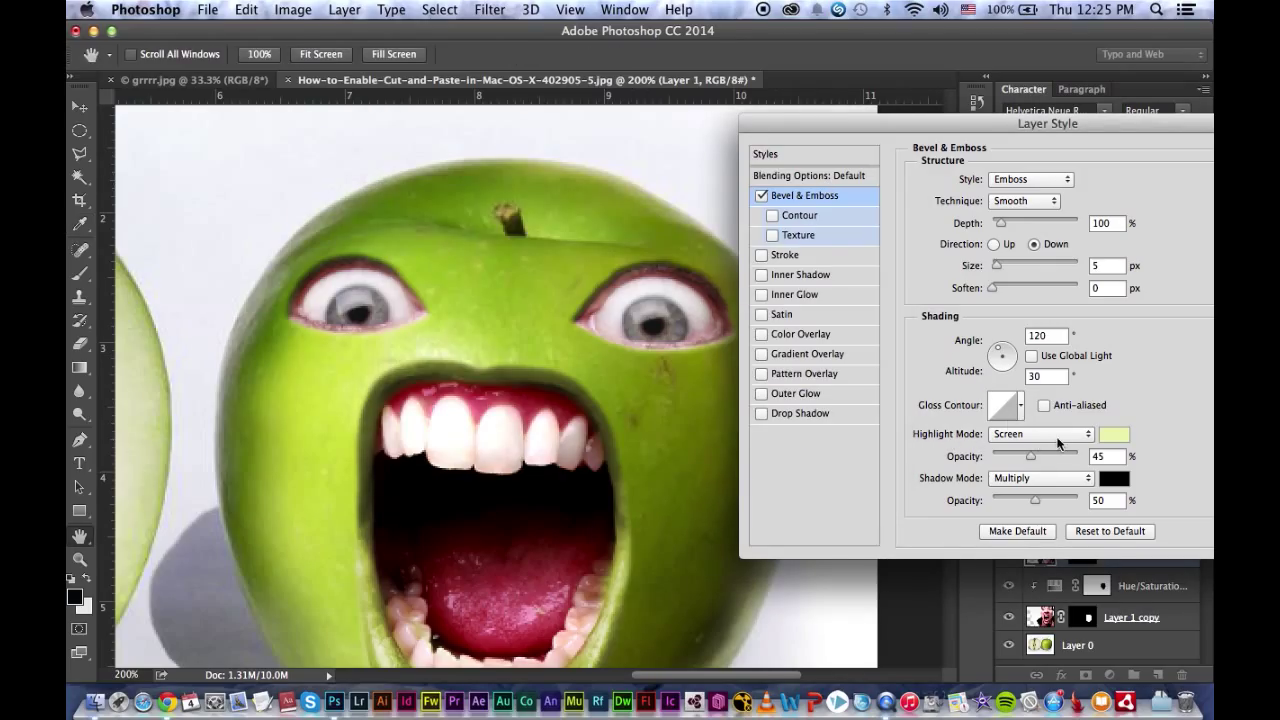
pyautogui.click(1040, 434)
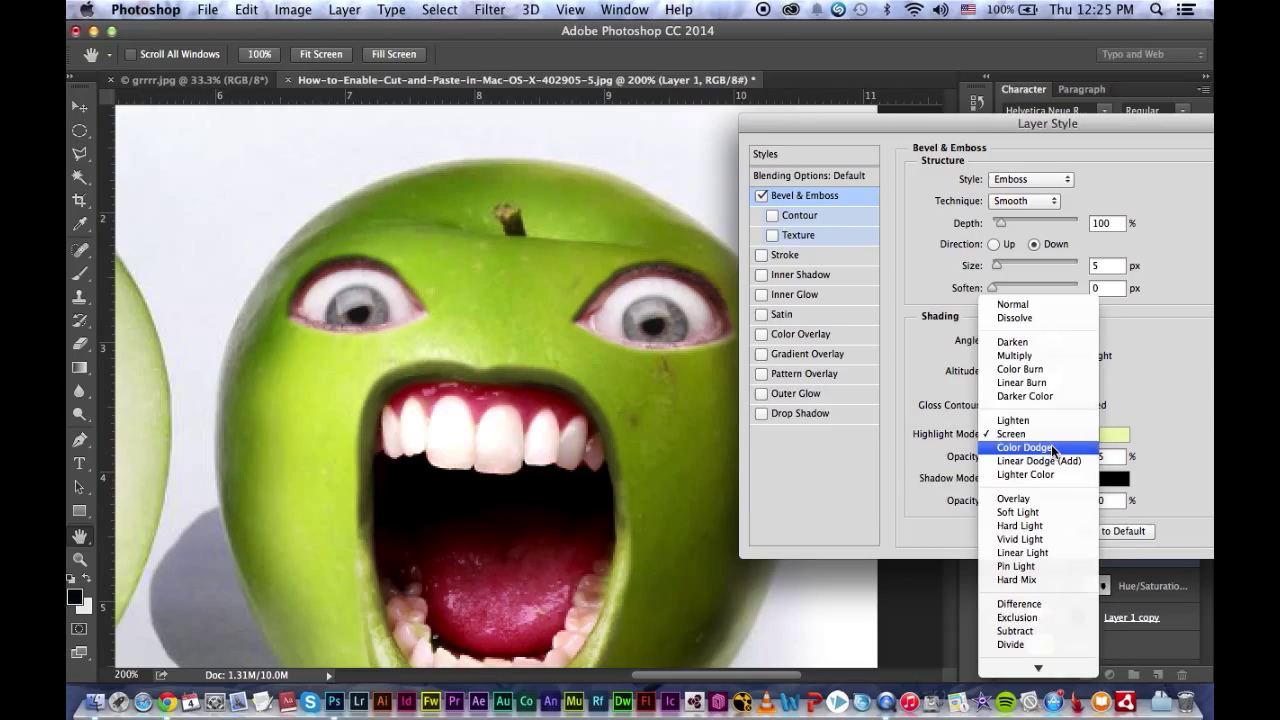
pyautogui.click(1024, 447)
pyautogui.write('24')
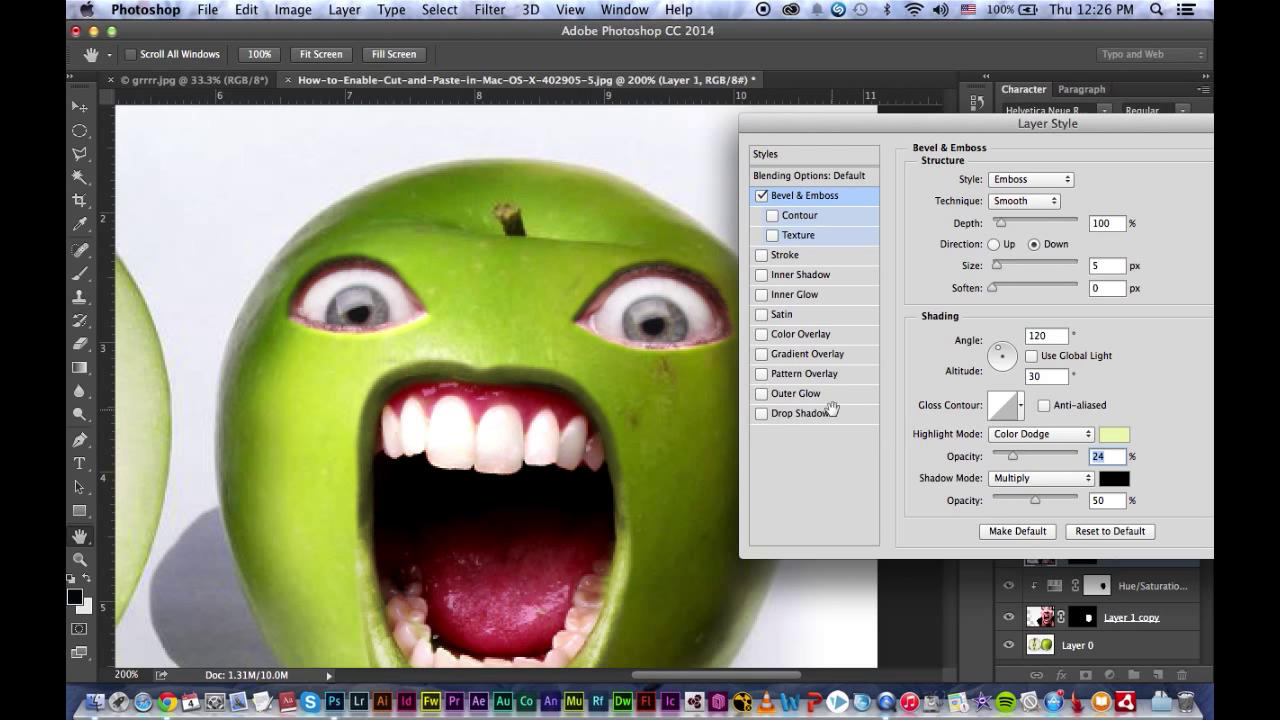
pyautogui.moveTo(1030, 462)
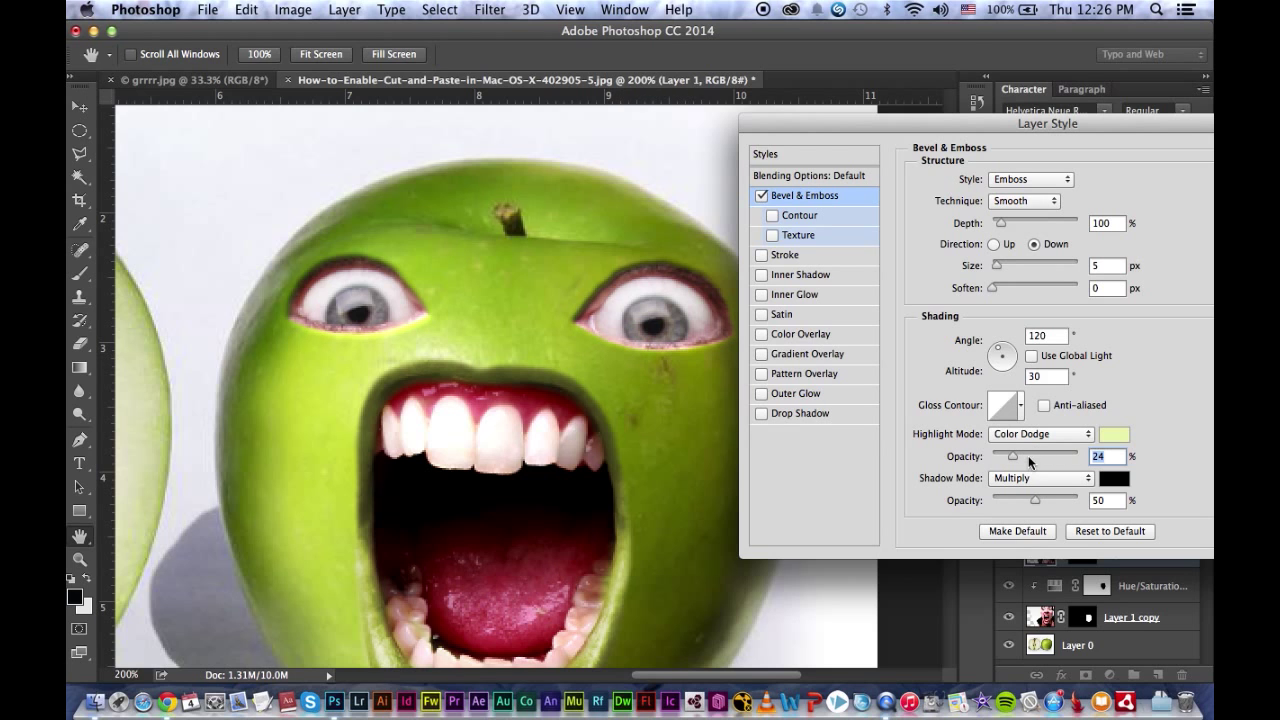
# Step: Set the emboss shadow colour to olive green #576301 and apply the style
pyautogui.click(1114, 478)
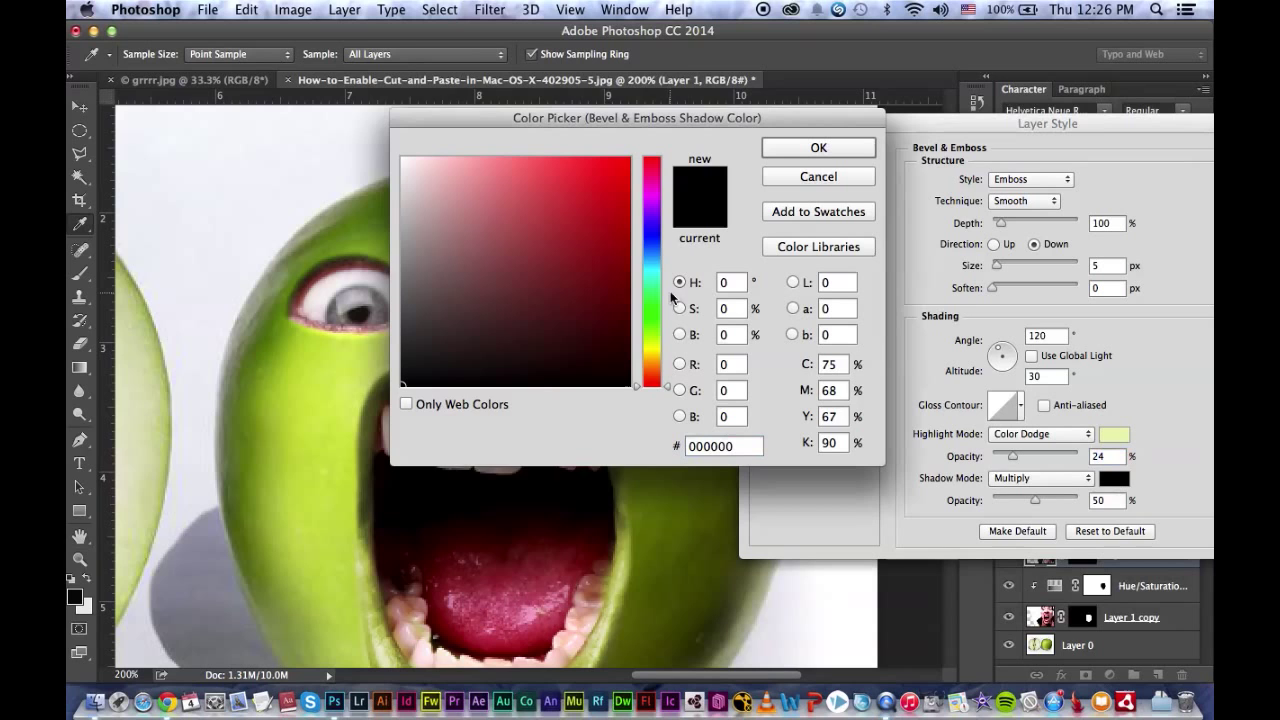
pyautogui.moveTo(665, 550)
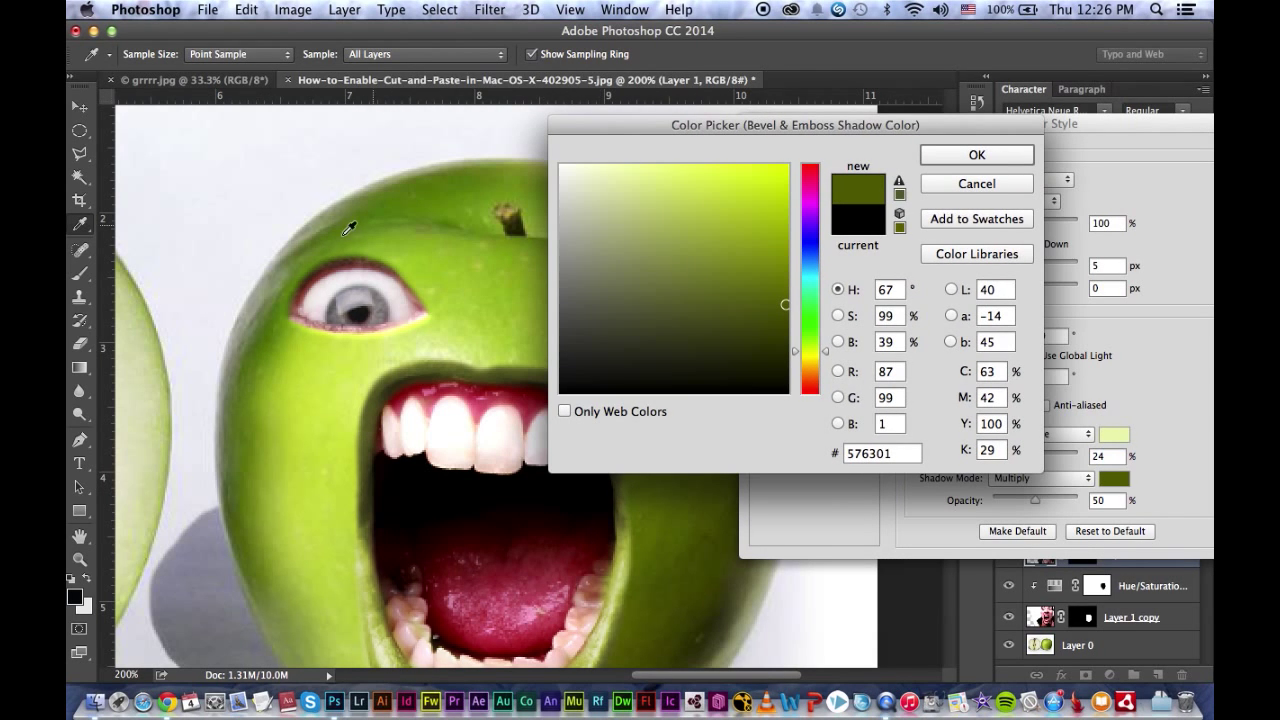
pyautogui.click(976, 154)
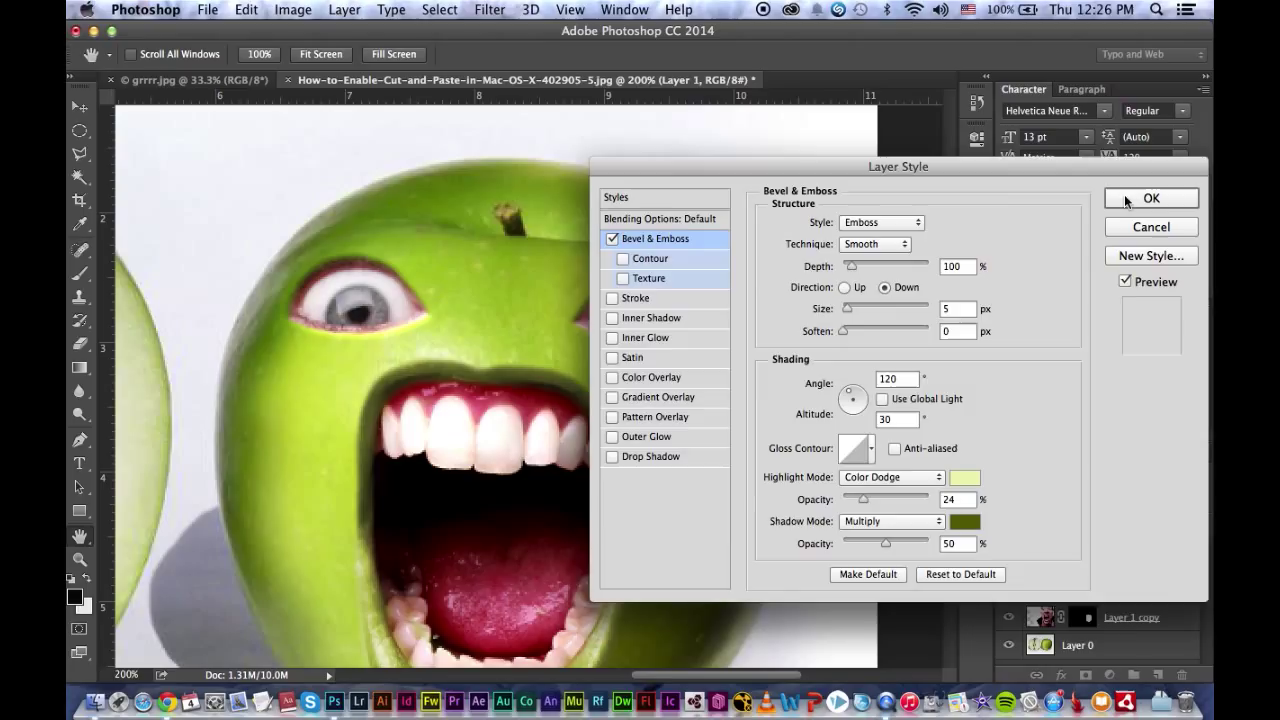
pyautogui.click(1151, 198)
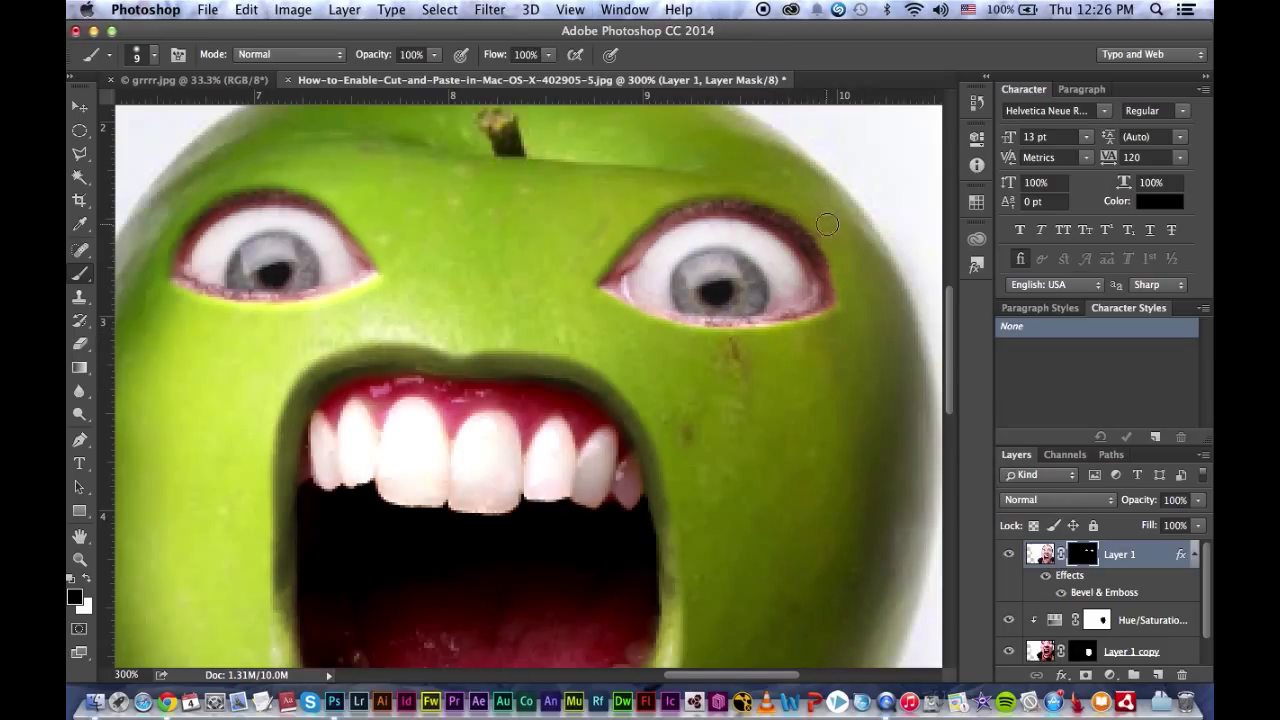
pyautogui.moveTo(840, 312)
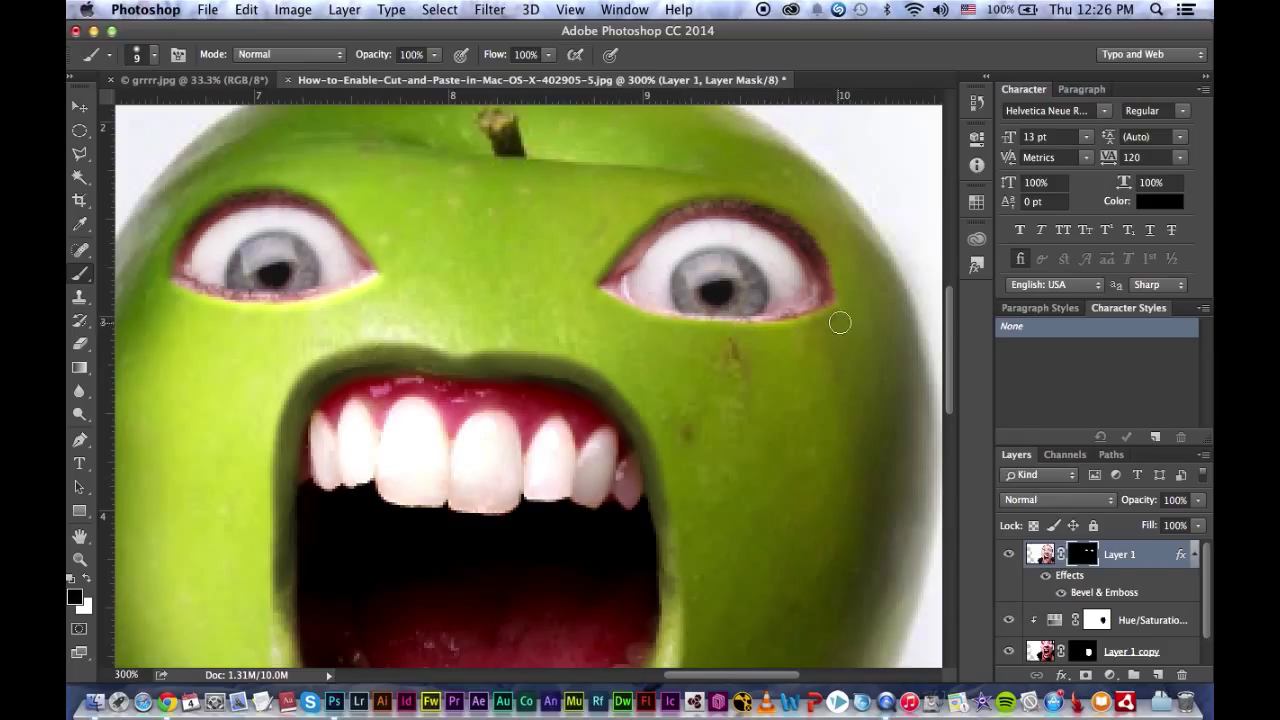
pyautogui.moveTo(792, 328)
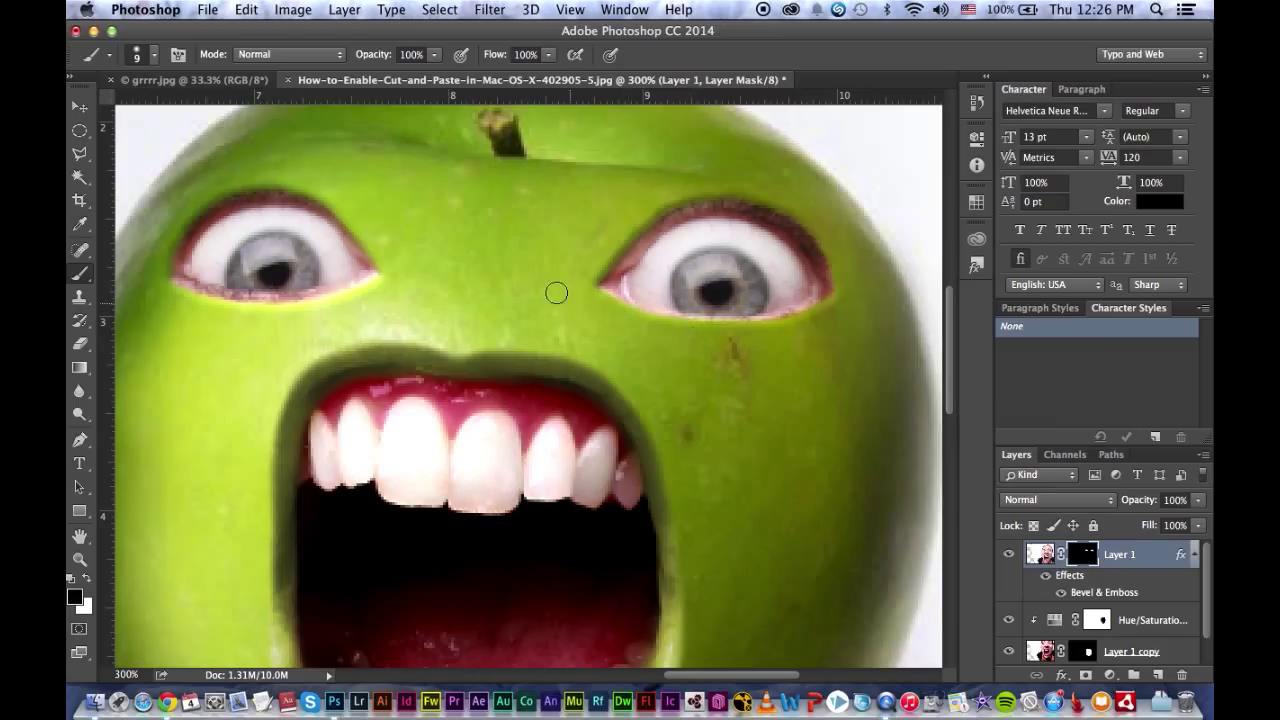
pyautogui.moveTo(468, 324)
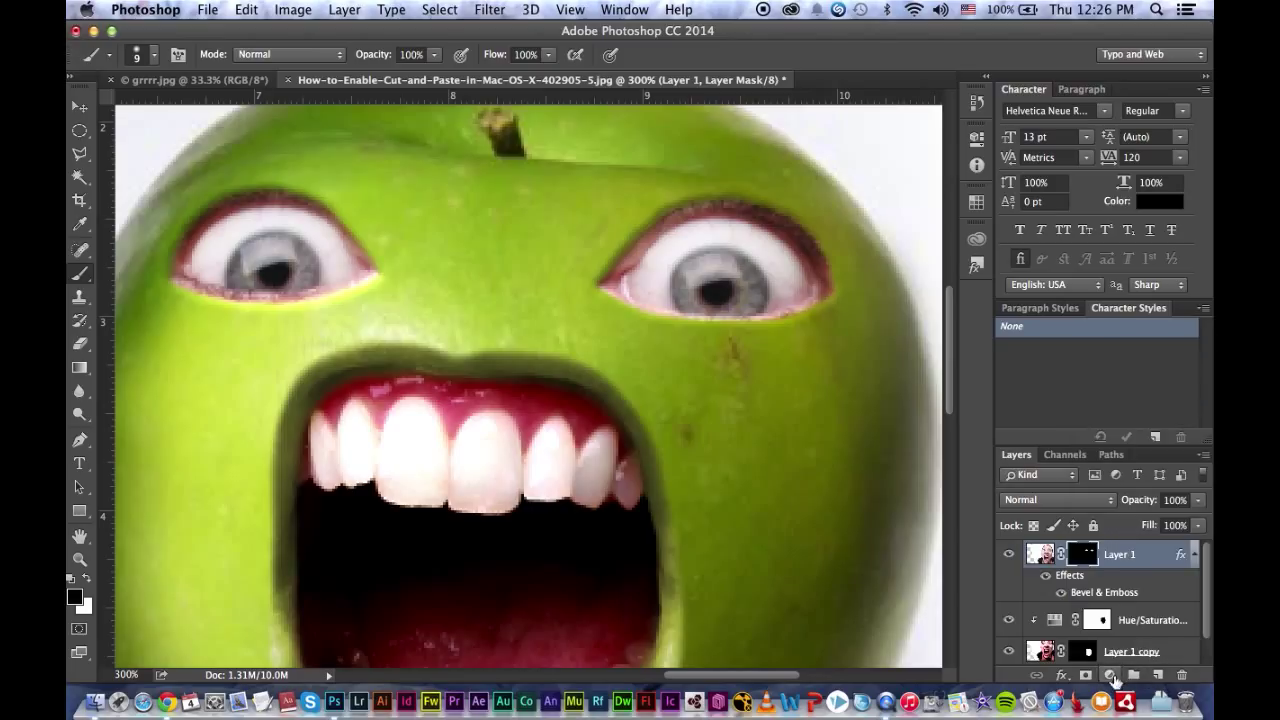
pyautogui.moveTo(1113, 675)
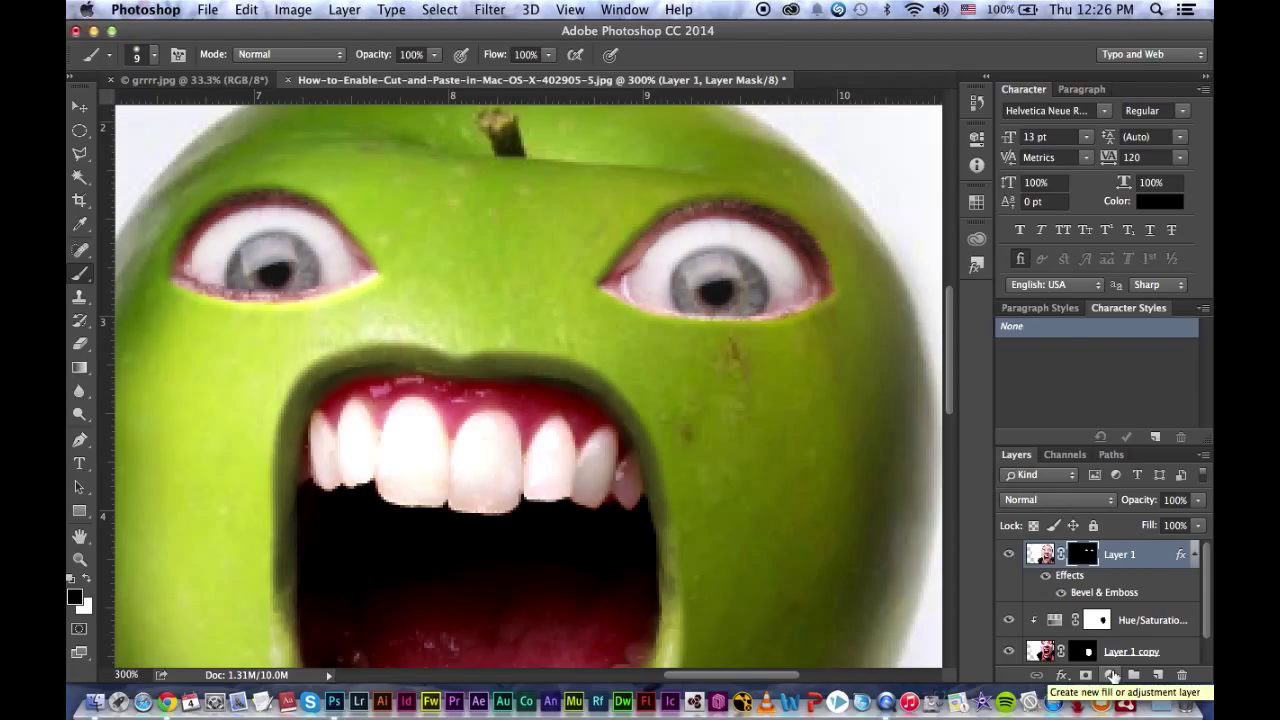
# Step: Open the new fill or adjustment layer menu in the Layers panel
pyautogui.click(1110, 675)
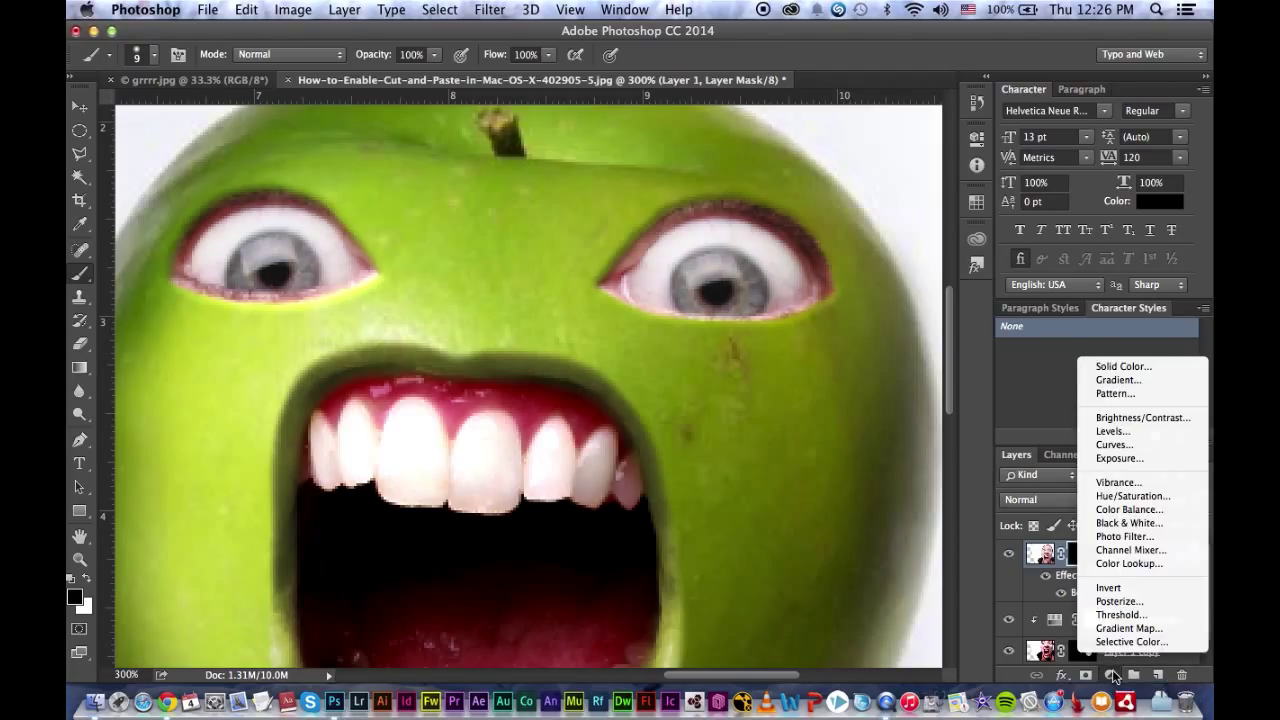
# Step: Add a colorized Hue/Saturation adjustment with hue 71 and saturation 42
pyautogui.click(1110, 674)
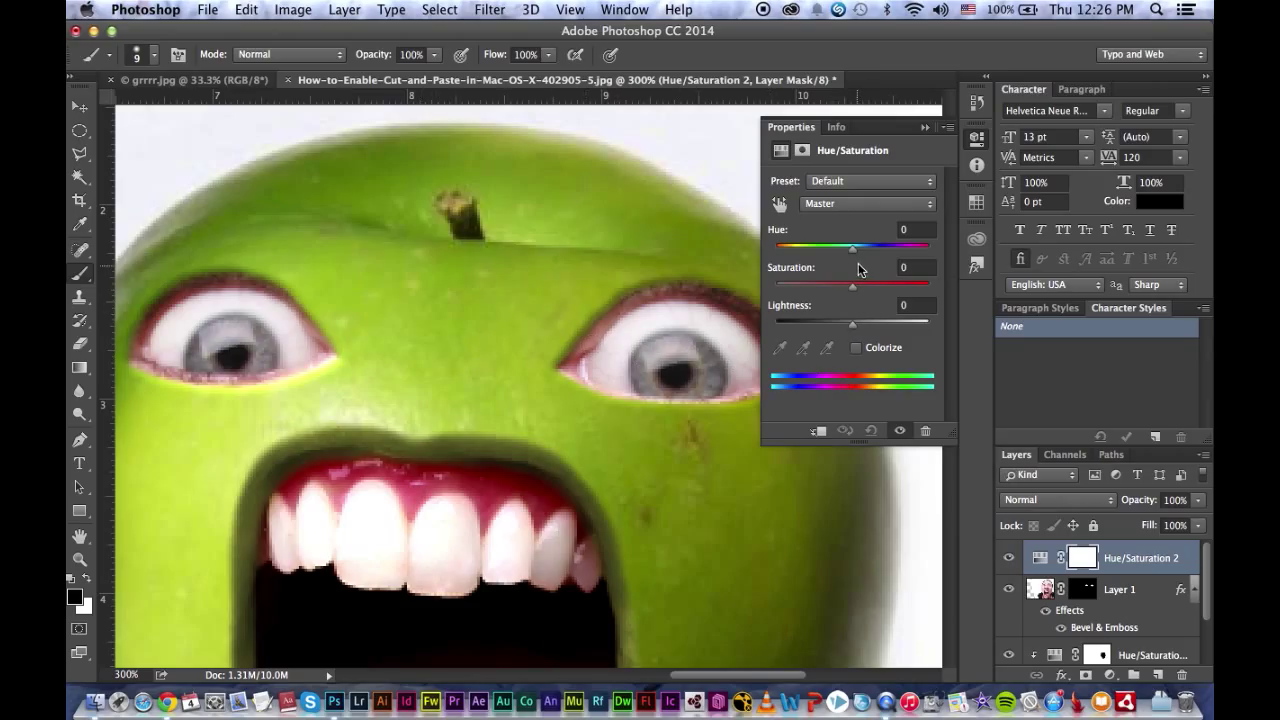
pyautogui.click(856, 347)
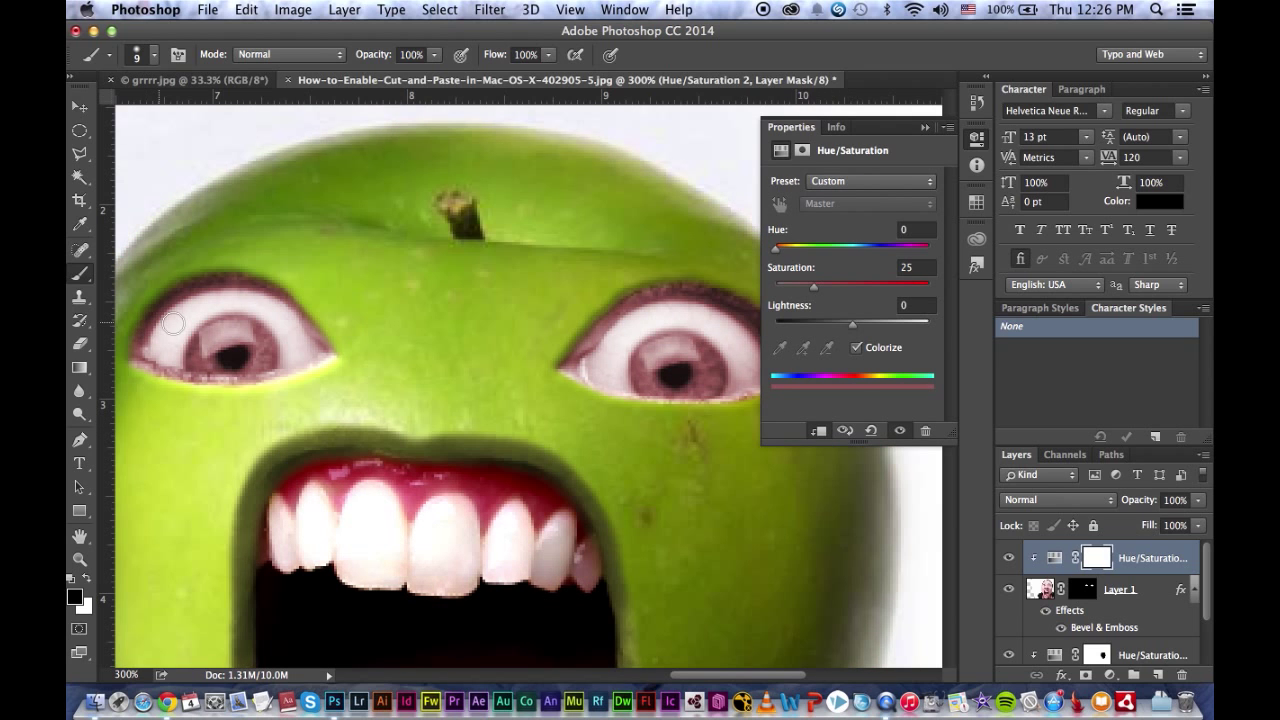
pyautogui.moveTo(775, 247); pyautogui.dragTo(793, 247)
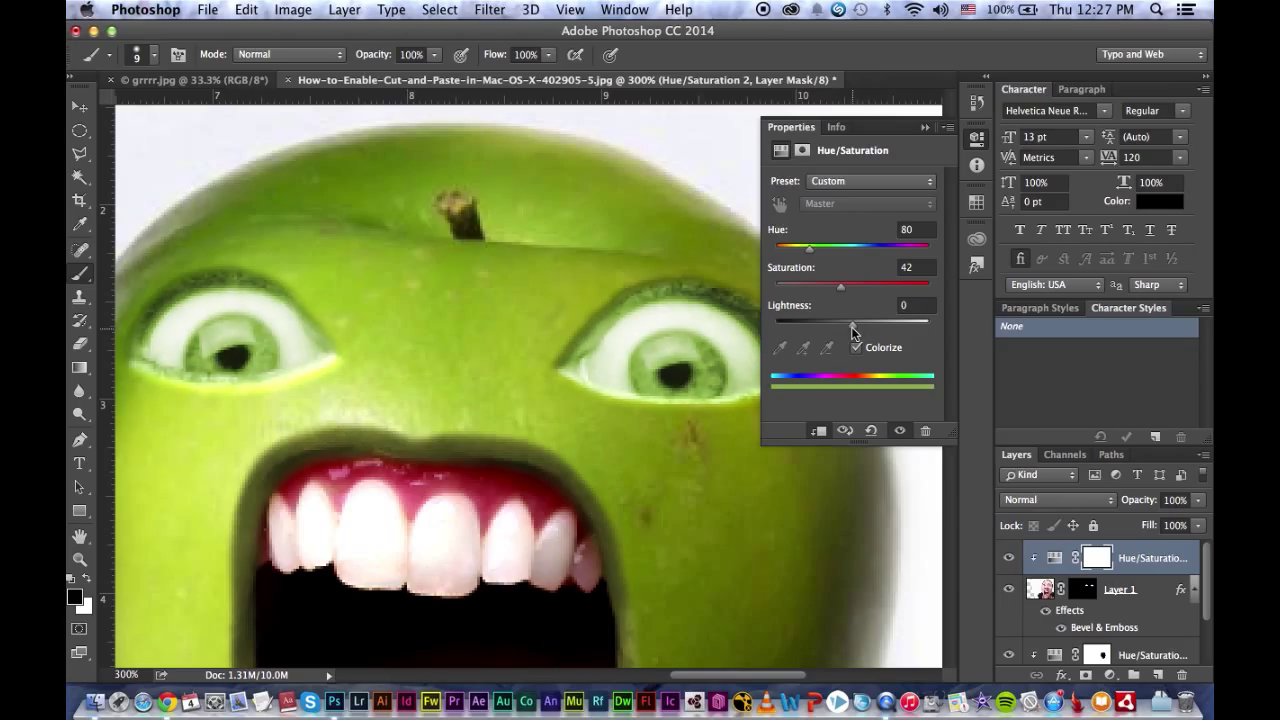
pyautogui.moveTo(811, 246); pyautogui.dragTo(808, 246)
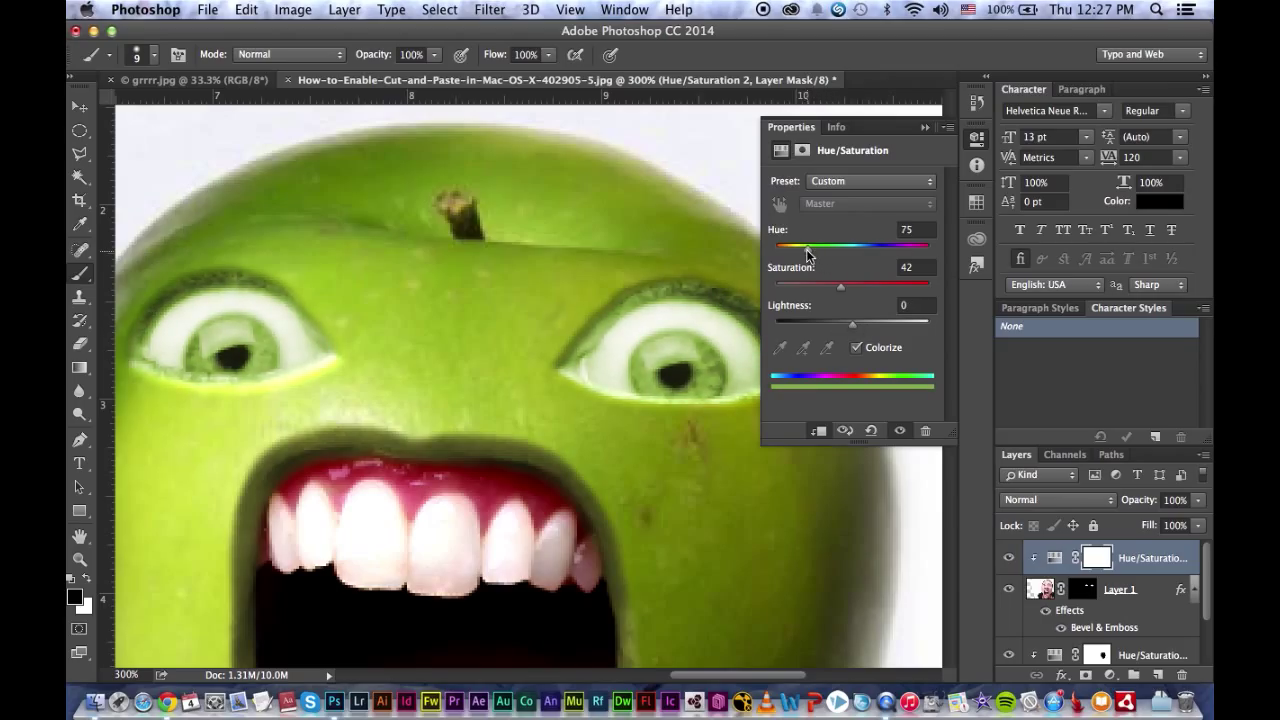
pyautogui.moveTo(810, 246); pyautogui.dragTo(790, 246)
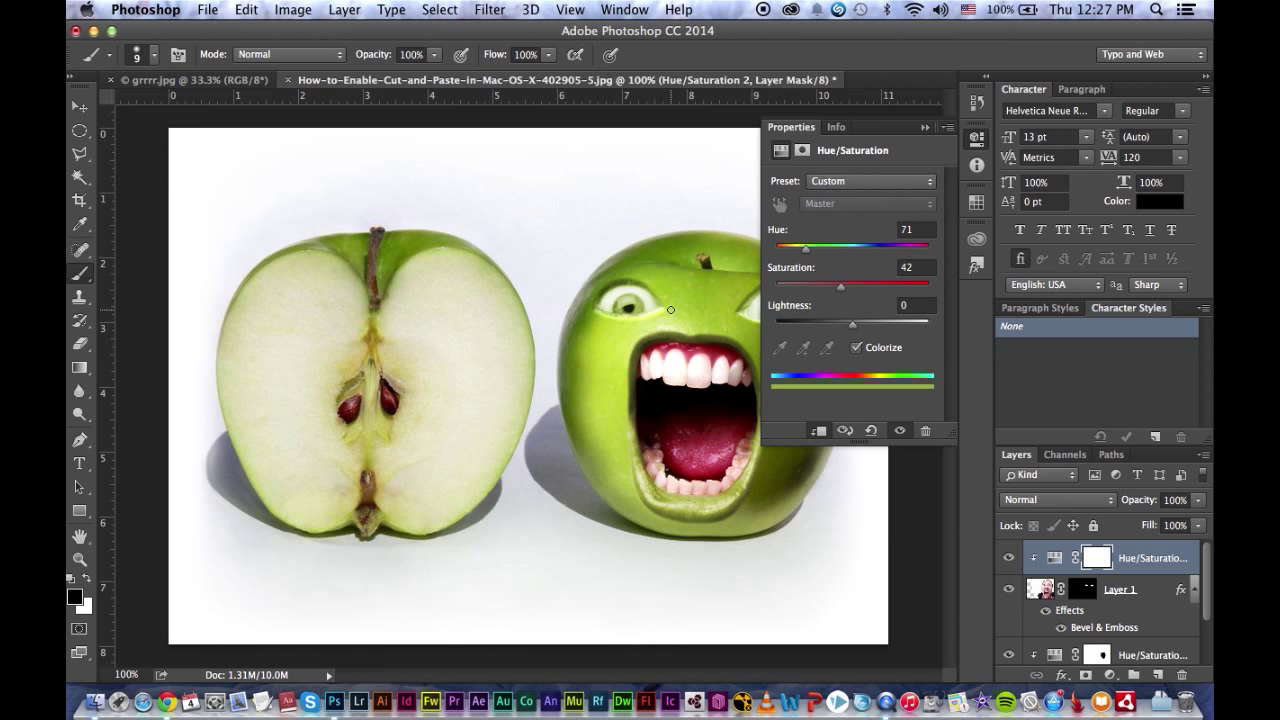
pyautogui.moveTo(579, 254)
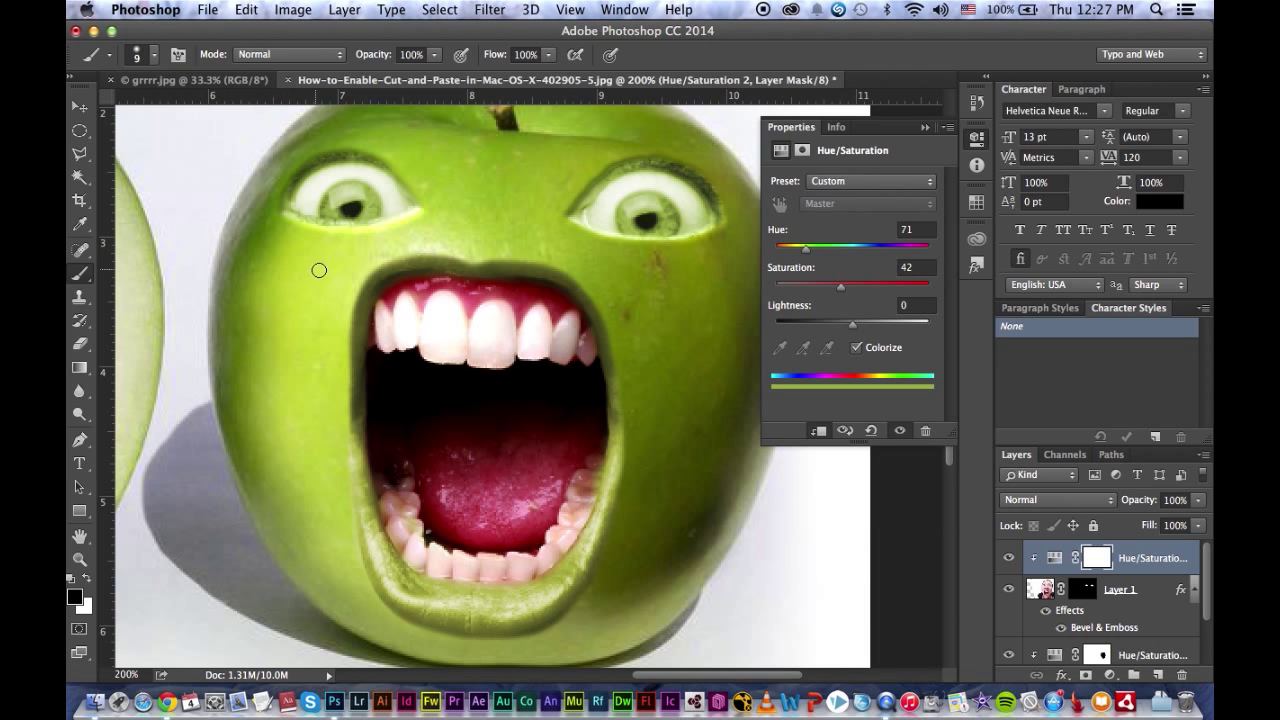
pyautogui.moveTo(957, 322)
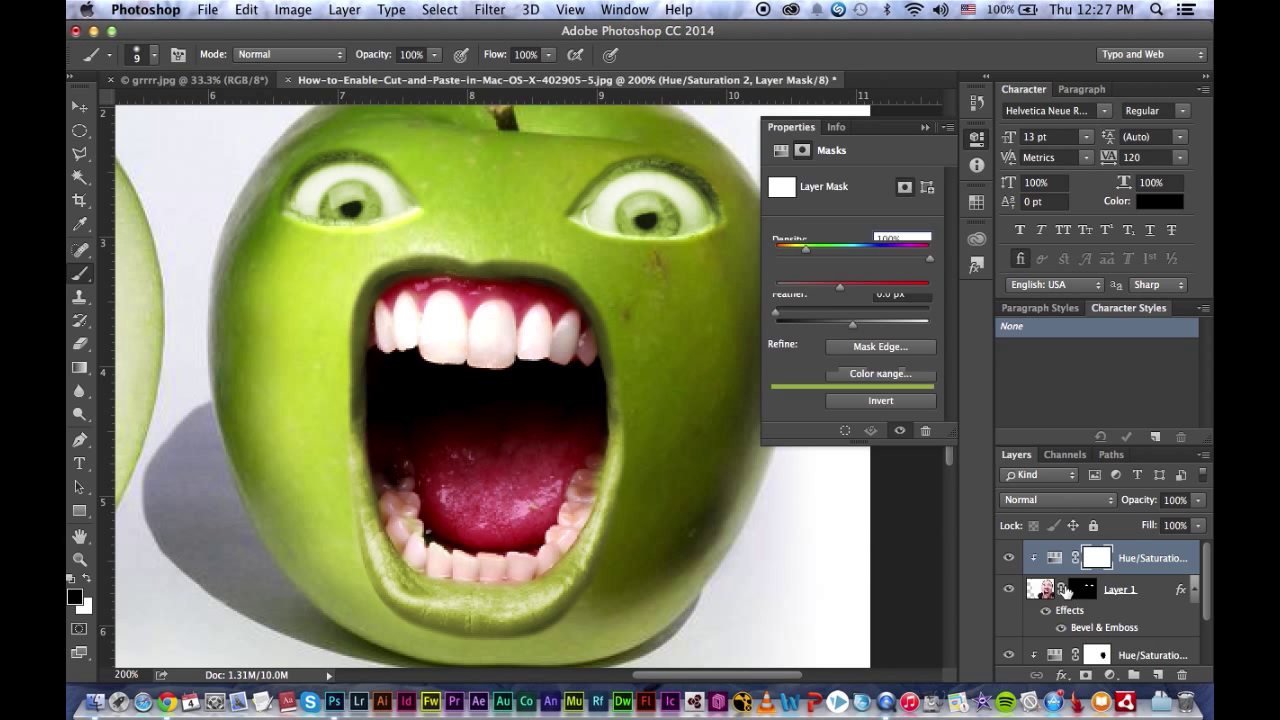
# Step: Apply Levels to Layer 1's image, raising the black input level to 23
pyautogui.click(1040, 589)
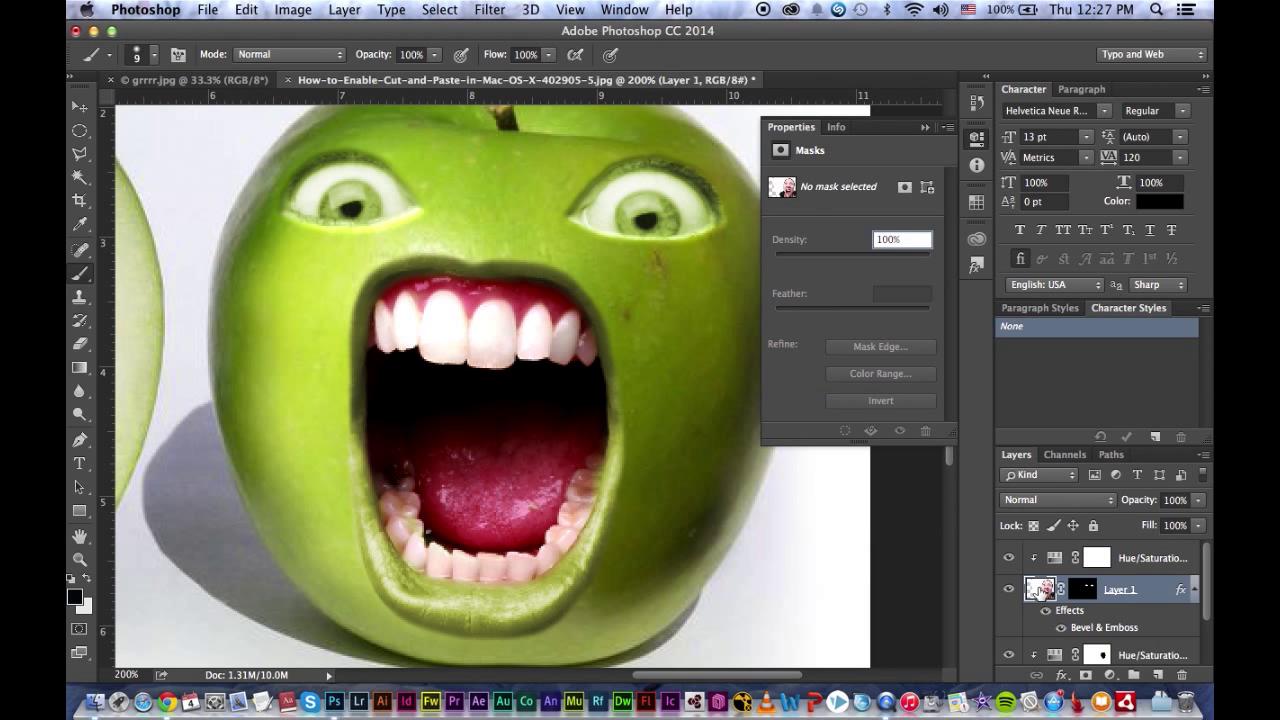
pyautogui.click(293, 9)
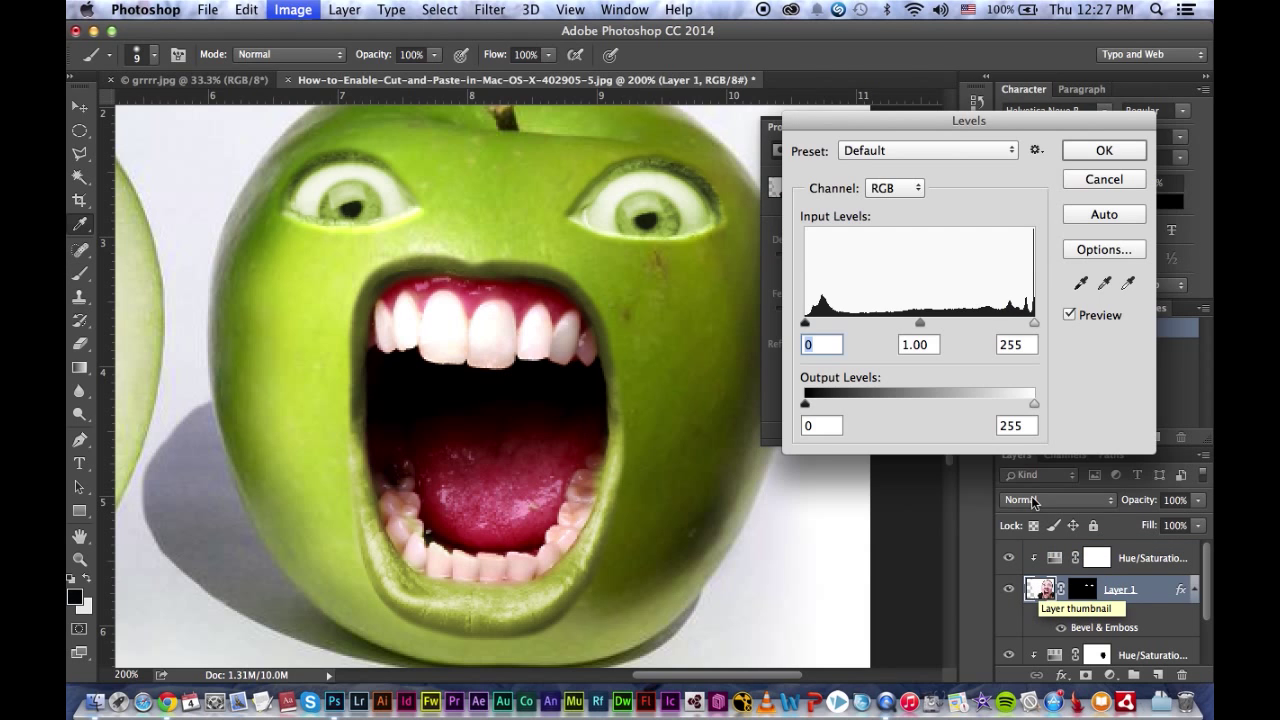
pyautogui.moveTo(808, 323); pyautogui.dragTo(830, 323)
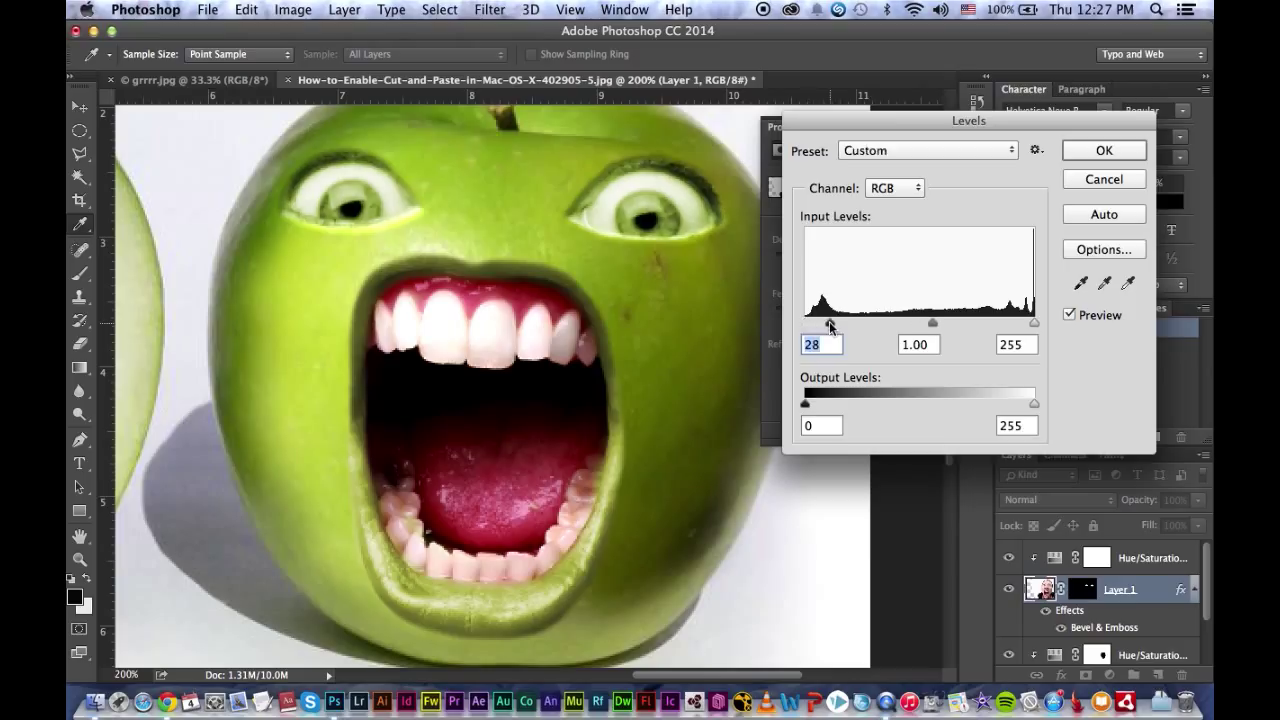
pyautogui.moveTo(832, 322); pyautogui.dragTo(825, 322)
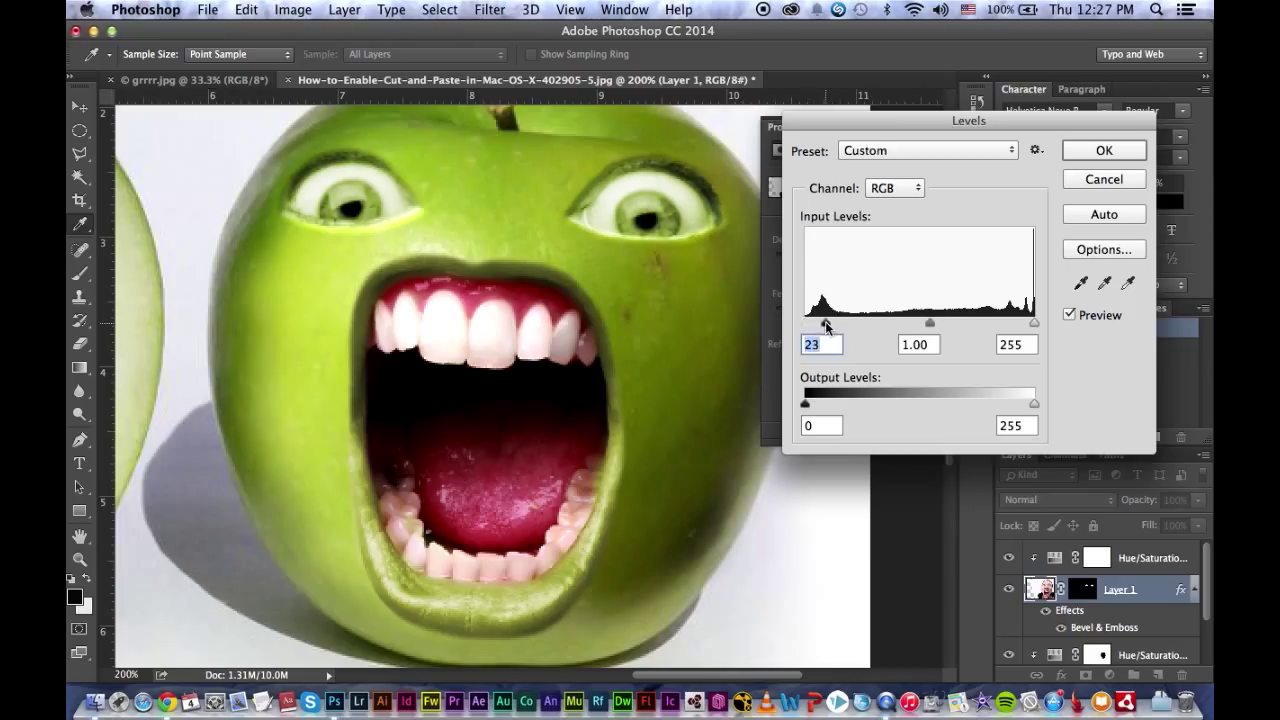